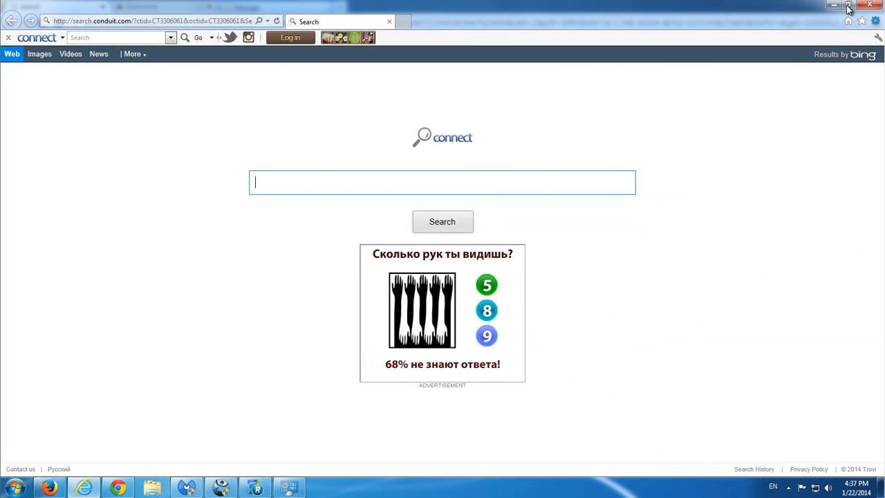
{"action": "mouse_move", "coordinate": [332, 19]}
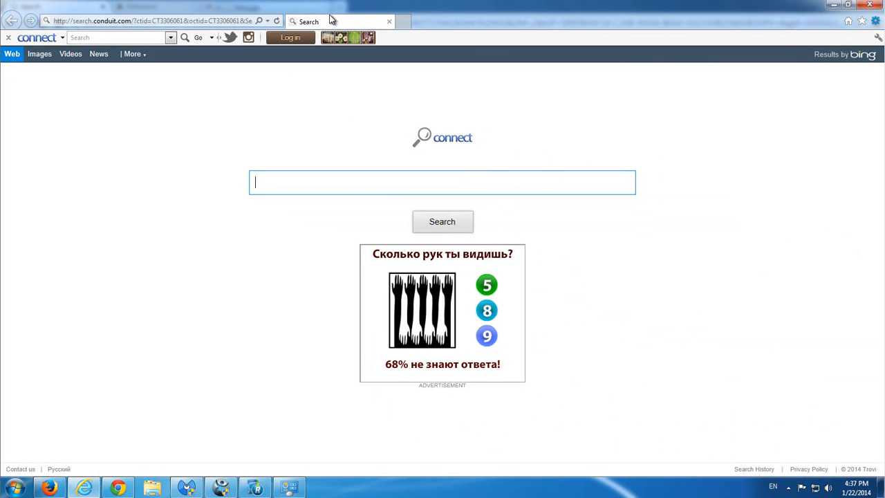
Bring up IE's Manage add-ons list and inspect the Connect DLC 5 Toolbar entry
{"action": "left_click", "coordinate": [870, 38]}
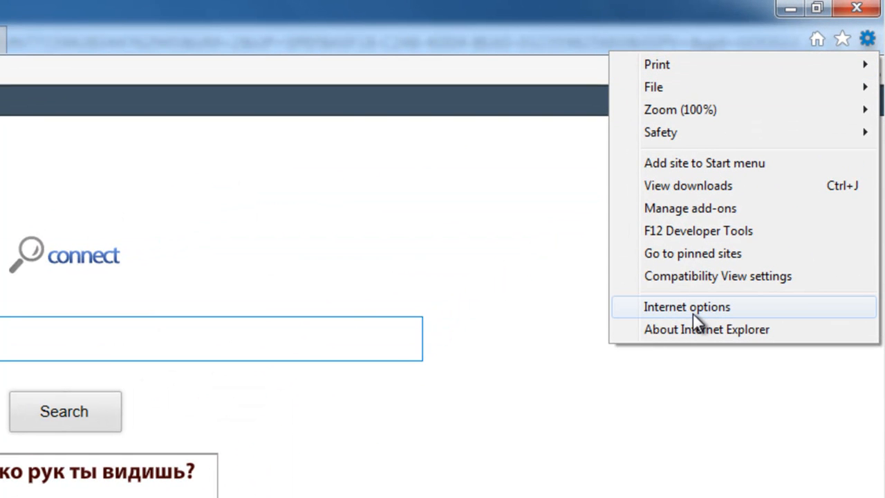
{"action": "left_click", "coordinate": [688, 207]}
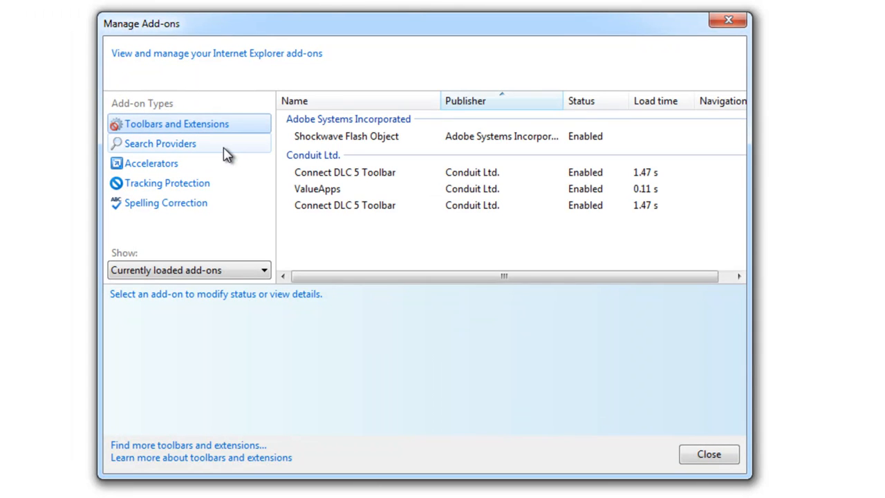
{"action": "left_click", "coordinate": [344, 205]}
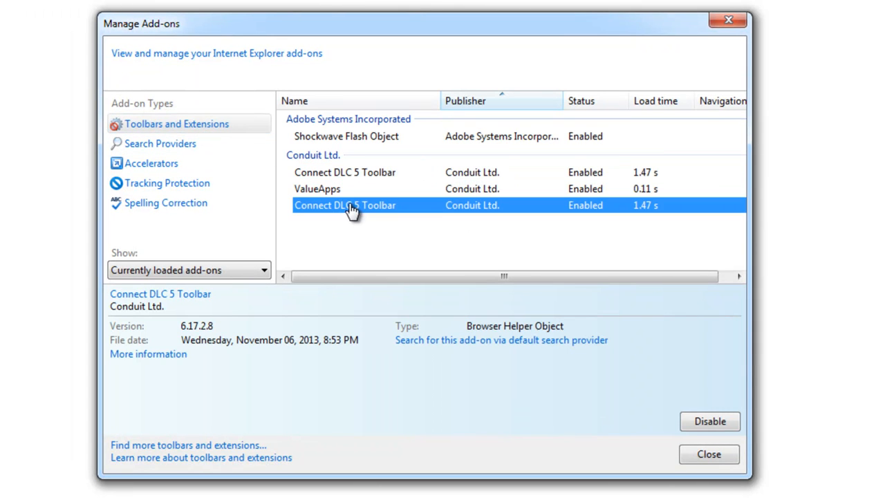
Review the Search Providers list, selecting Conduit Search and Connect DLC 5 Customized Web Search
{"action": "left_click", "coordinate": [160, 142]}
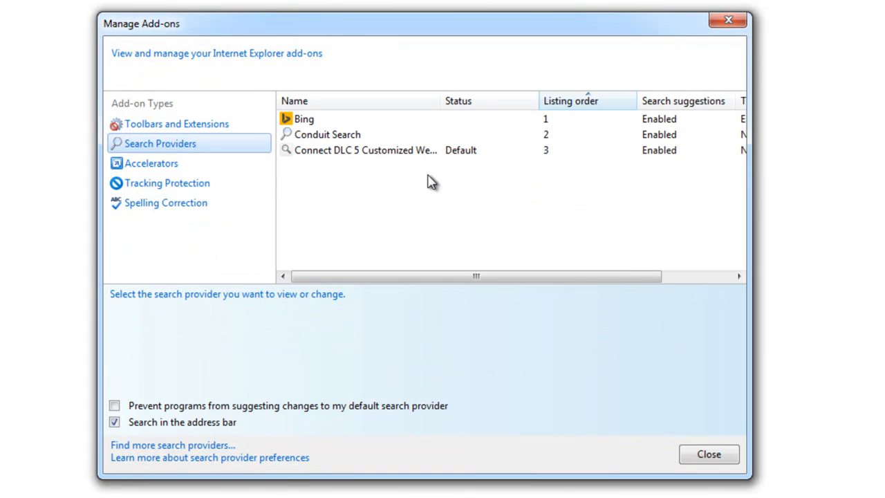
{"action": "left_click", "coordinate": [328, 134]}
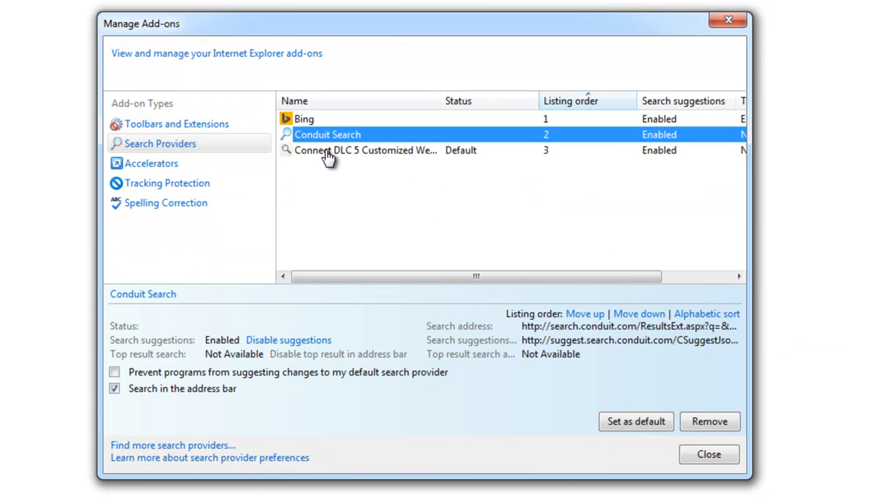
{"action": "left_click", "coordinate": [365, 150]}
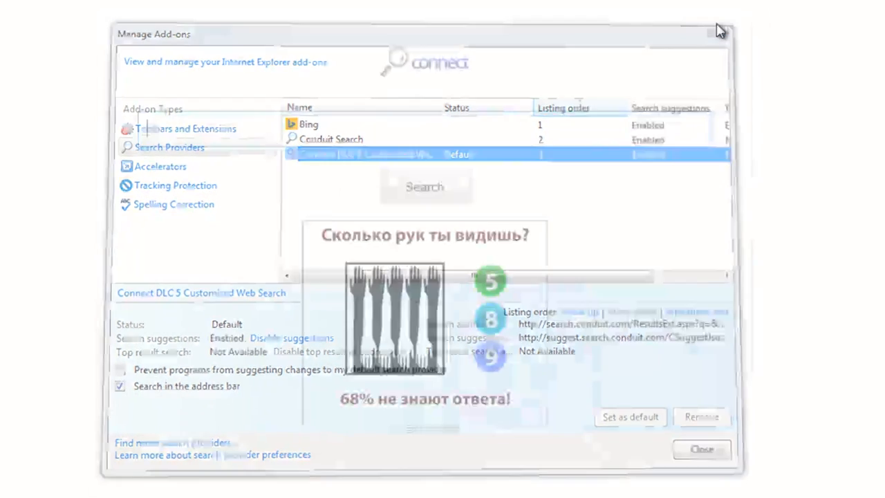
Switch to Firefox and show its Add-ons Manager listing Connect DLC 5 and Value Apps
{"action": "left_click", "coordinate": [701, 448]}
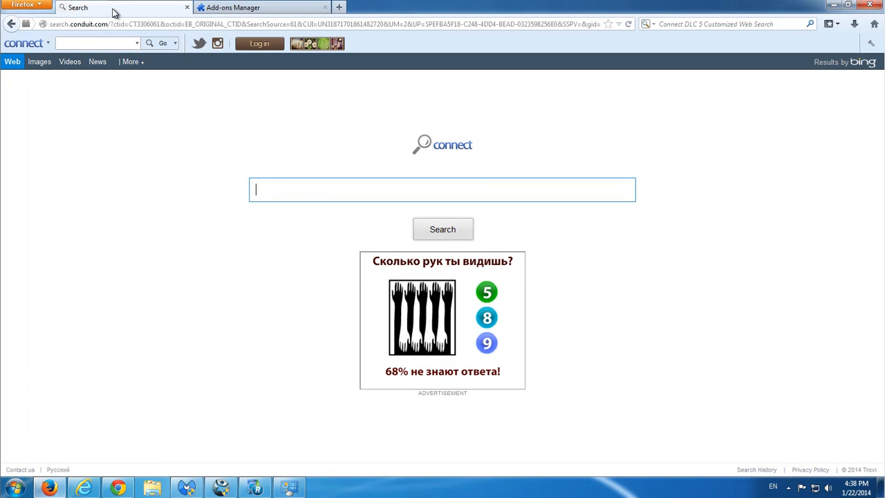
{"action": "left_click", "coordinate": [232, 8]}
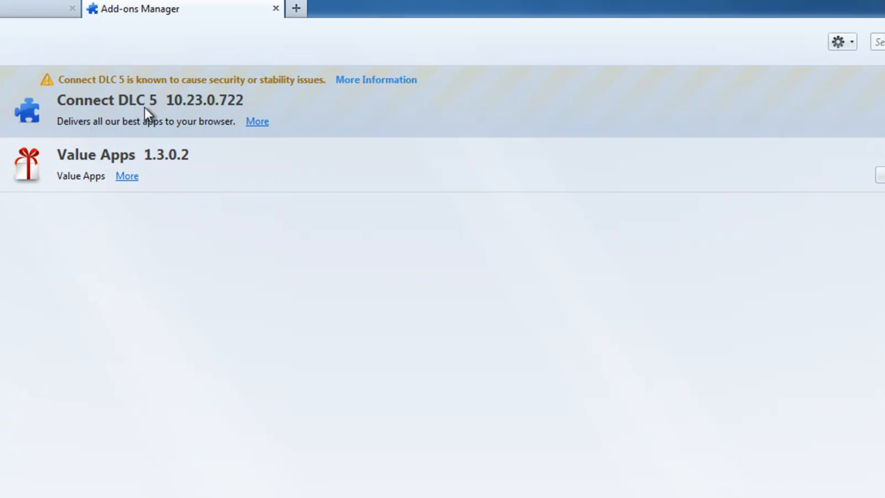
{"action": "mouse_move", "coordinate": [108, 232]}
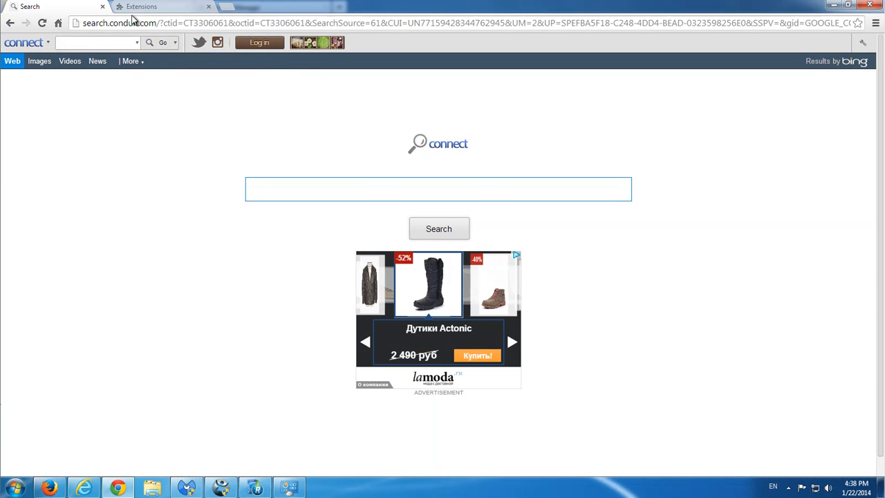
Show Chrome's extensions page listing Connect DLC 5, Google Docs and Value apps
{"action": "left_click", "coordinate": [163, 6]}
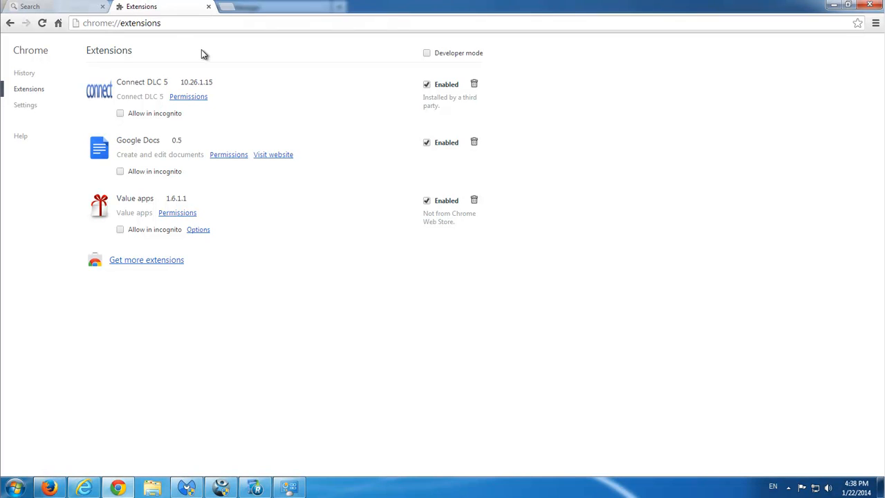
{"action": "mouse_move", "coordinate": [136, 213]}
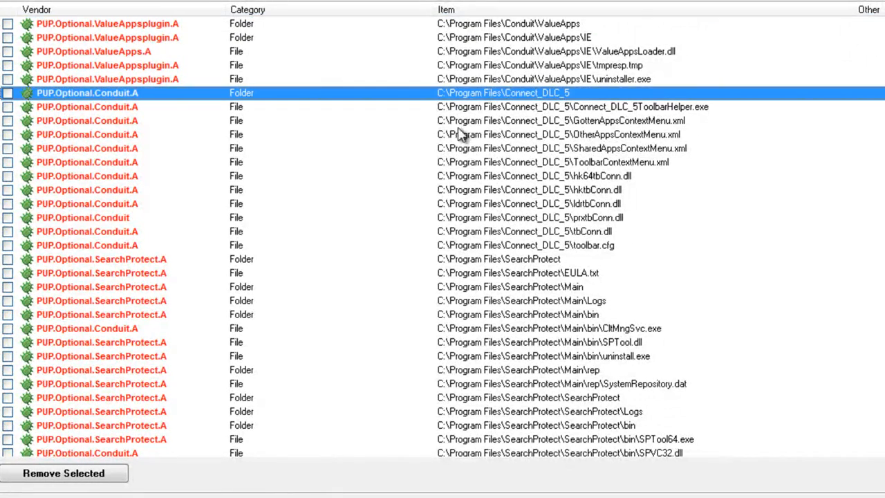
{"action": "scroll", "scroll_direction": "down", "scroll_amount": 3}
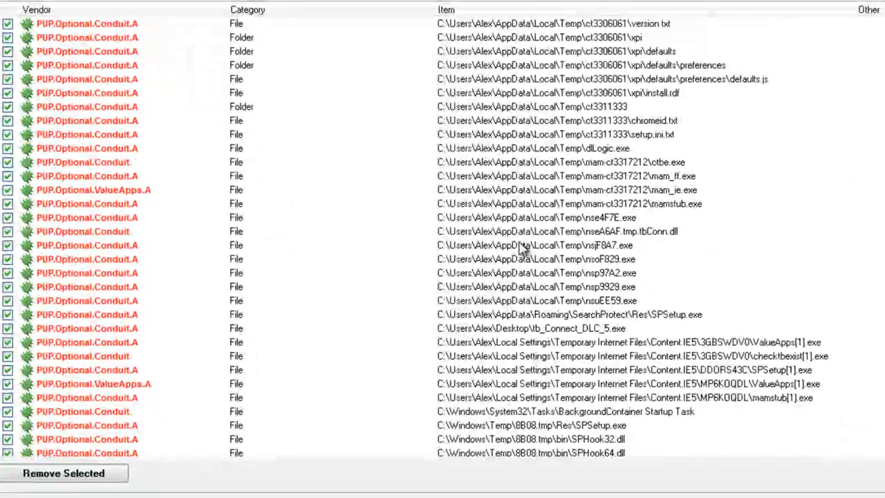
{"action": "scroll", "scroll_direction": "down", "scroll_amount": 3}
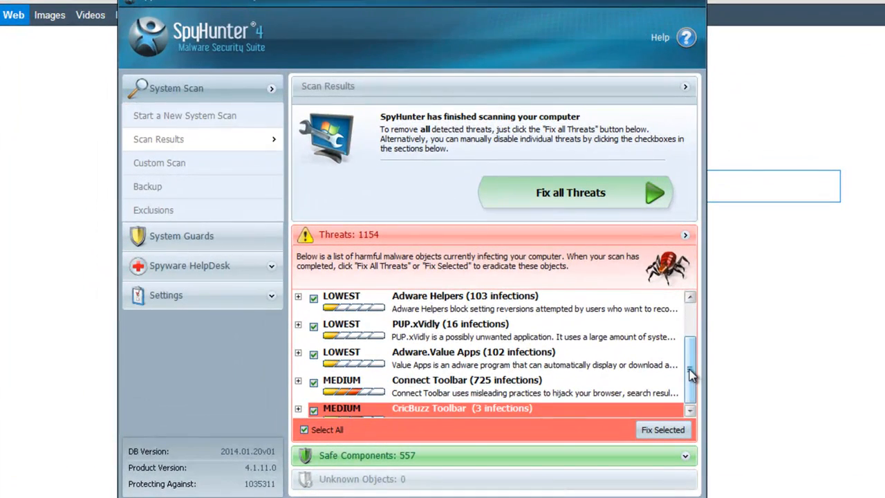
{"action": "scroll", "scroll_direction": "down", "scroll_amount": 3}
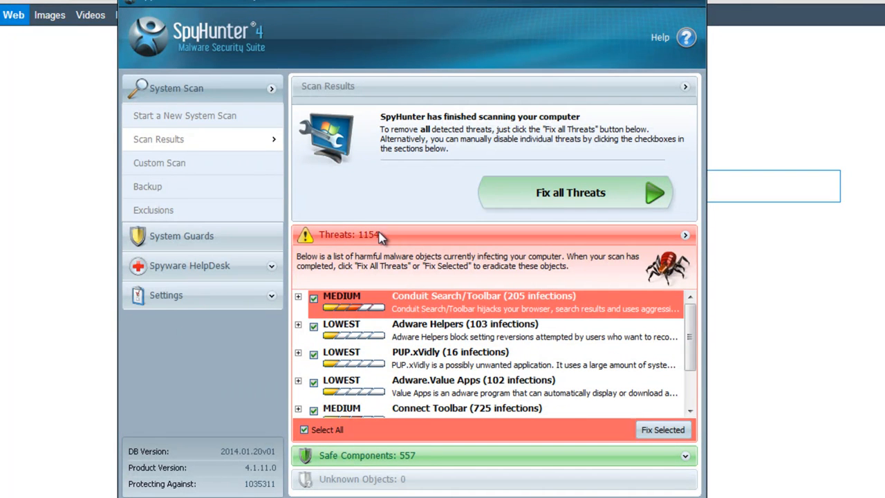
{"action": "mouse_move", "coordinate": [376, 240]}
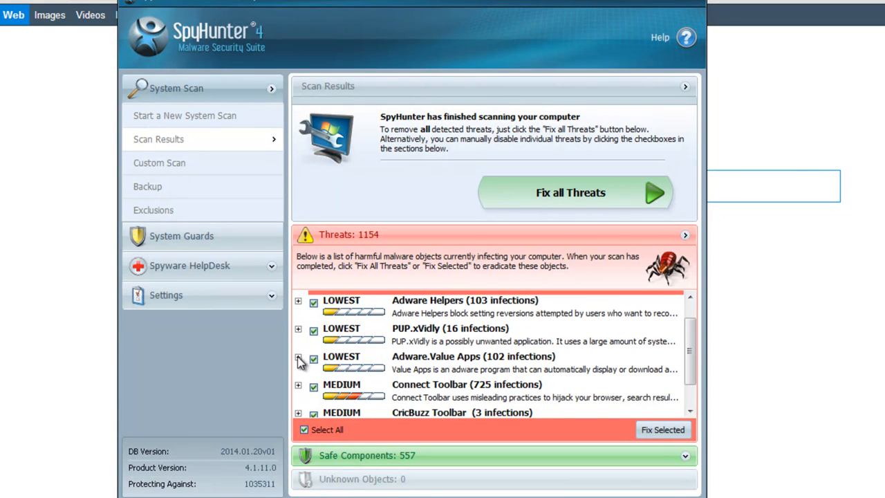
{"action": "left_click", "coordinate": [298, 360]}
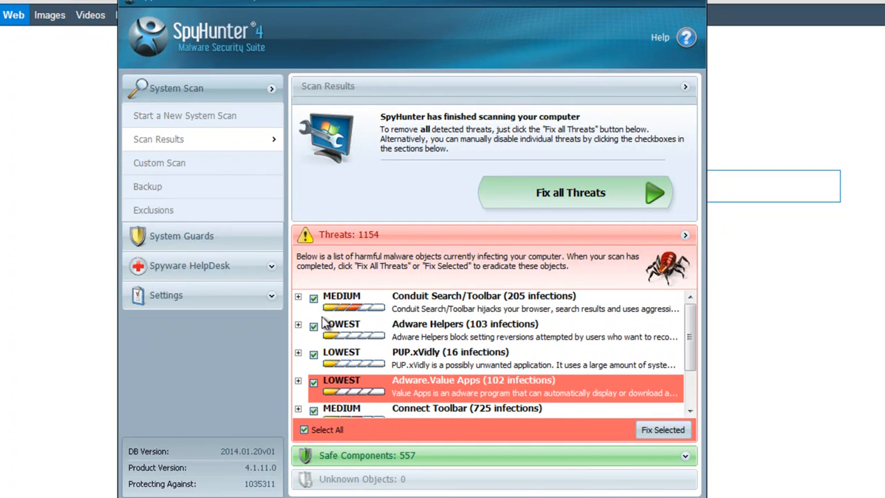
{"action": "left_click", "coordinate": [298, 296]}
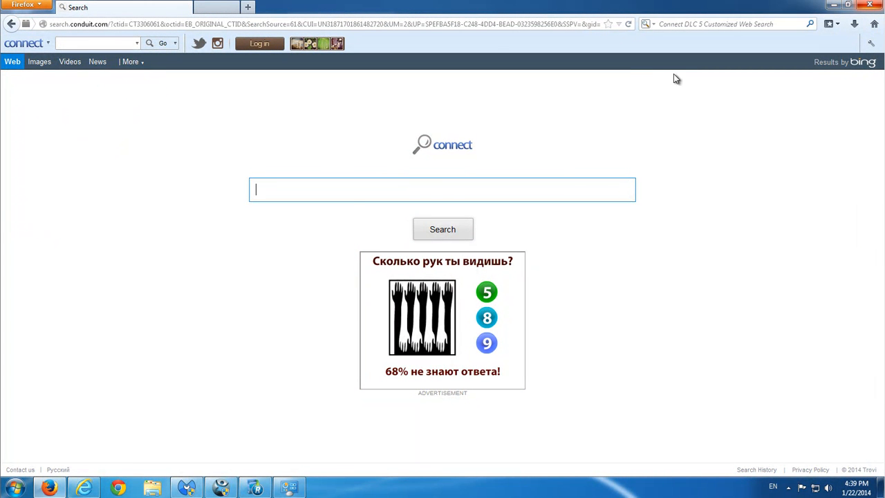
{"action": "mouse_move", "coordinate": [260, 69]}
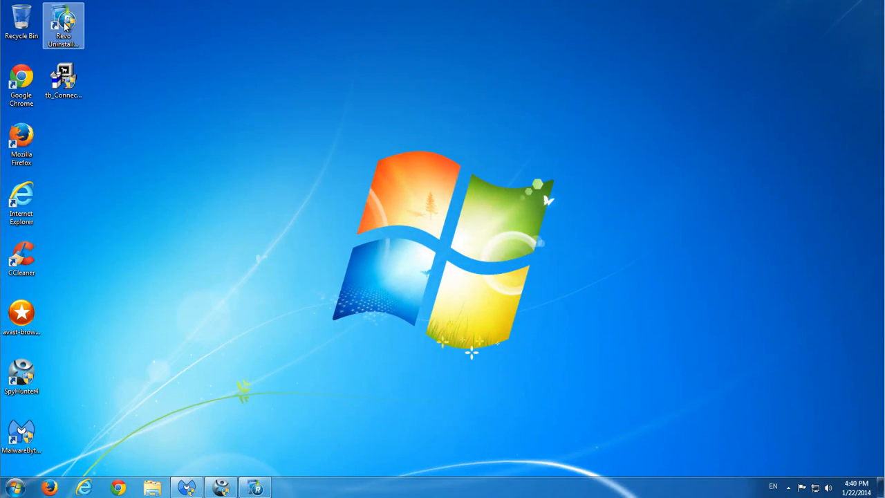
Launch Revo Uninstaller Pro from the desktop to list the installed programs
{"action": "double_click", "coordinate": [64, 21]}
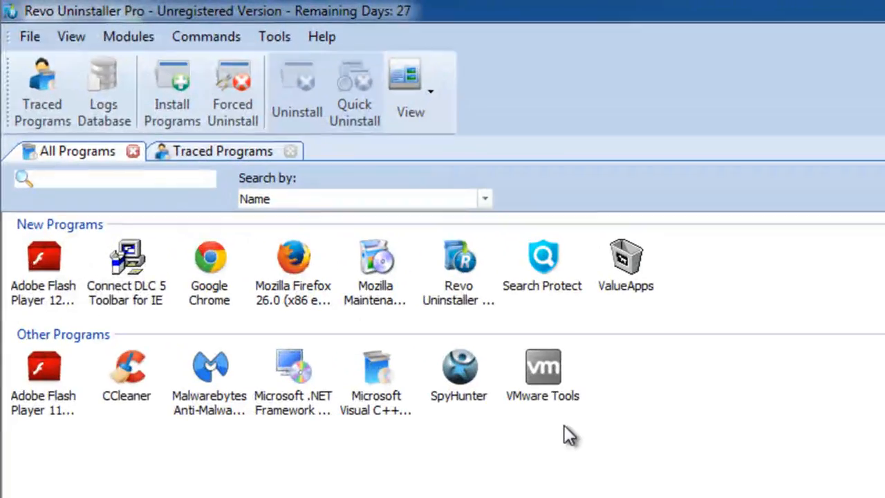
{"action": "mouse_move", "coordinate": [498, 455]}
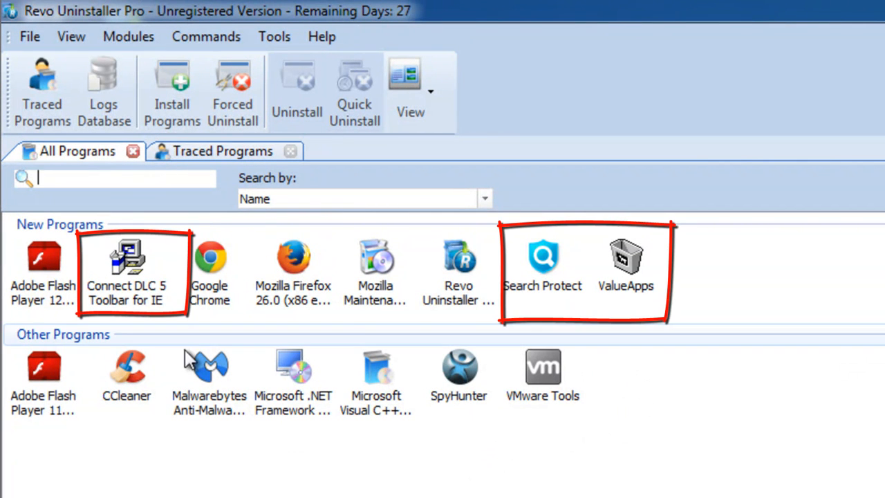
{"action": "mouse_move", "coordinate": [297, 315]}
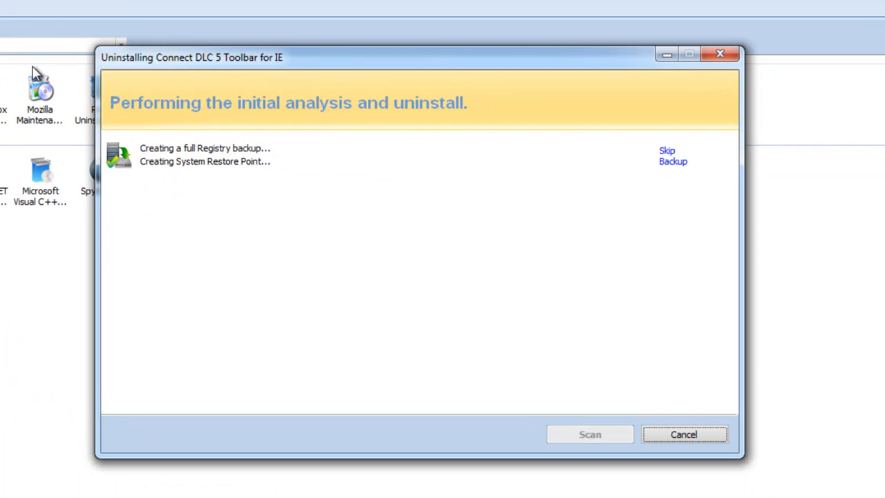
{"action": "mouse_move", "coordinate": [340, 254]}
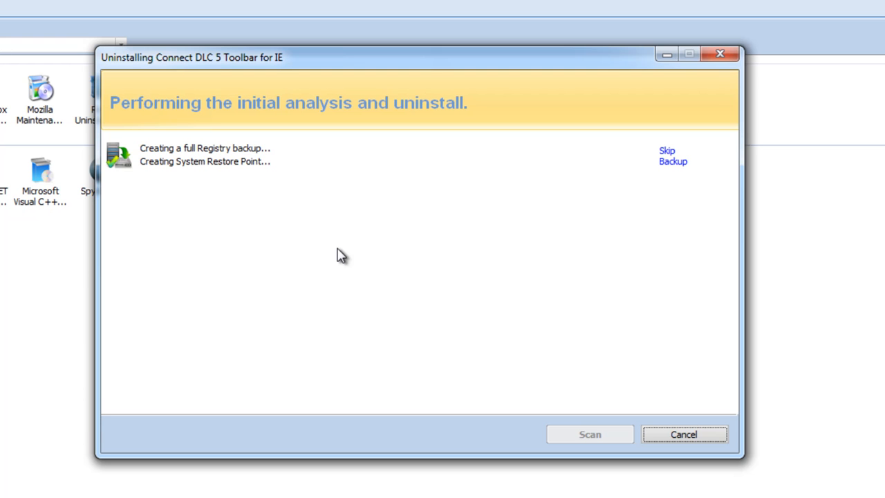
{"action": "mouse_move", "coordinate": [271, 96]}
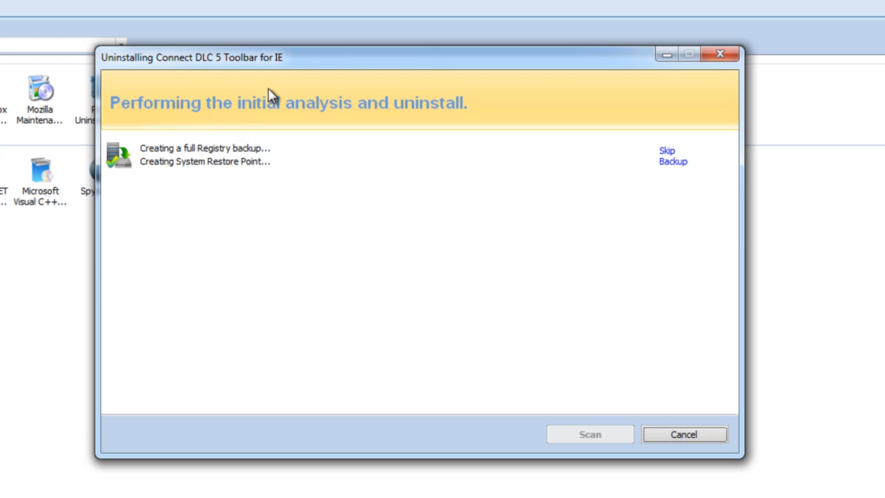
{"action": "mouse_move", "coordinate": [297, 60]}
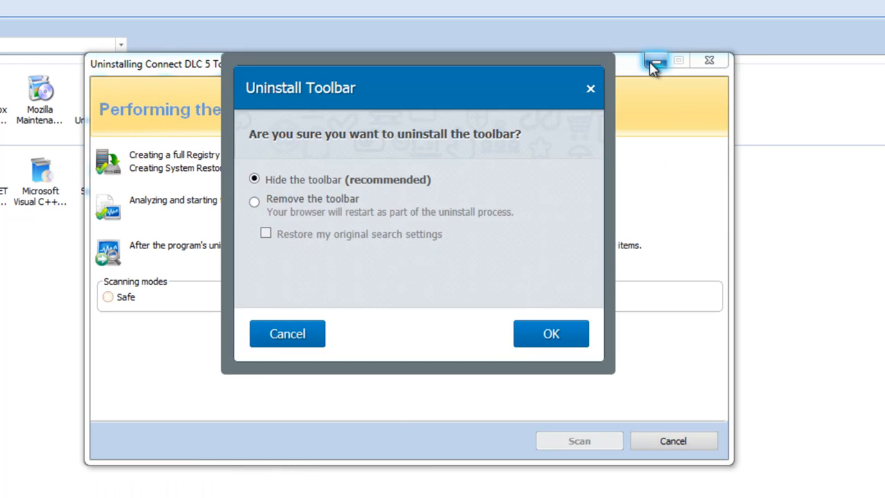
Choose 'Remove the toolbar' rather than hiding it and confirm the full removal
{"action": "left_click", "coordinate": [655, 61]}
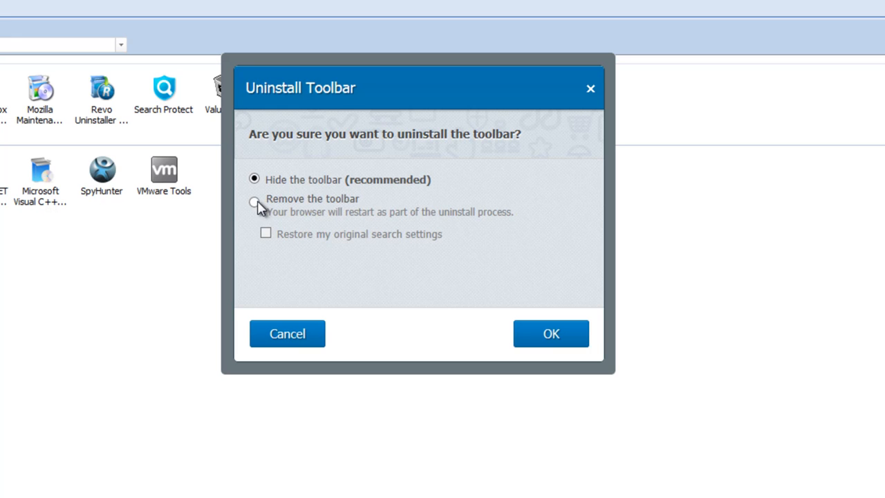
{"action": "left_click", "coordinate": [550, 333]}
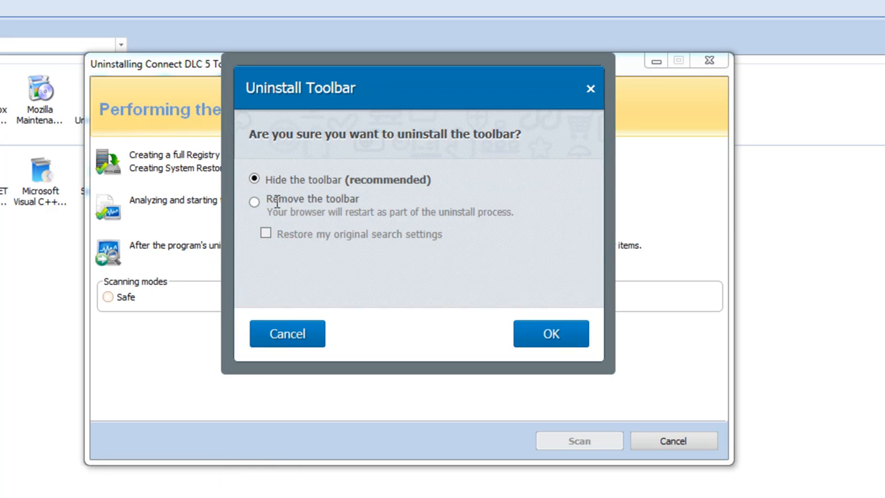
{"action": "left_click", "coordinate": [254, 202]}
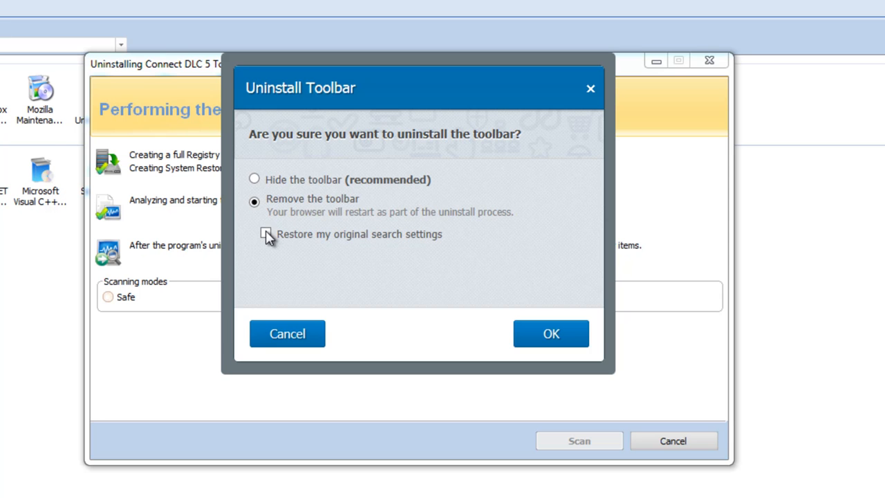
{"action": "mouse_move", "coordinate": [412, 229]}
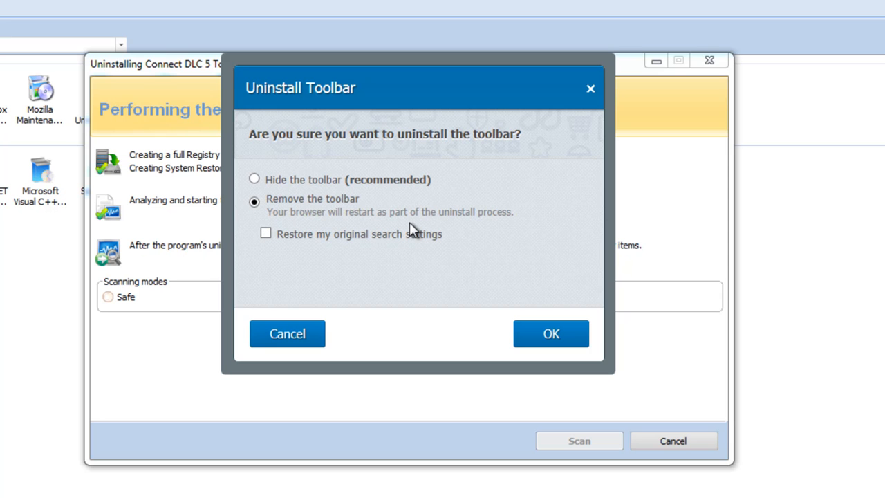
{"action": "mouse_move", "coordinate": [403, 238]}
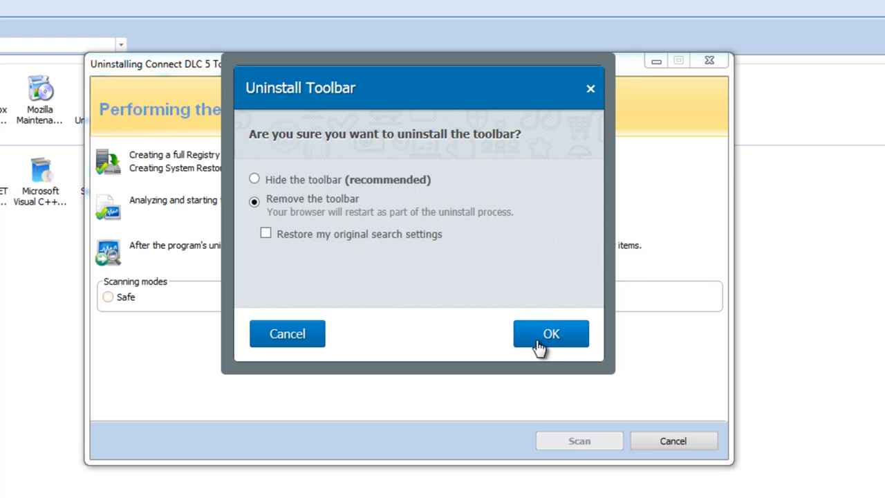
{"action": "left_click", "coordinate": [550, 333]}
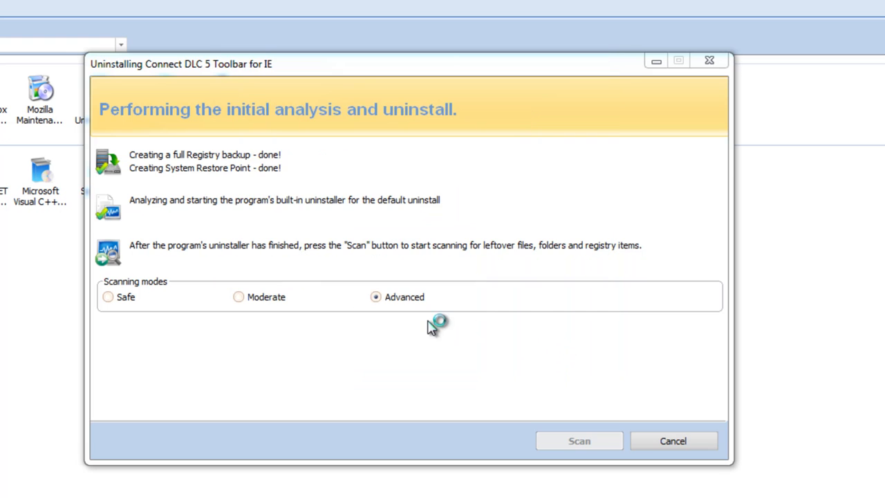
{"action": "mouse_move", "coordinate": [384, 325]}
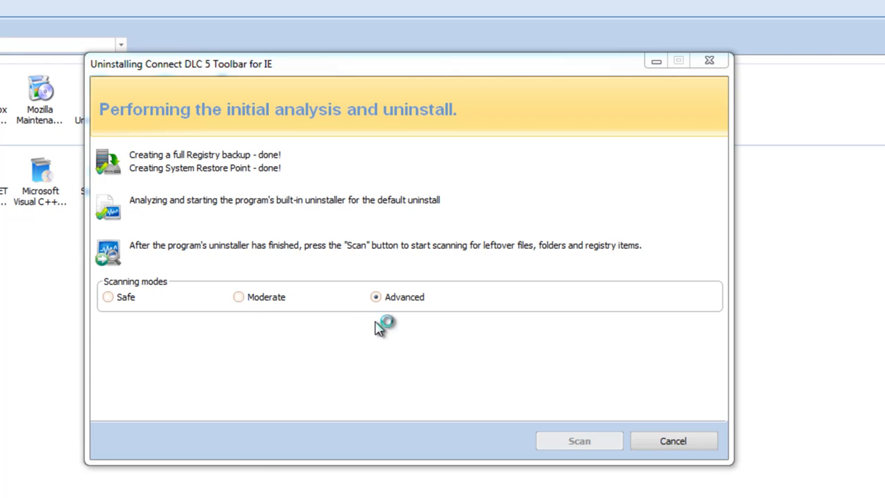
{"action": "mouse_move", "coordinate": [366, 284]}
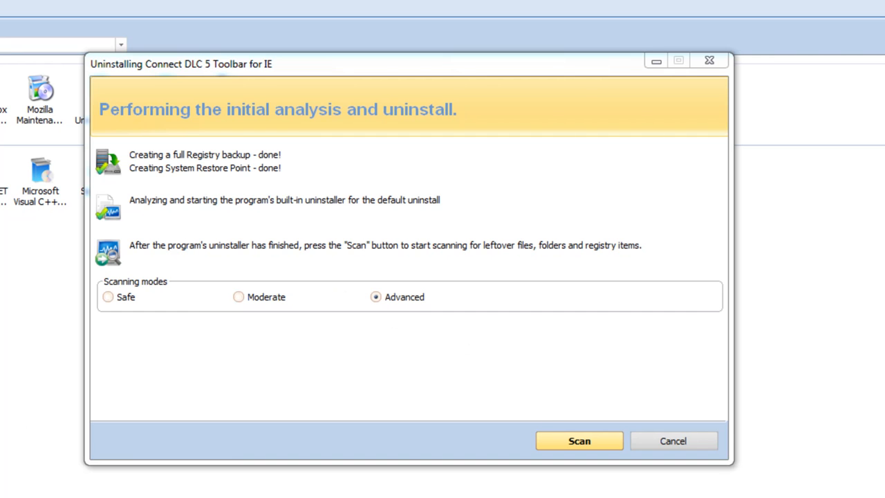
Run the Advanced leftover scan for Connect DLC 5 Toolbar and accept the no-leftovers result
{"action": "left_click", "coordinate": [578, 441]}
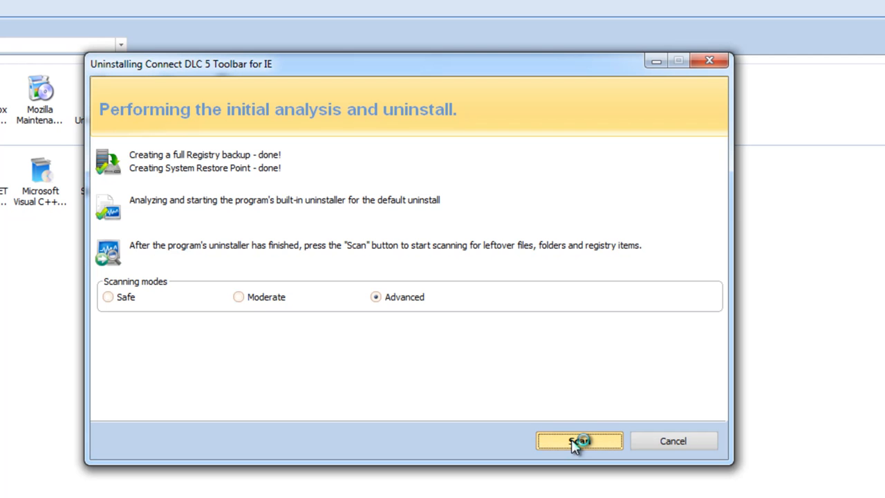
{"action": "left_click", "coordinate": [578, 439]}
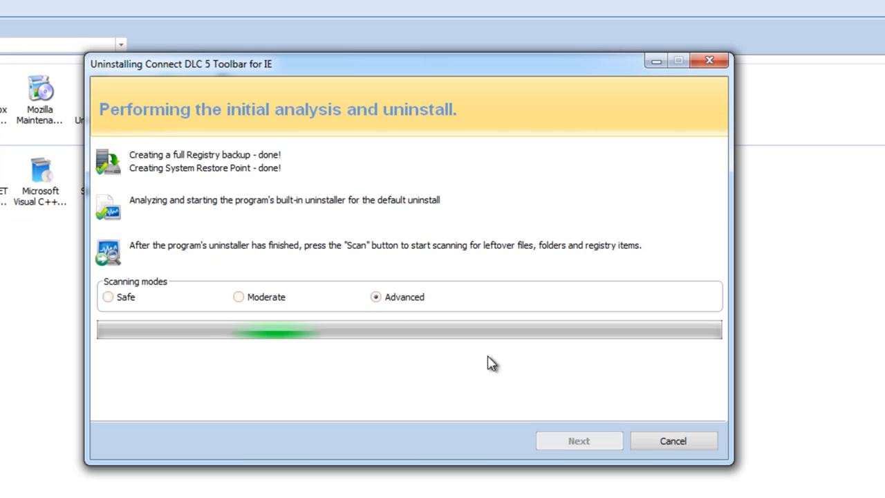
{"action": "mouse_move", "coordinate": [436, 332]}
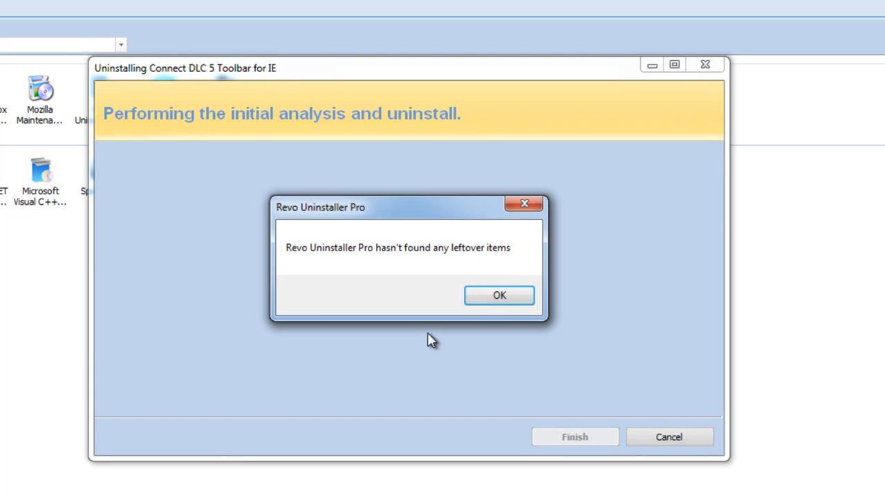
{"action": "left_click", "coordinate": [499, 295]}
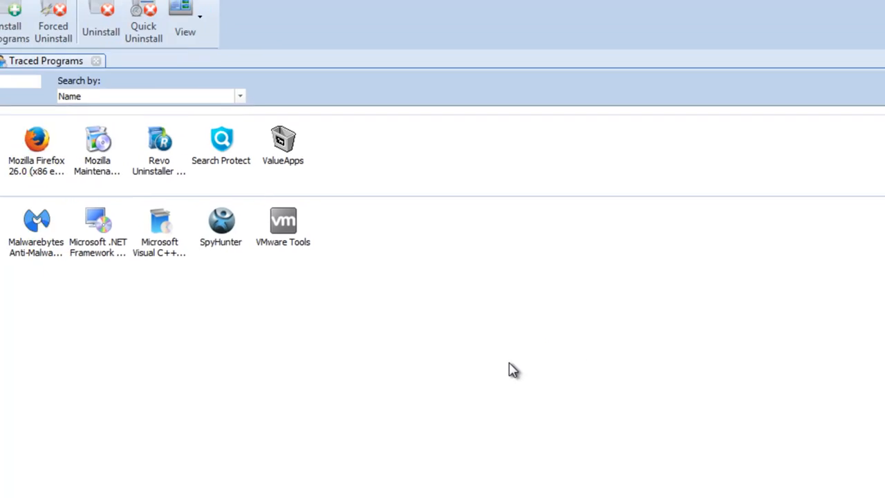
Uninstall Search Protect, keeping the current home page setting, and confirm its removal
{"action": "left_click", "coordinate": [58, 111]}
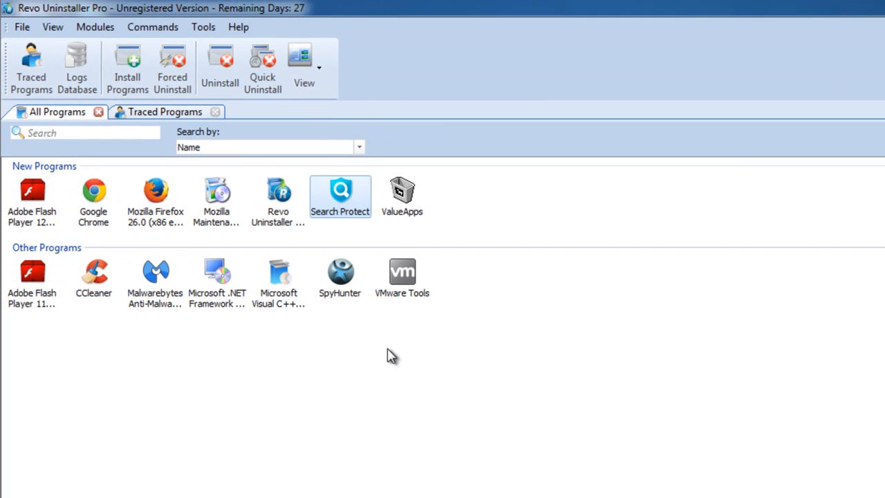
{"action": "mouse_move", "coordinate": [220, 62]}
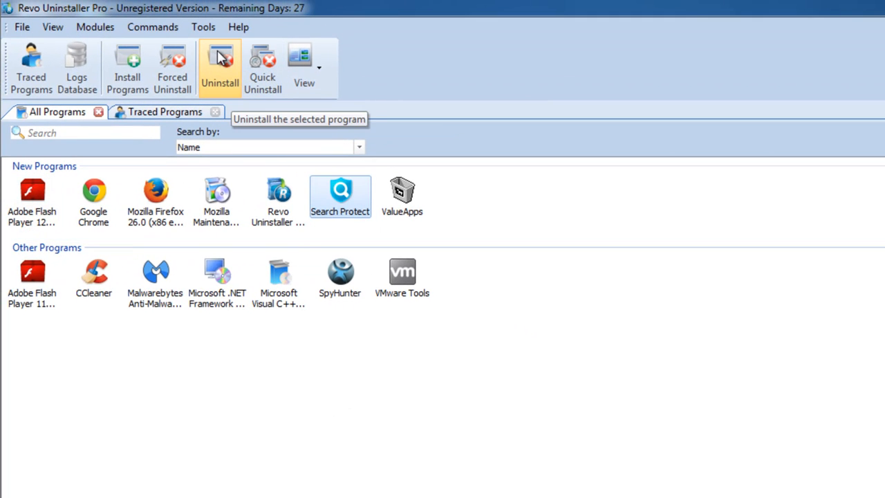
{"action": "left_click", "coordinate": [220, 66]}
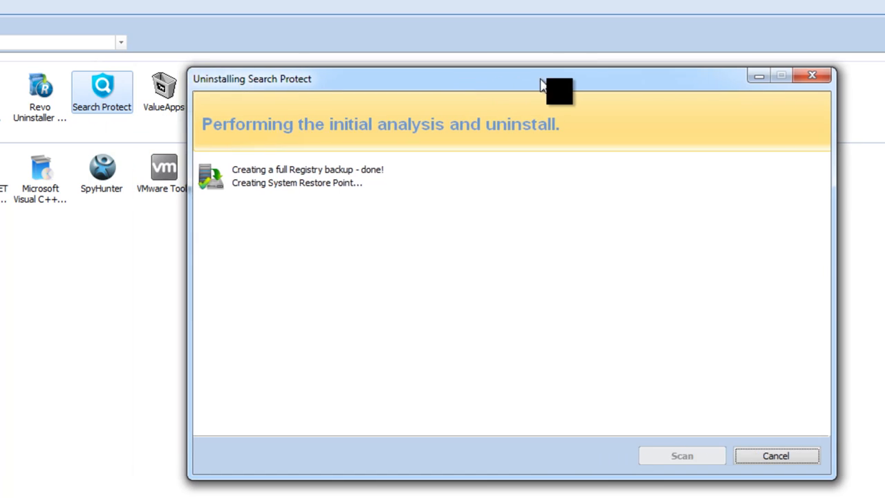
{"action": "left_click_drag", "start_coordinate": [546, 86], "coordinate": [457, 89]}
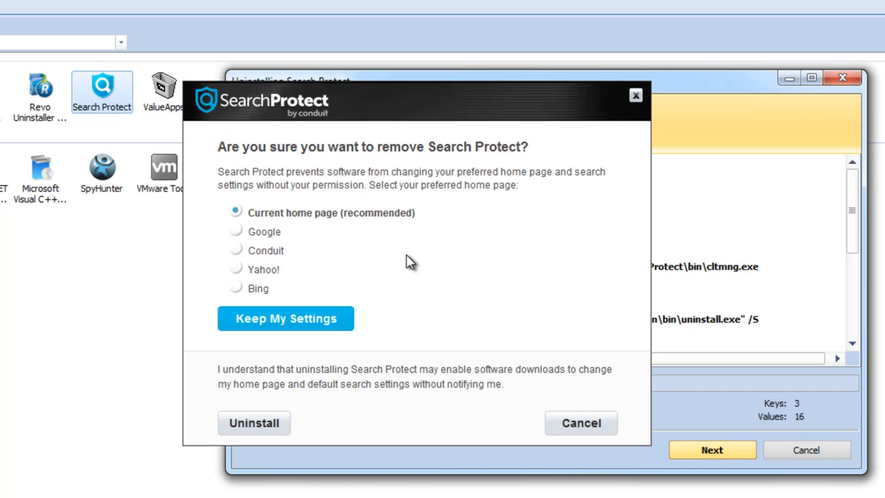
{"action": "mouse_move", "coordinate": [334, 221]}
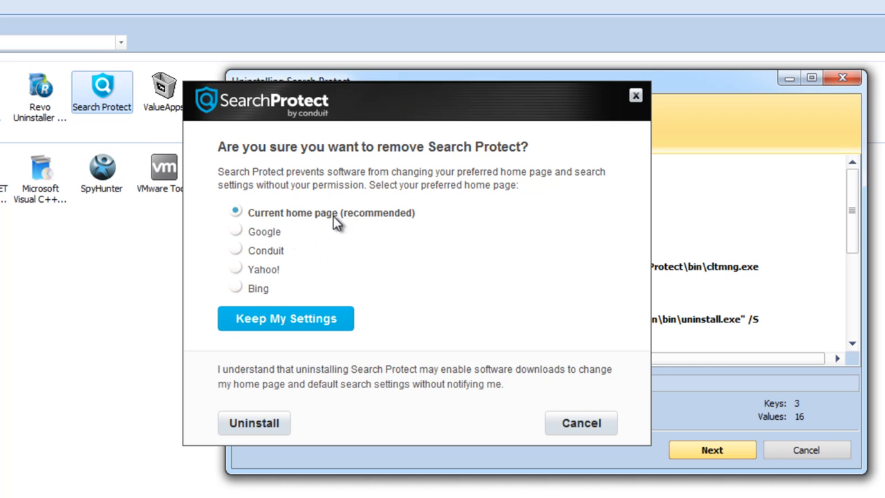
{"action": "mouse_move", "coordinate": [238, 235]}
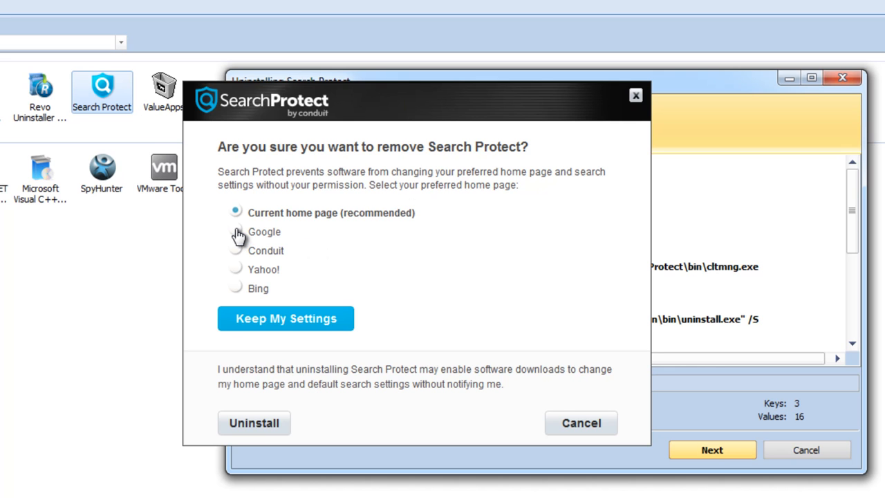
{"action": "left_click", "coordinate": [235, 233]}
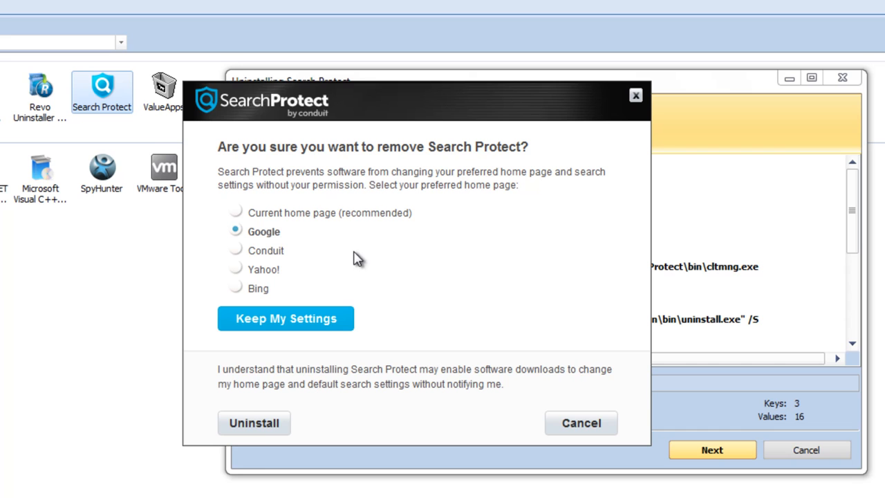
{"action": "mouse_move", "coordinate": [271, 257]}
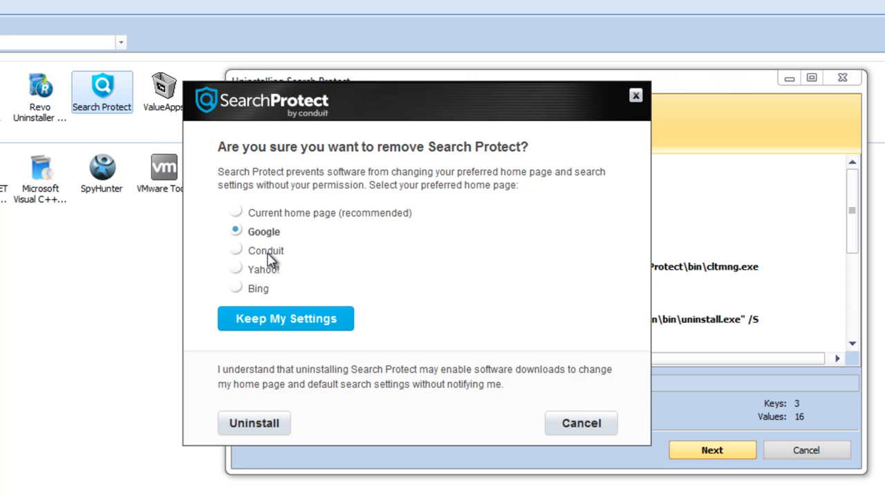
{"action": "left_click", "coordinate": [235, 213]}
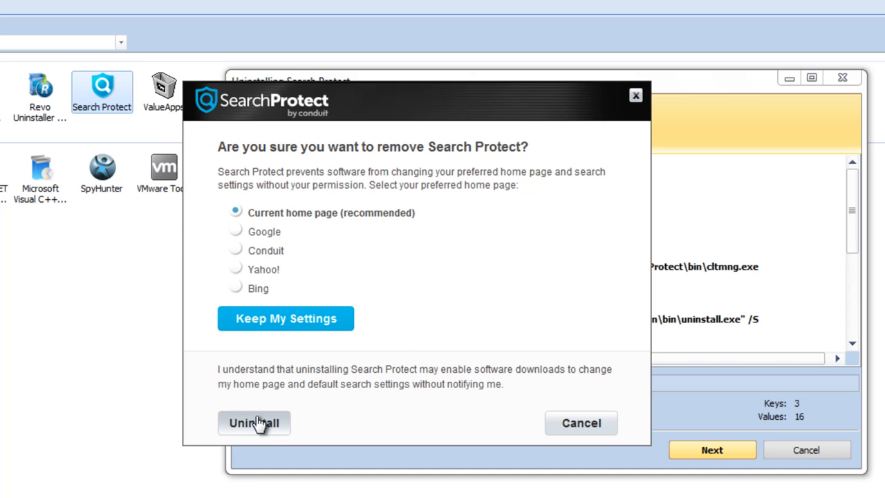
{"action": "left_click", "coordinate": [254, 424]}
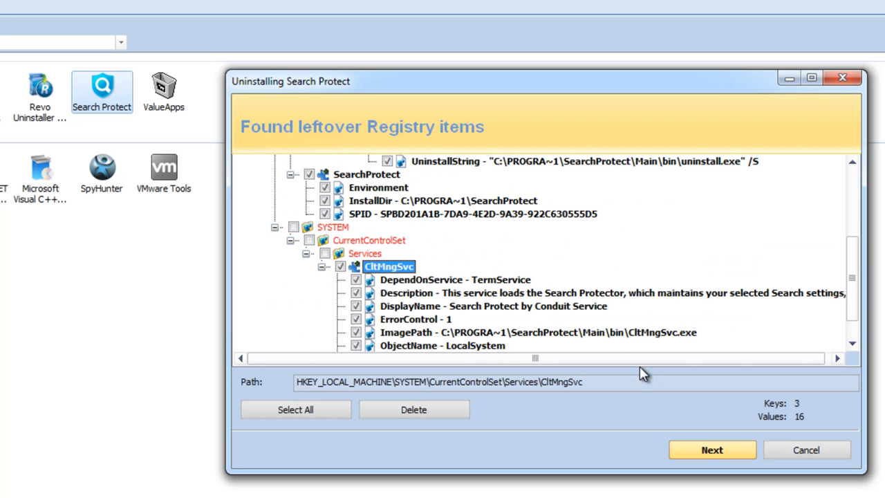
Delete Search Protect's checked leftover registry items and confirm the deletion
{"action": "left_click", "coordinate": [413, 410]}
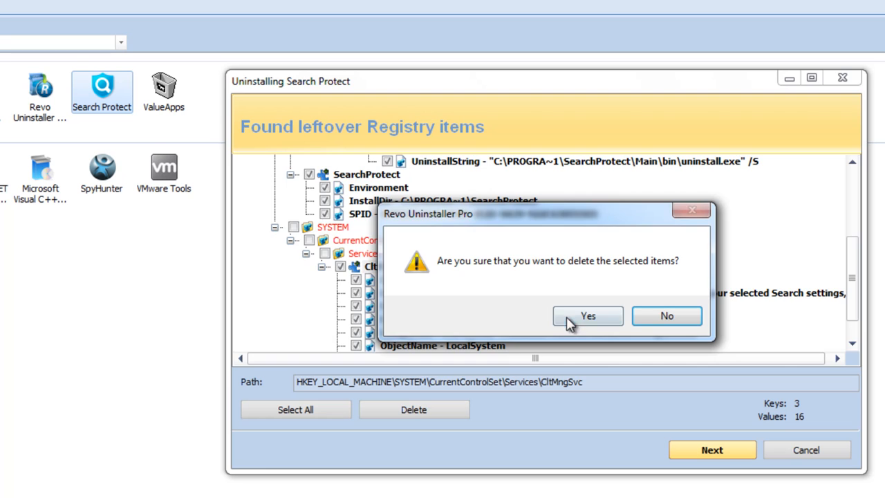
{"action": "left_click", "coordinate": [587, 315]}
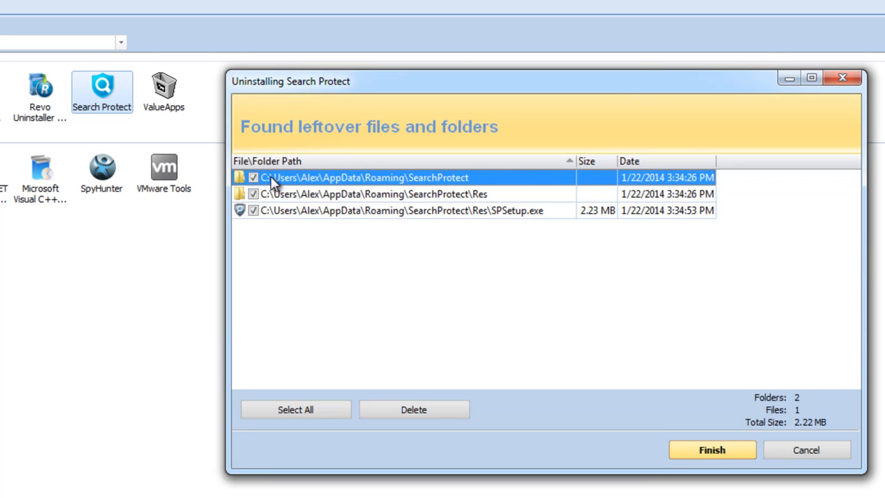
{"action": "mouse_move", "coordinate": [445, 215]}
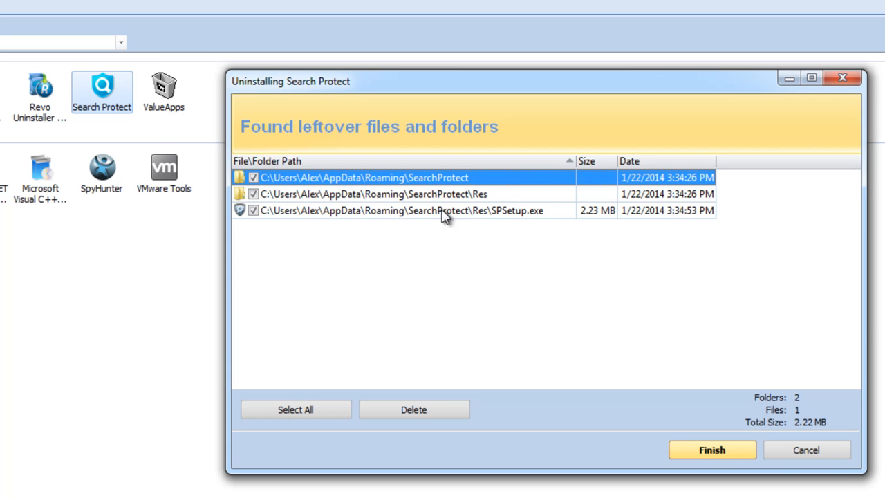
{"action": "mouse_move", "coordinate": [459, 415]}
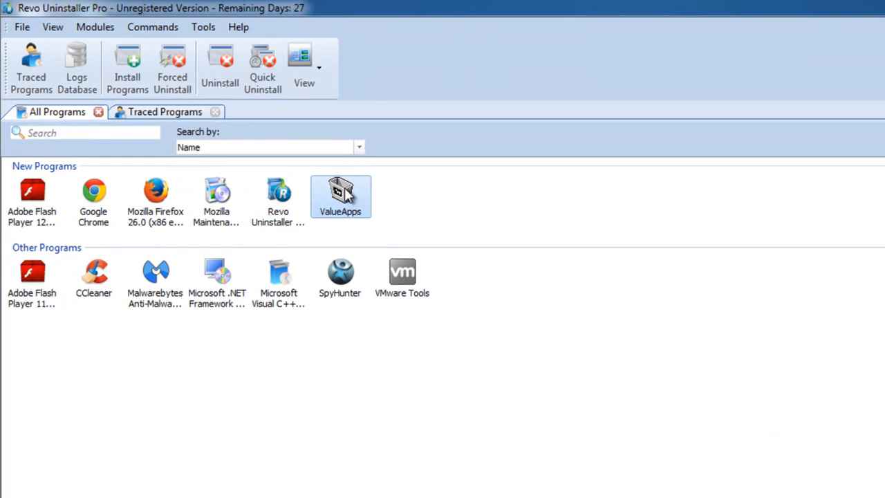
Uninstall ValueApps, confirming removal and the close-Internet-Explorer prompts, then finish its uninstaller
{"action": "left_click", "coordinate": [219, 66]}
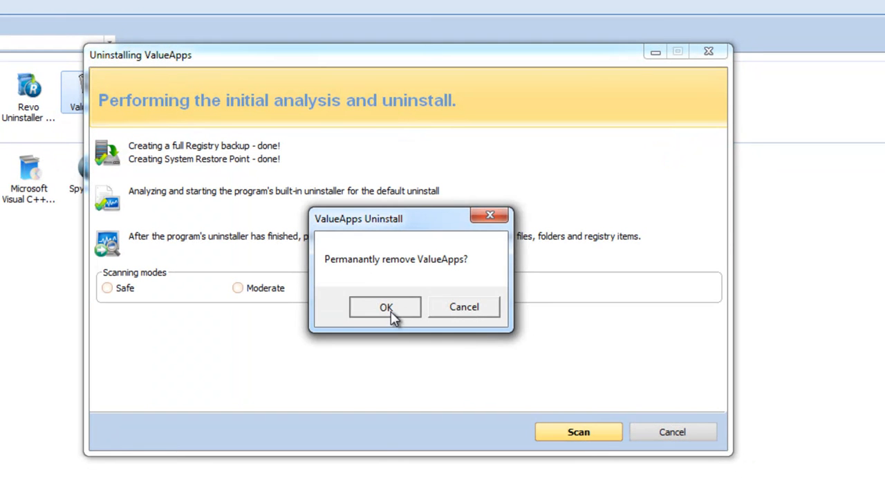
{"action": "left_click", "coordinate": [385, 307]}
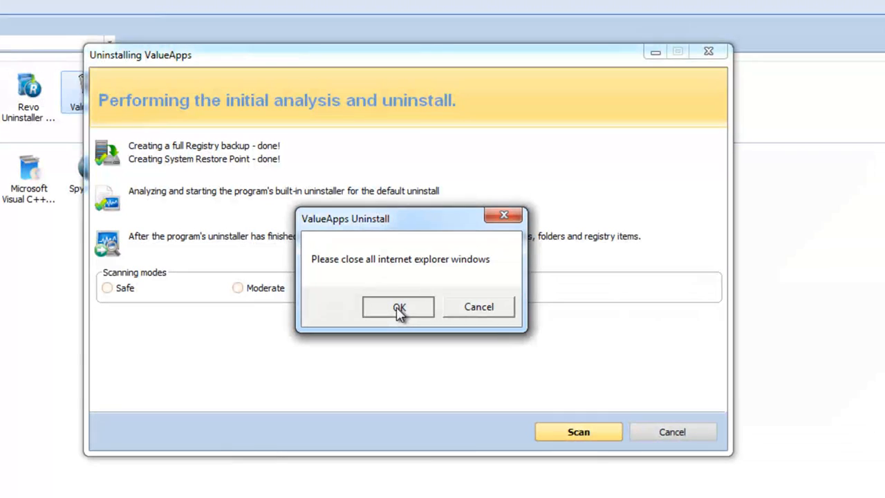
{"action": "left_click", "coordinate": [398, 307]}
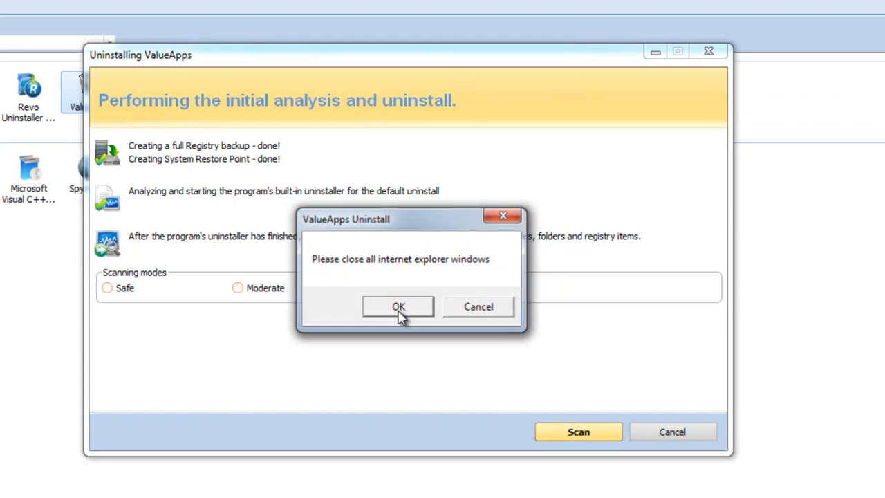
{"action": "left_click", "coordinate": [398, 307]}
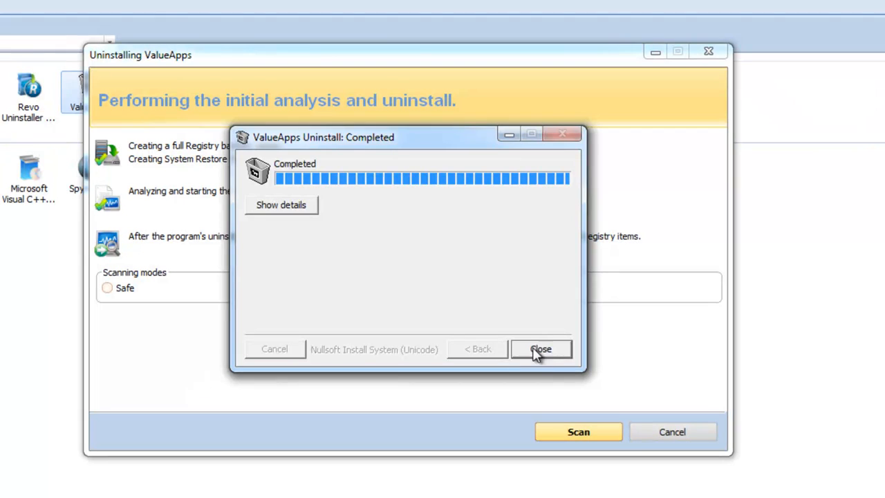
{"action": "left_click", "coordinate": [541, 349]}
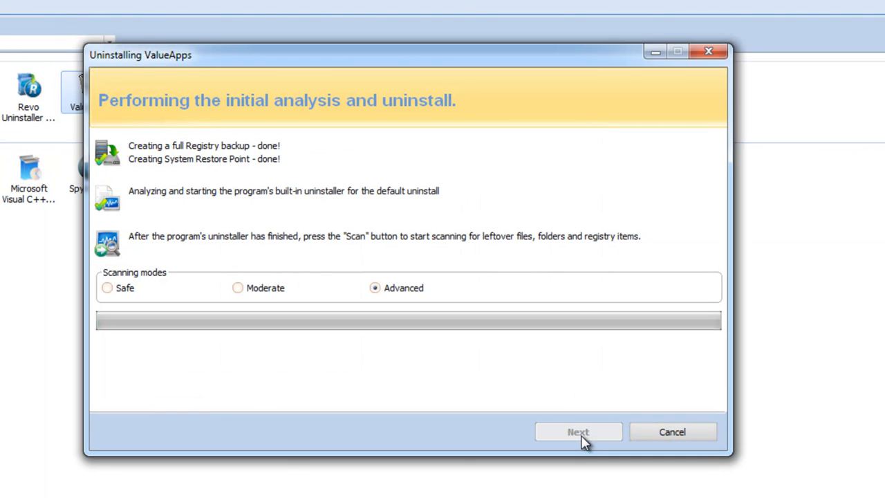
{"action": "mouse_move", "coordinate": [297, 285]}
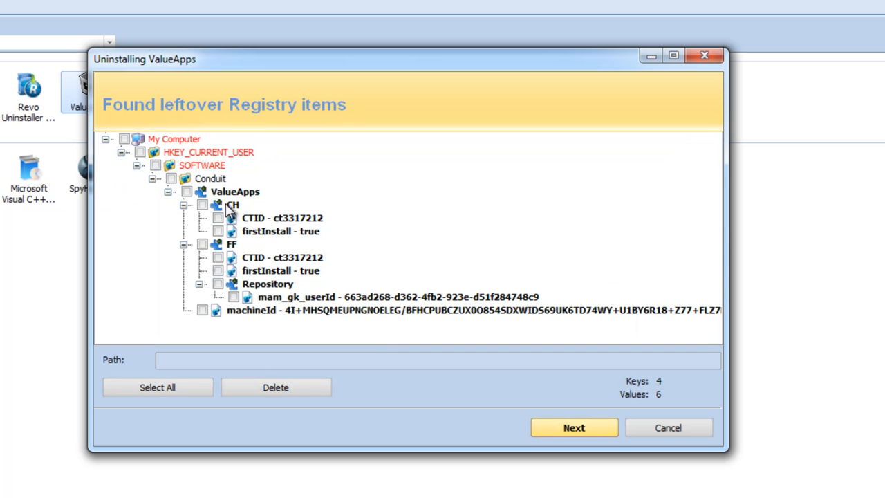
Mark the Conduit registry key with all entries and delete ValueApps' leftover registry items
{"action": "left_click", "coordinate": [171, 179]}
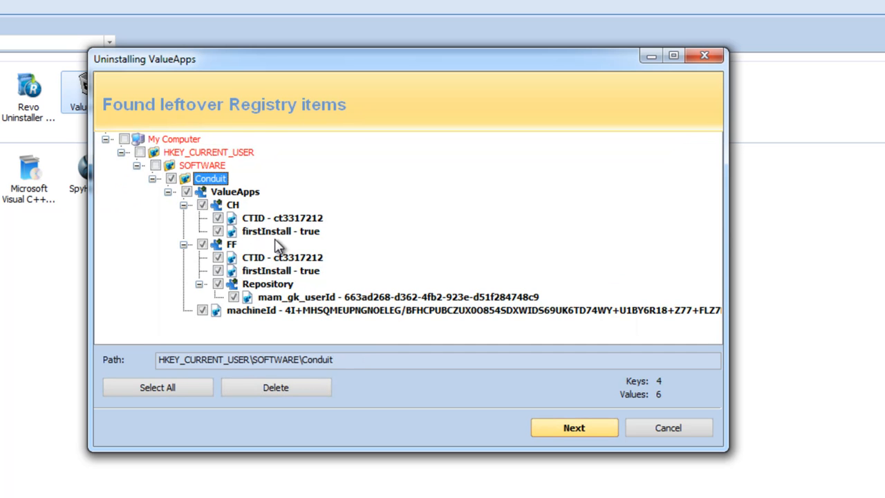
{"action": "mouse_move", "coordinate": [235, 257]}
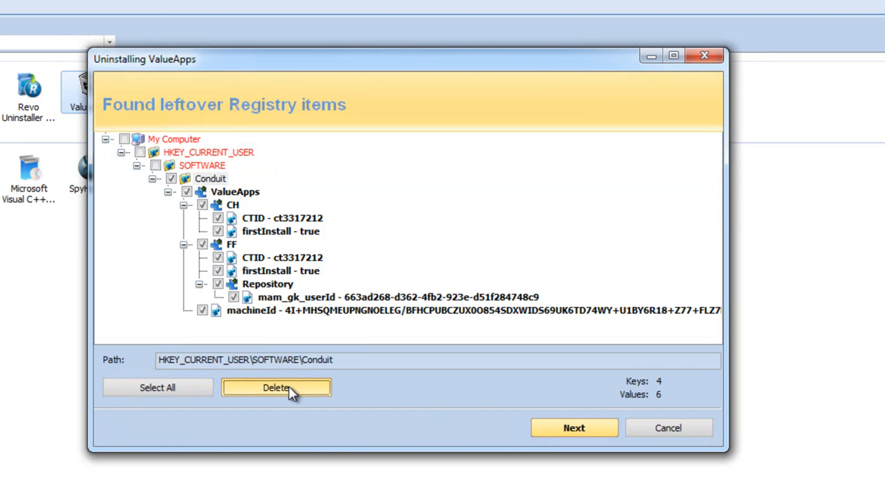
{"action": "left_click", "coordinate": [275, 387]}
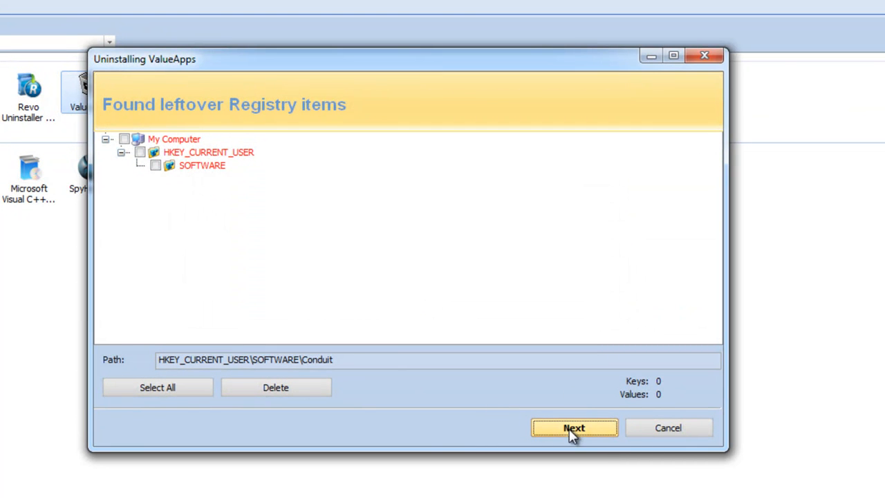
{"action": "left_click", "coordinate": [574, 427]}
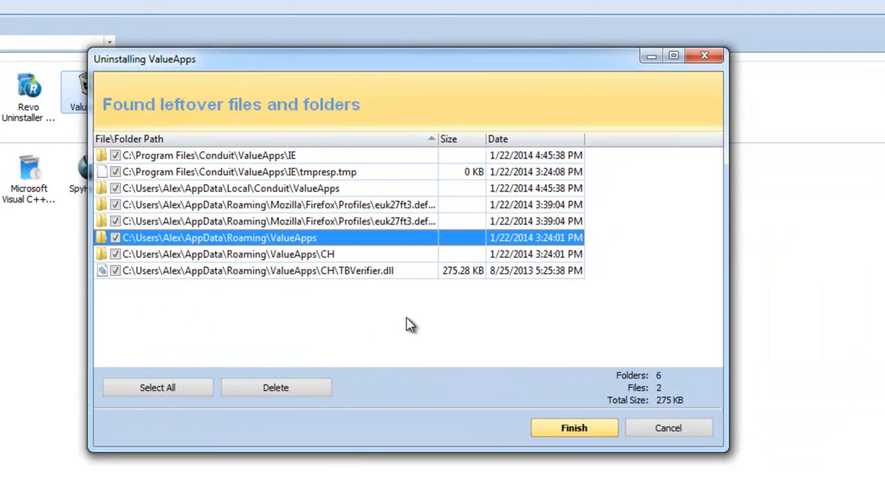
Delete ValueApps' leftover files and folders, accepting removal at next restart
{"action": "left_click", "coordinate": [276, 388]}
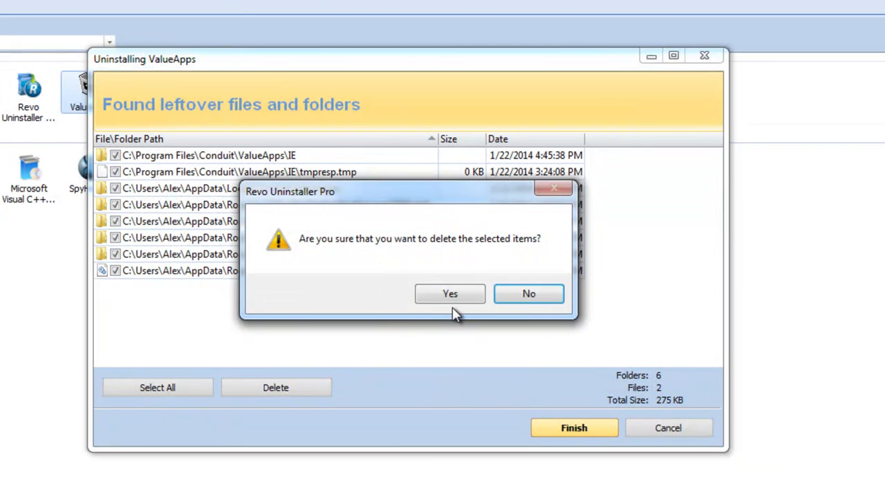
{"action": "left_click", "coordinate": [450, 293]}
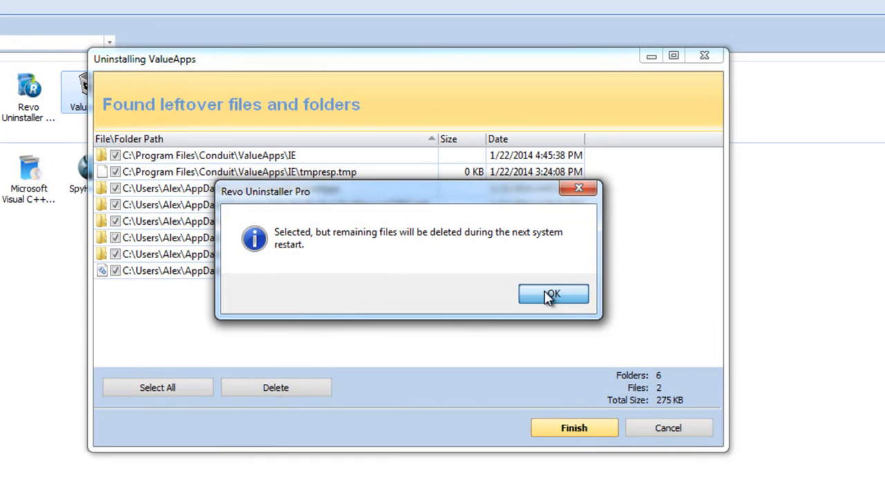
{"action": "left_click", "coordinate": [553, 293]}
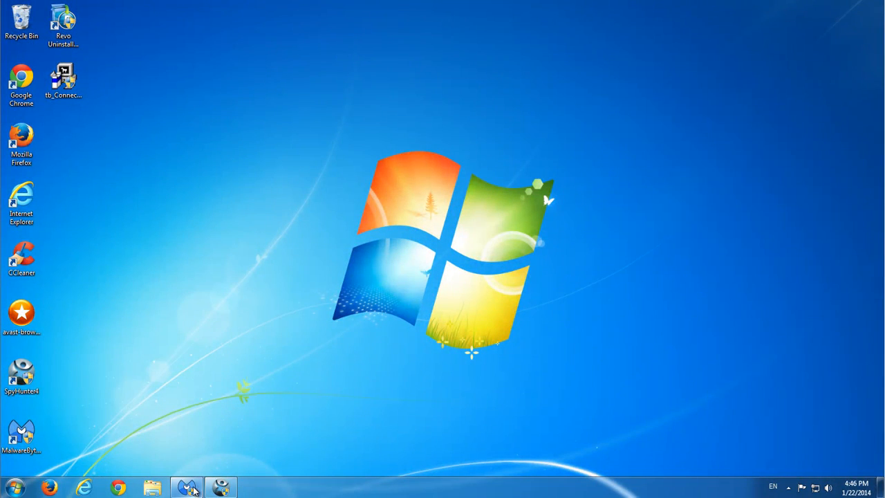
Remove the selected Conduit, ValueApps and SearchProtect detections in Malwarebytes without restarting now
{"action": "left_click", "coordinate": [187, 487]}
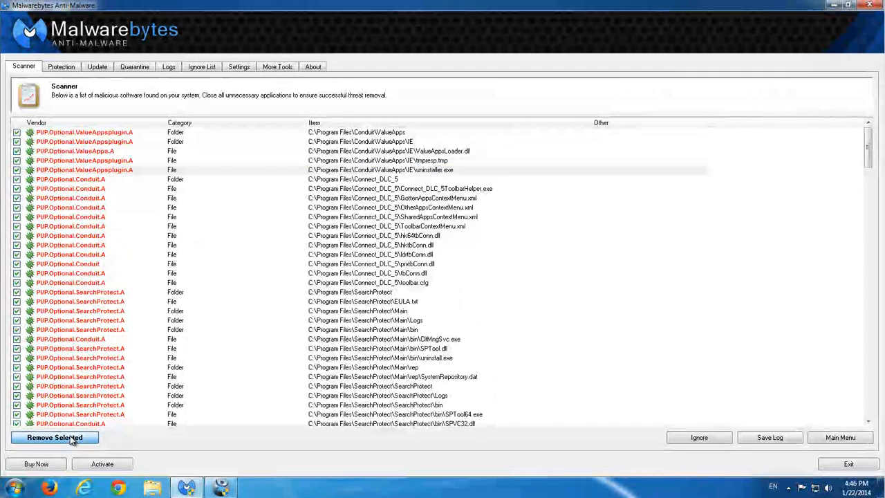
{"action": "left_click", "coordinate": [54, 437]}
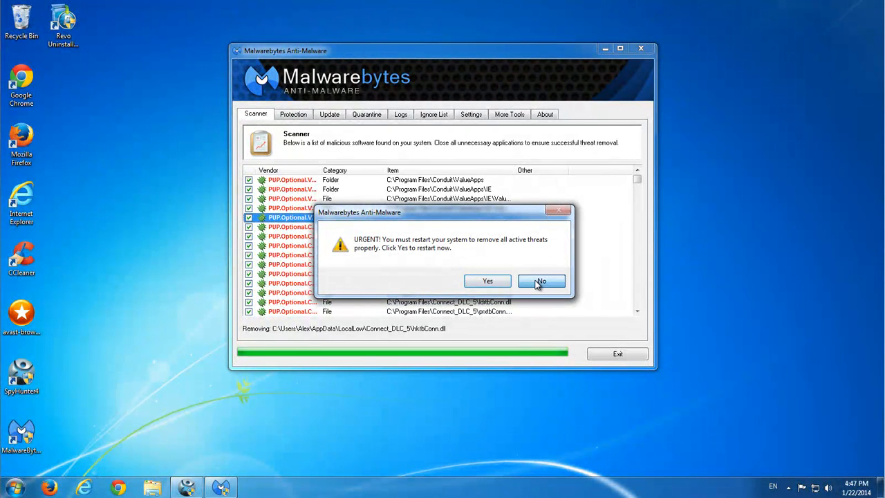
{"action": "left_click", "coordinate": [542, 280]}
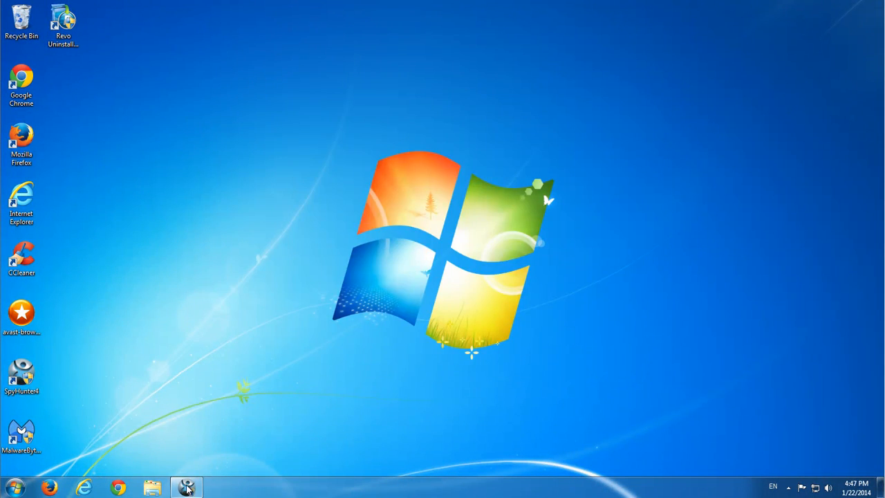
Fix all 1154 threats detected by SpyHunter 4, including the Connect and CrizBuzz toolbars
{"action": "left_click", "coordinate": [186, 486]}
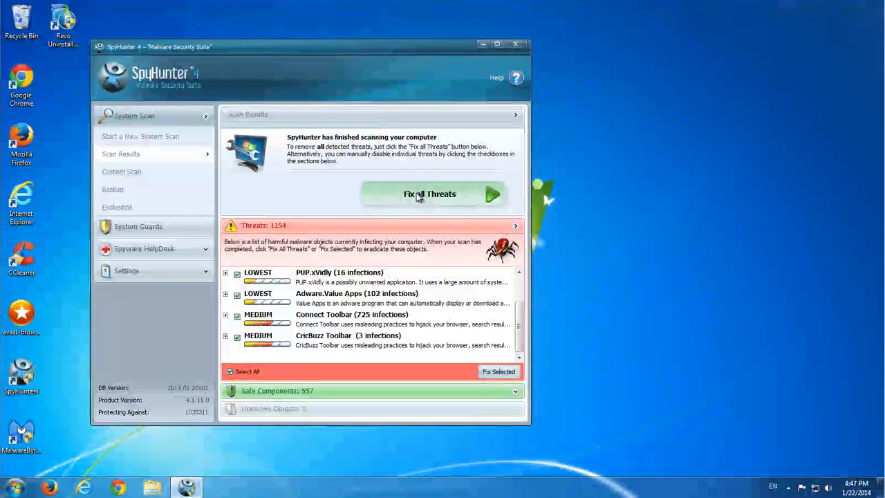
{"action": "left_click", "coordinate": [429, 193]}
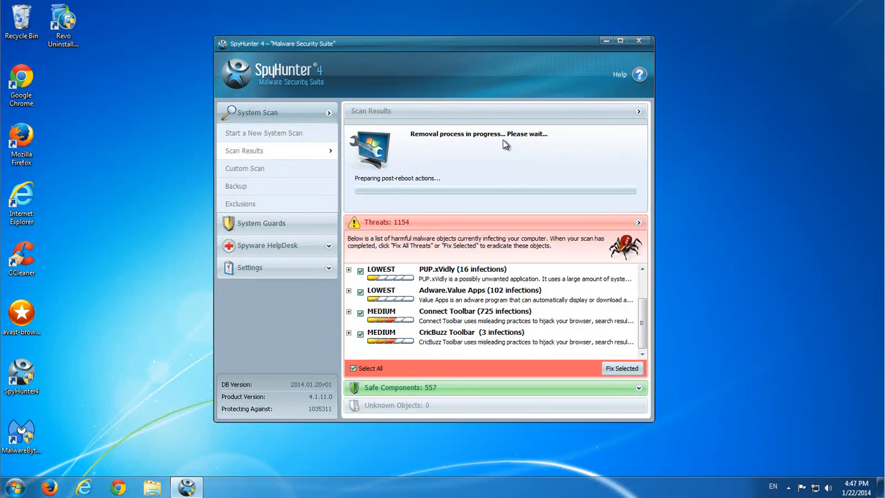
{"action": "mouse_move", "coordinate": [423, 187]}
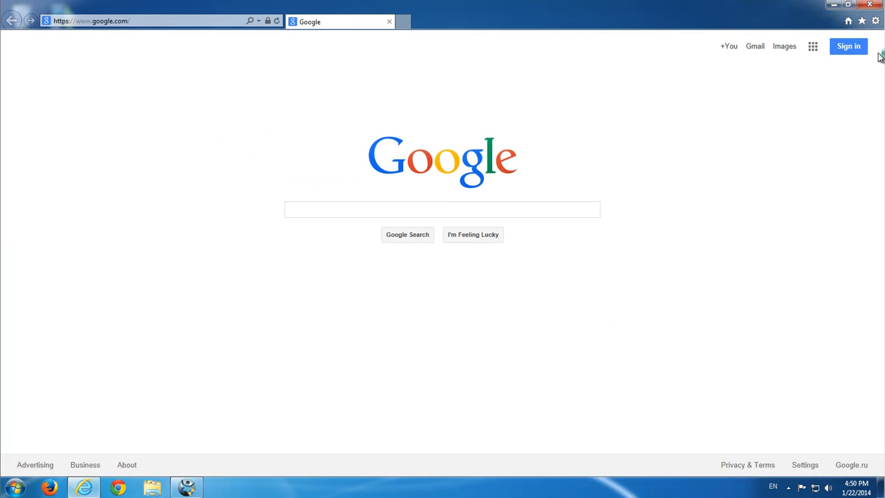
In IE's Search Providers list, make Bing the default instead of Connect DLC 5
{"action": "left_click", "coordinate": [875, 20]}
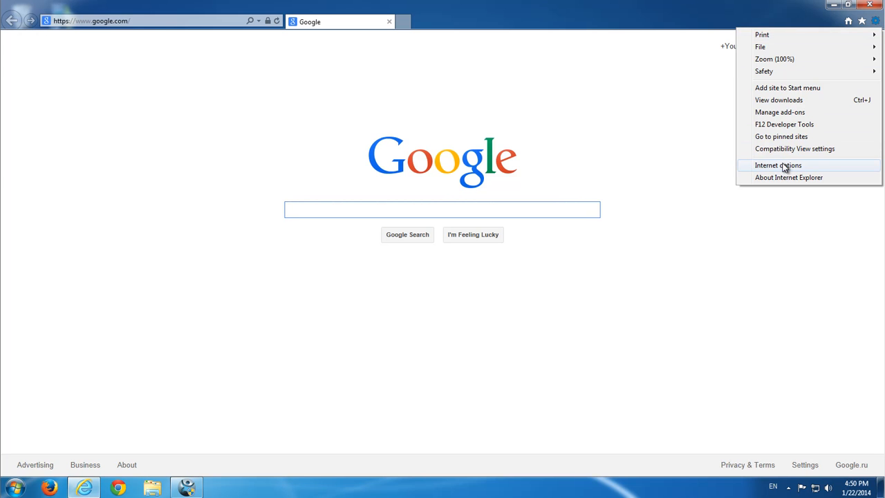
{"action": "left_click", "coordinate": [780, 112]}
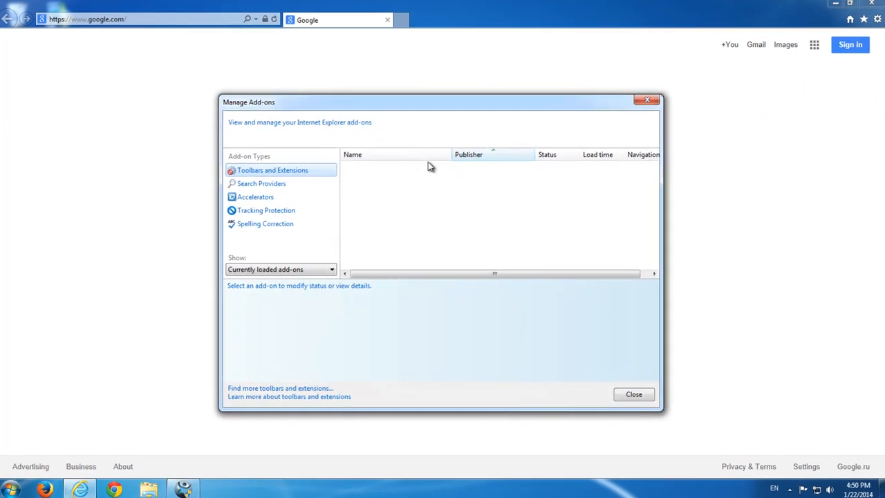
{"action": "left_click", "coordinate": [261, 183]}
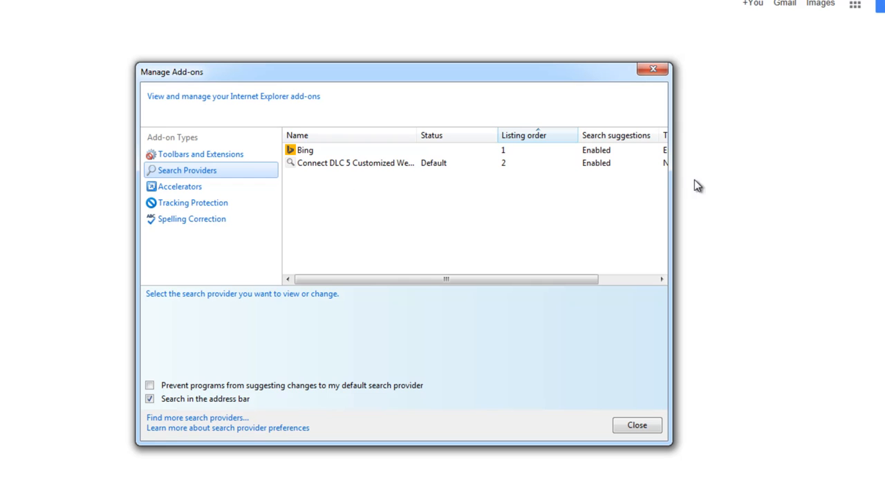
{"action": "left_click", "coordinate": [354, 163]}
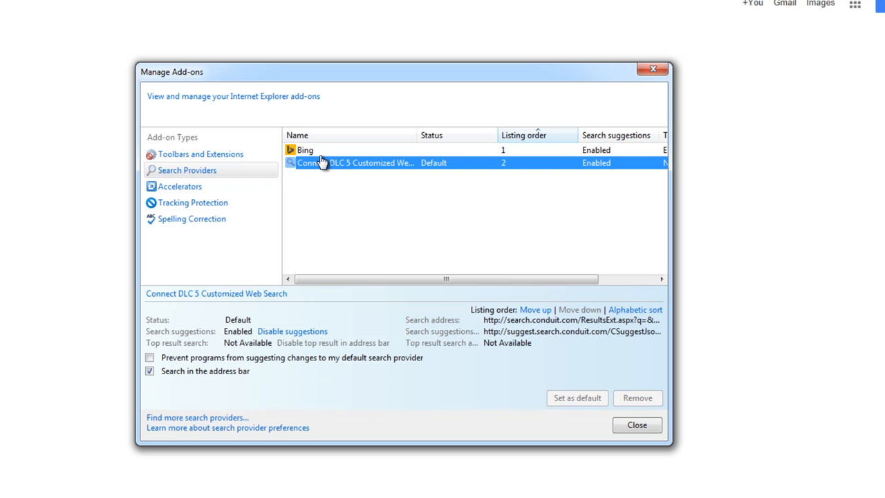
{"action": "left_click", "coordinate": [304, 149]}
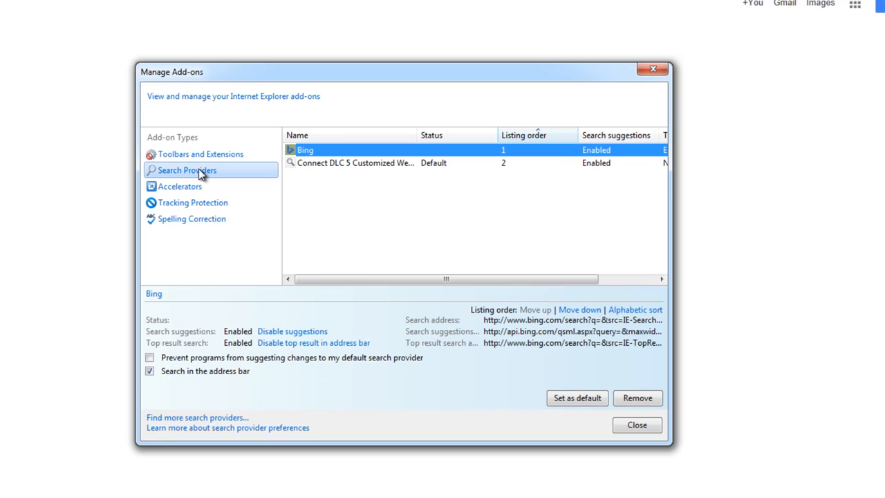
{"action": "left_click", "coordinate": [354, 163]}
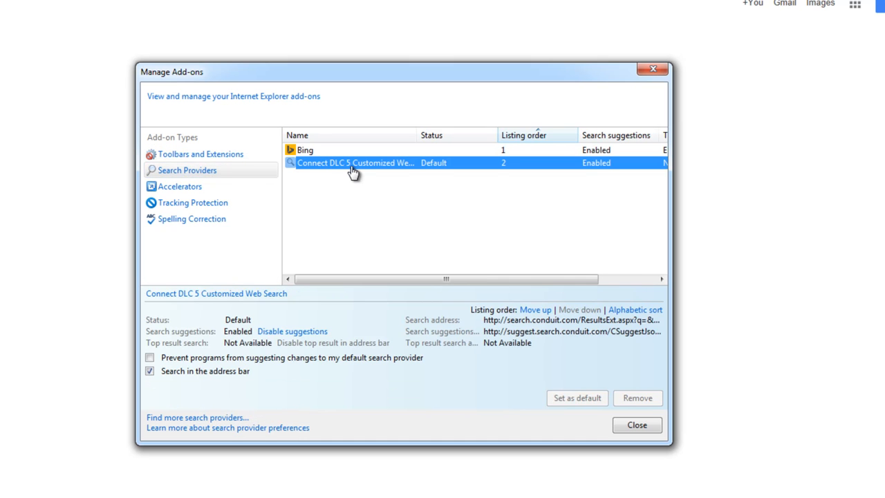
{"action": "left_click", "coordinate": [304, 150]}
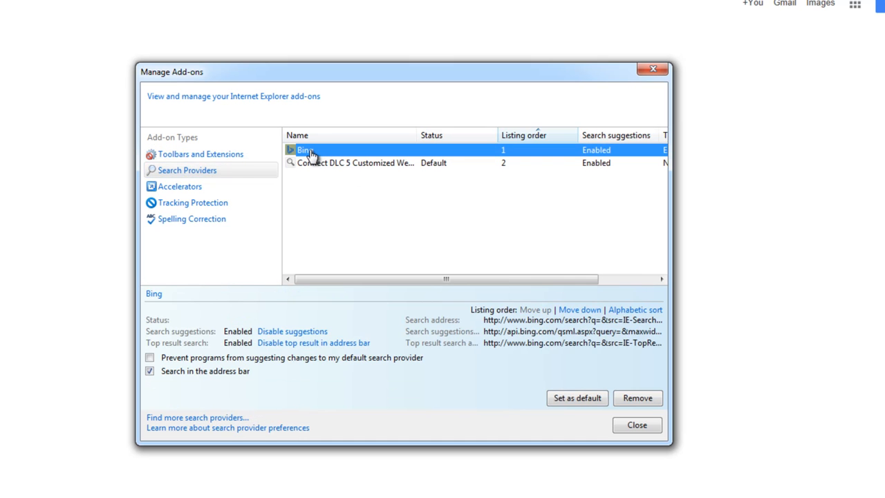
{"action": "mouse_move", "coordinate": [567, 418]}
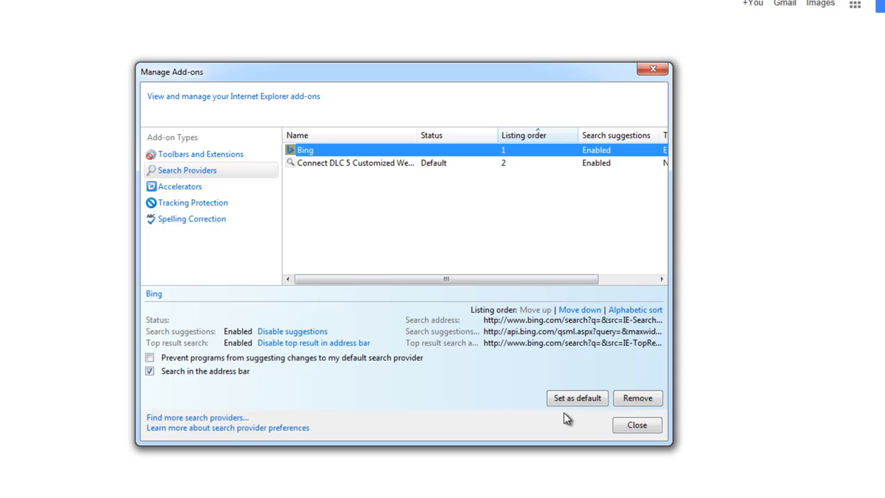
{"action": "left_click", "coordinate": [576, 399]}
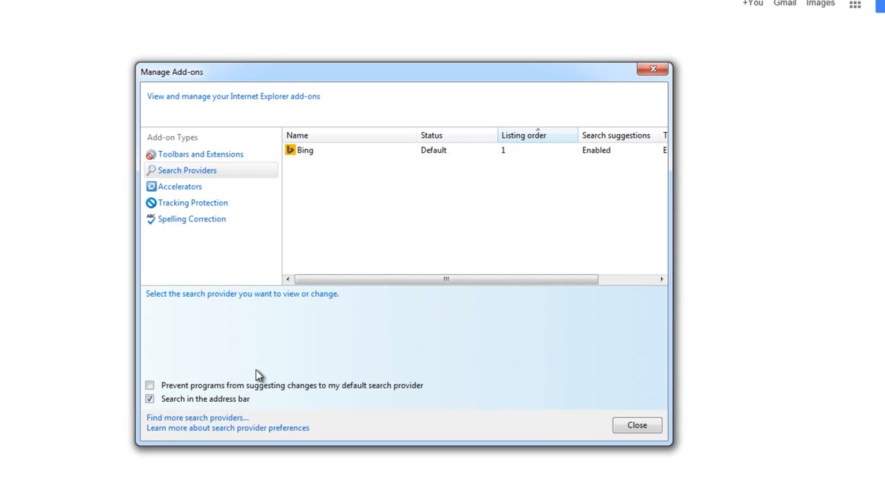
Add Google Search from the online gallery as IE's default search provider
{"action": "left_click", "coordinate": [636, 424]}
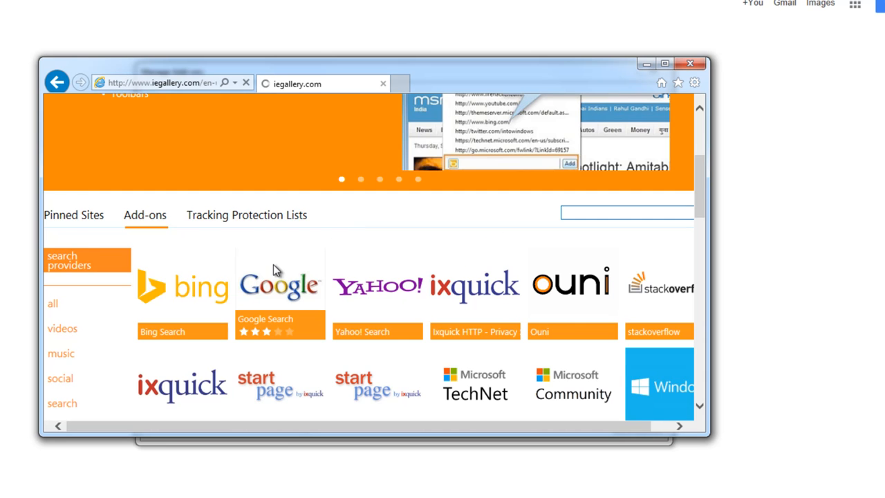
{"action": "left_click", "coordinate": [279, 284]}
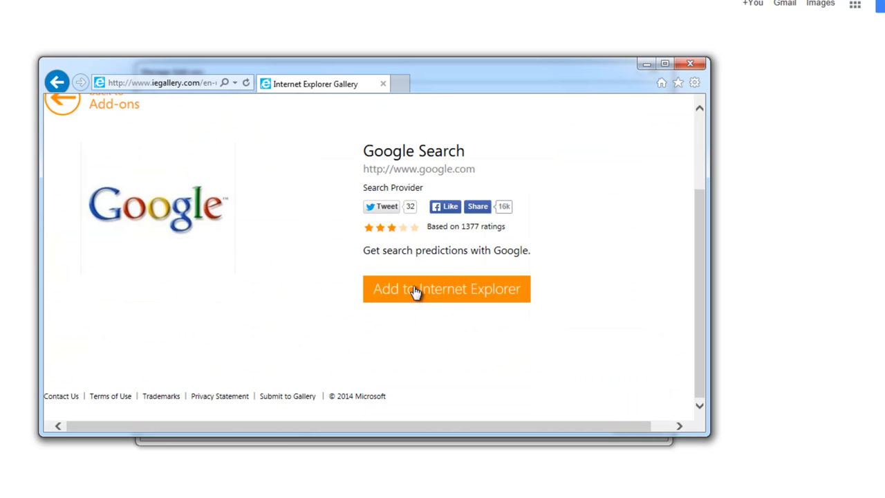
{"action": "left_click", "coordinate": [445, 289]}
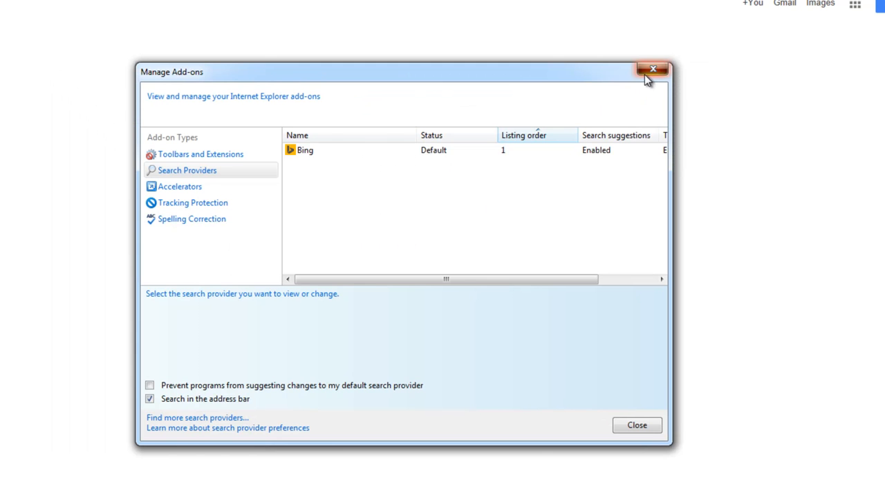
{"action": "left_click", "coordinate": [653, 69]}
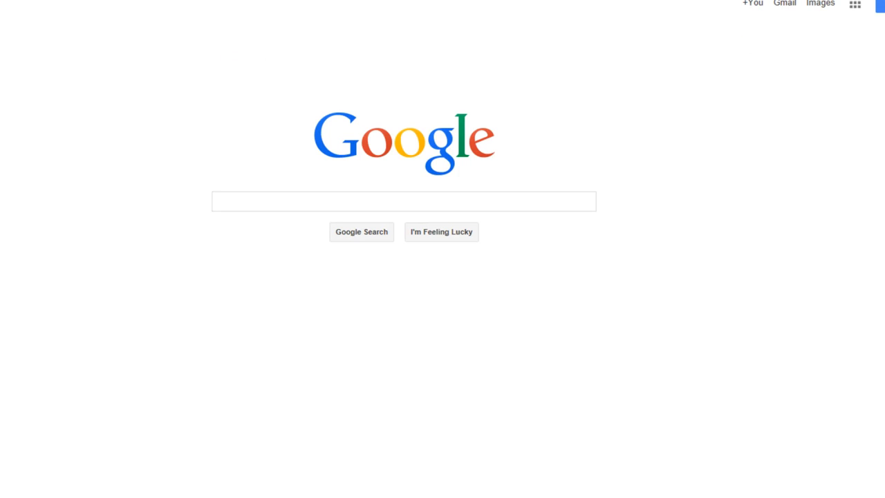
Verify Google is now the default search provider, then close Internet Explorer
{"action": "left_click", "coordinate": [858, 6]}
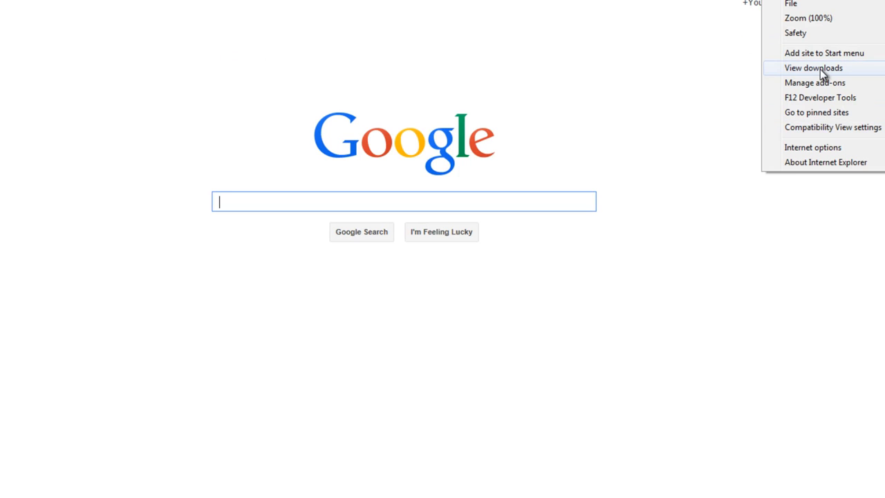
{"action": "left_click", "coordinate": [814, 83]}
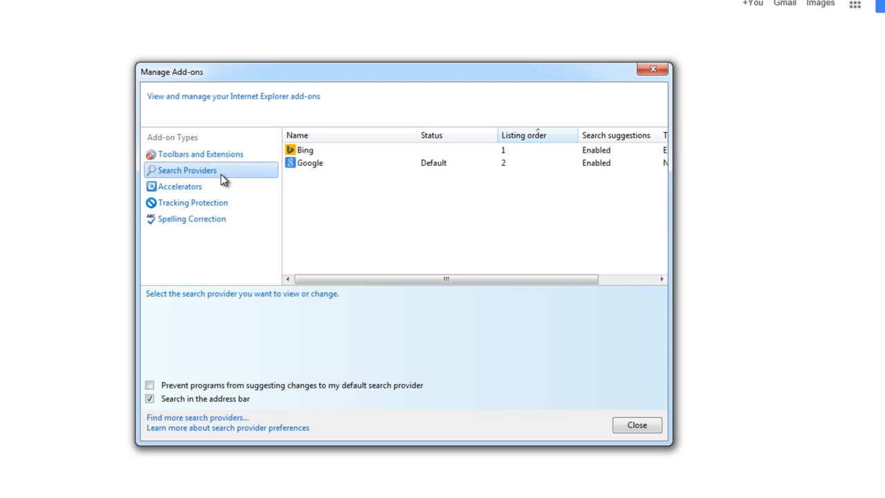
{"action": "left_click", "coordinate": [310, 164]}
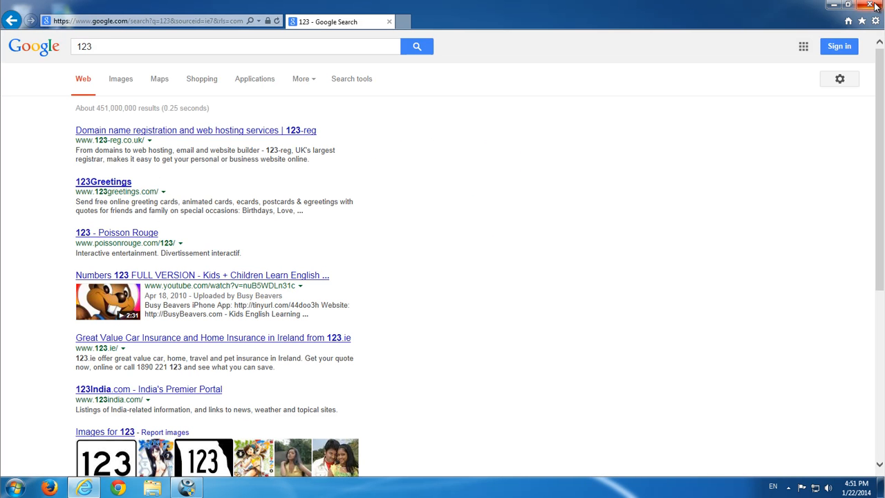
{"action": "left_click", "coordinate": [874, 5]}
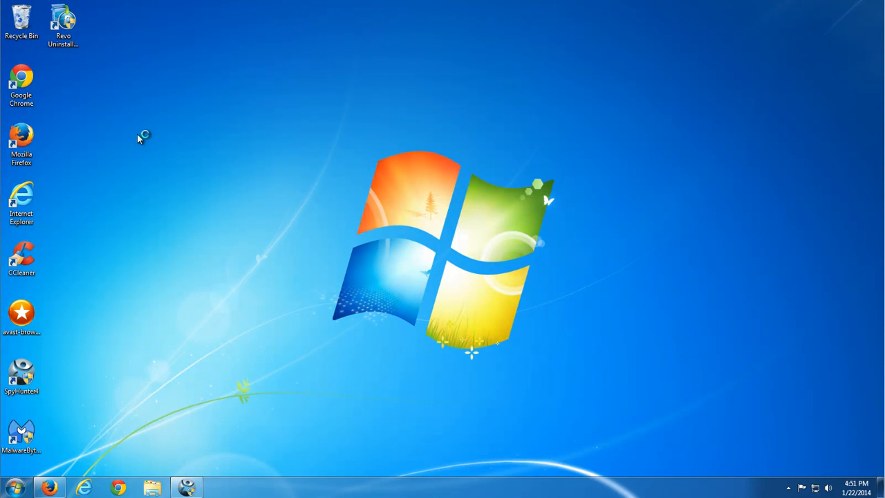
{"action": "mouse_move", "coordinate": [130, 119]}
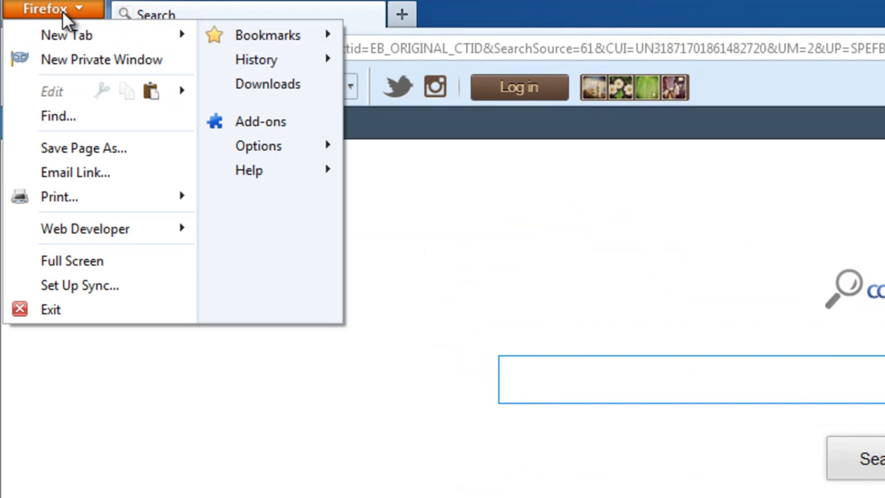
Remove Connect DLC 5 and Value Apps from Firefox add-ons, choosing manual settings restore, then close Firefox
{"action": "left_click", "coordinate": [260, 121]}
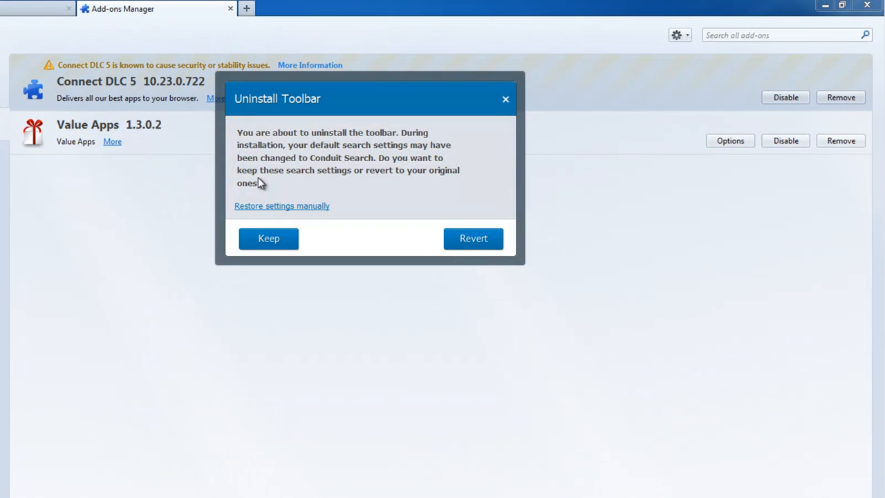
{"action": "mouse_move", "coordinate": [387, 251]}
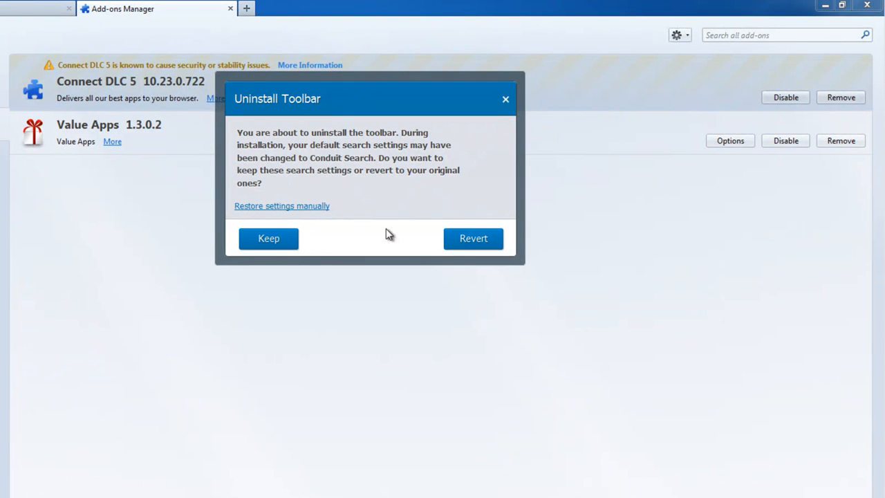
{"action": "mouse_move", "coordinate": [288, 210]}
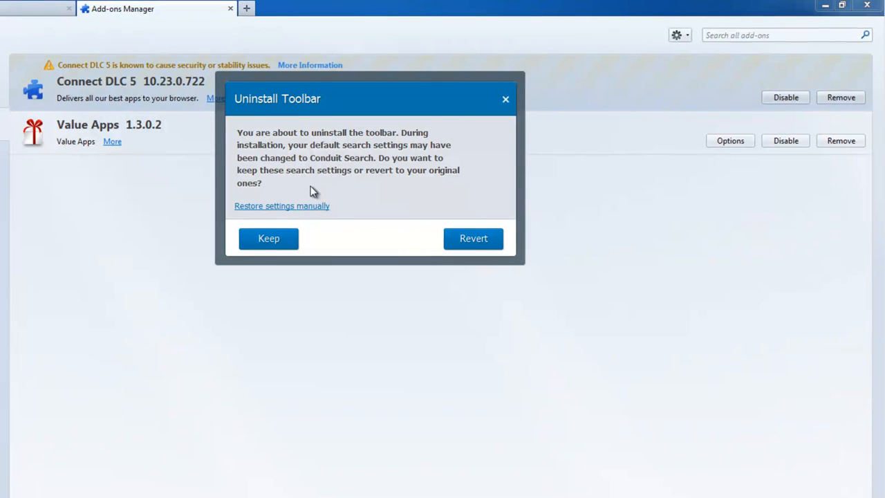
{"action": "mouse_move", "coordinate": [282, 205]}
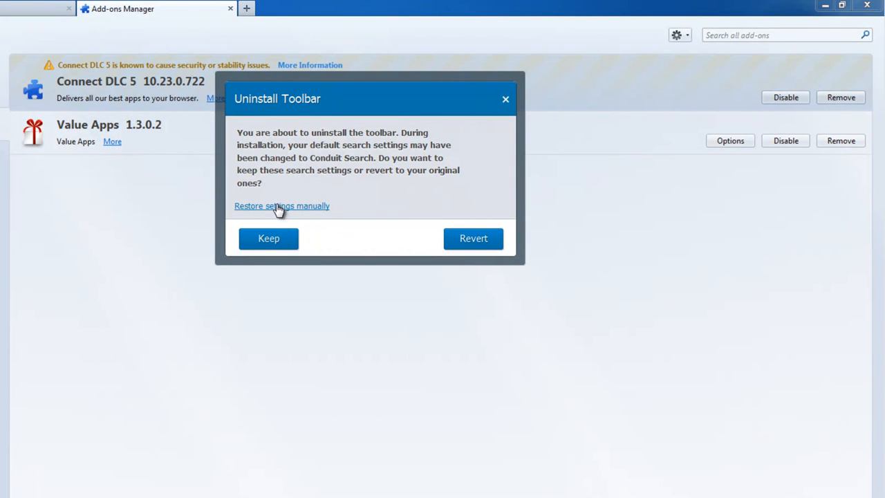
{"action": "left_click", "coordinate": [282, 205]}
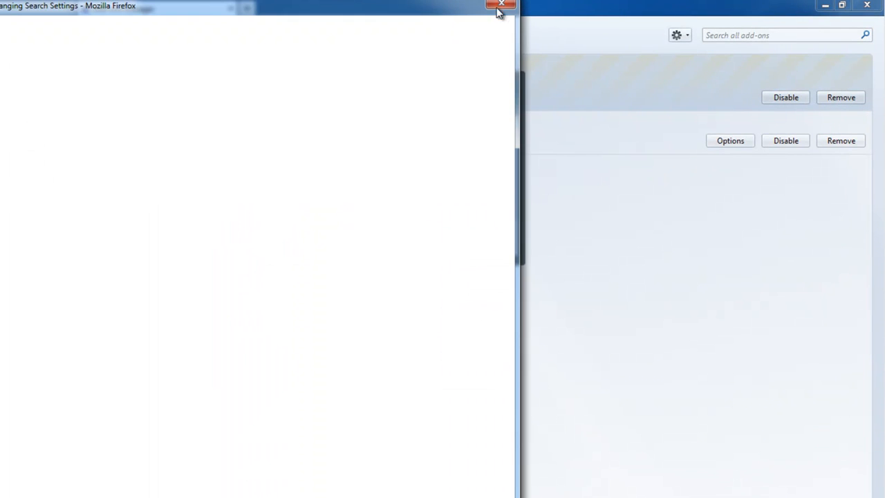
{"action": "left_click", "coordinate": [500, 6]}
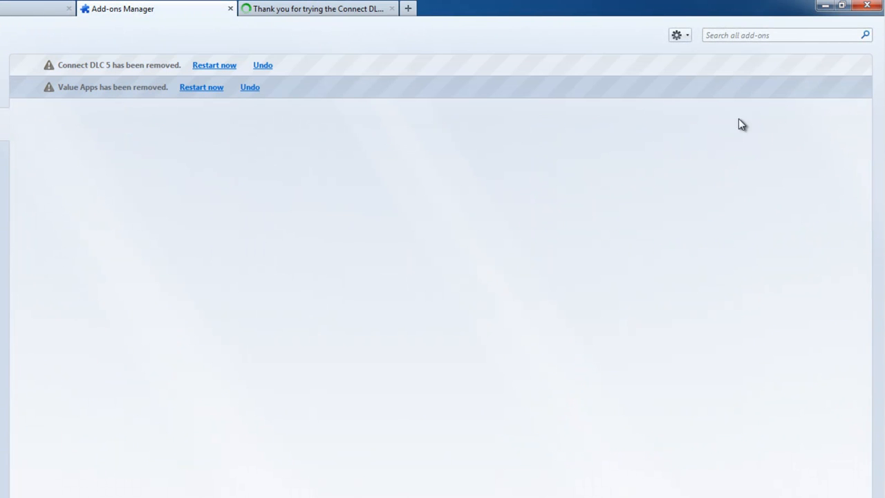
{"action": "left_click", "coordinate": [393, 8]}
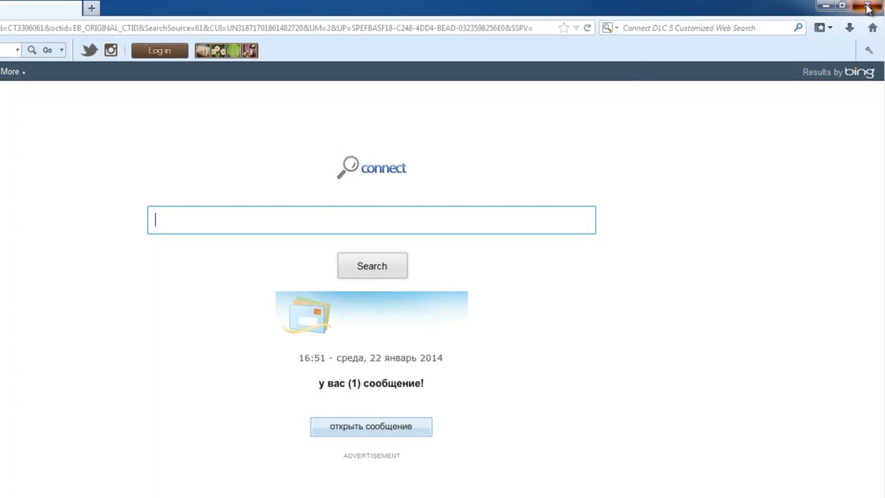
{"action": "left_click", "coordinate": [867, 6]}
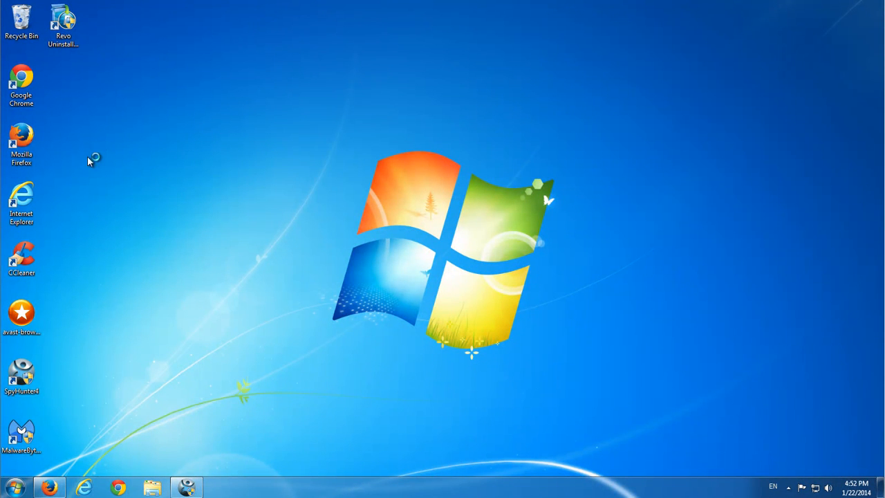
{"action": "mouse_move", "coordinate": [229, 122]}
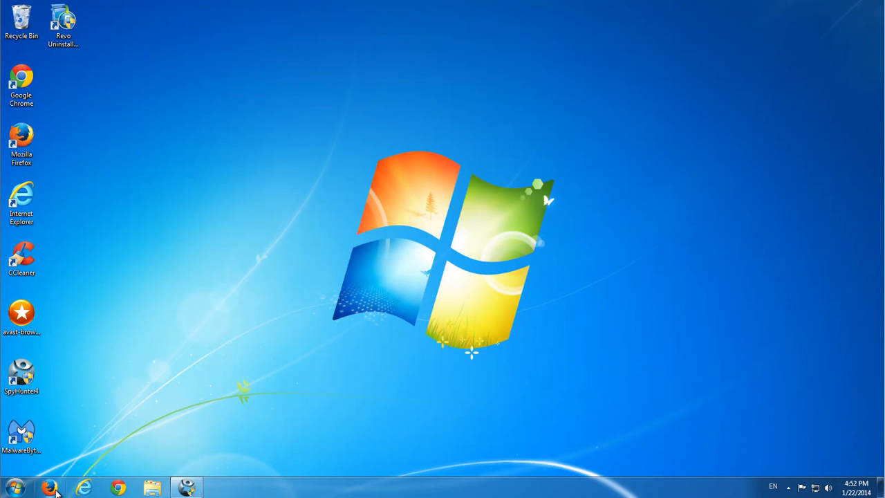
{"action": "mouse_move", "coordinate": [277, 92]}
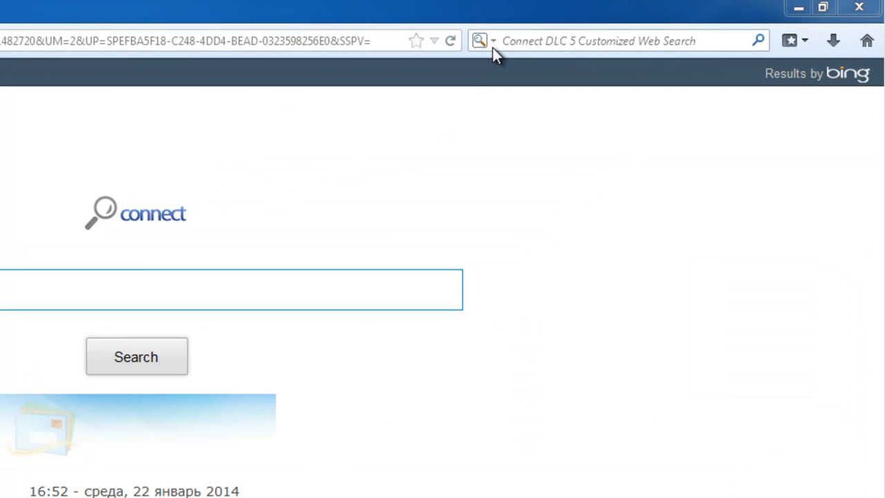
Switch Firefox's search box to Google and restore the default Mozilla Firefox Start Page as home
{"action": "left_click", "coordinate": [493, 40]}
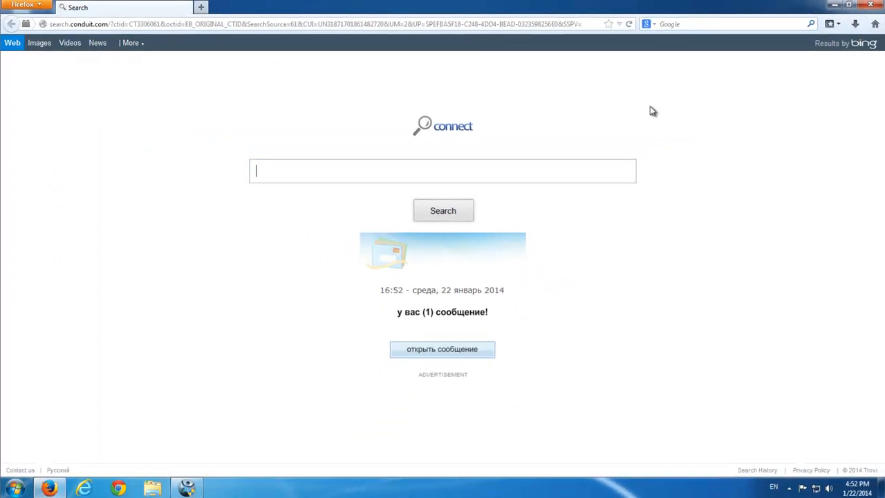
{"action": "left_click", "coordinate": [21, 7]}
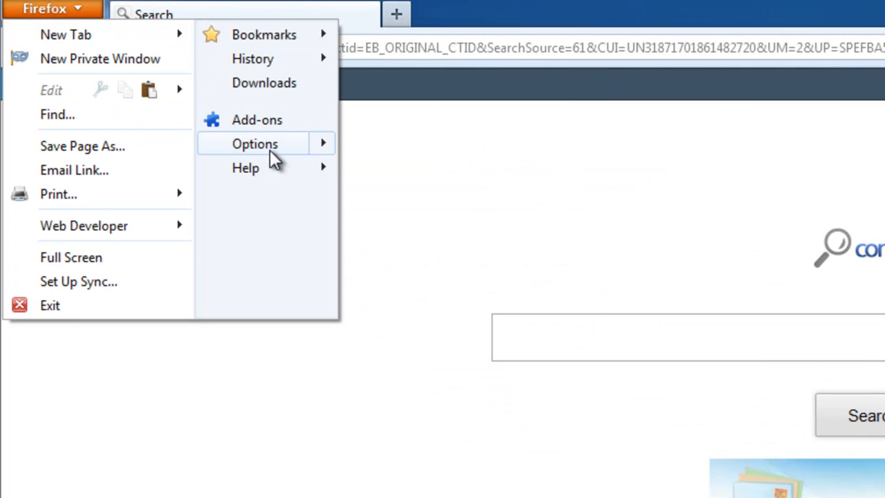
{"action": "left_click", "coordinate": [255, 142]}
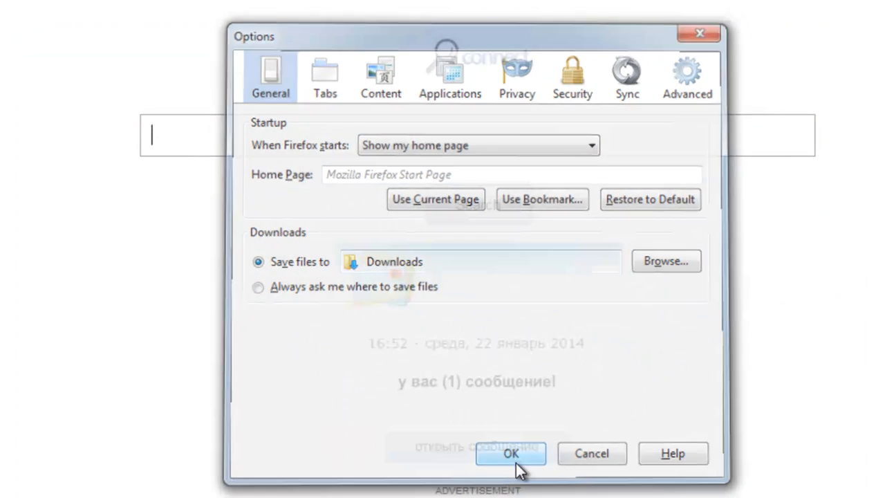
{"action": "left_click", "coordinate": [510, 454]}
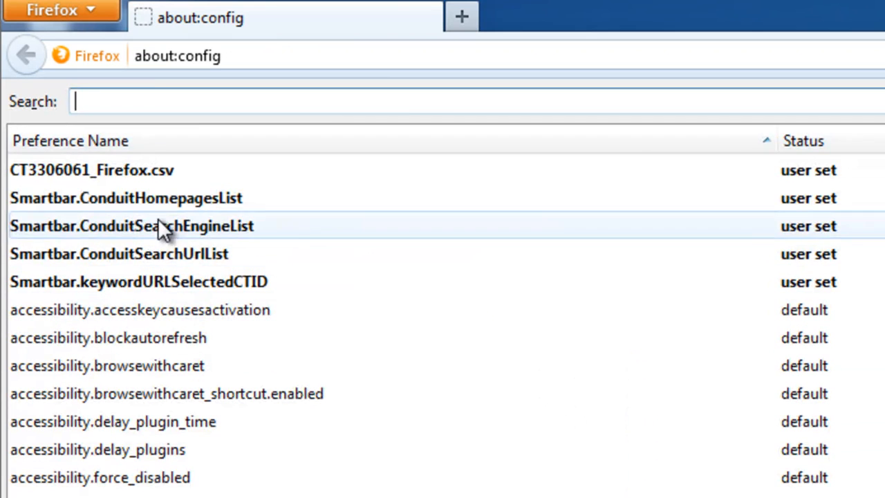
In about:config, filter for 'conduit' and reset the Conduit preferences and keyword.URL to default
{"action": "right_click", "coordinate": [166, 226]}
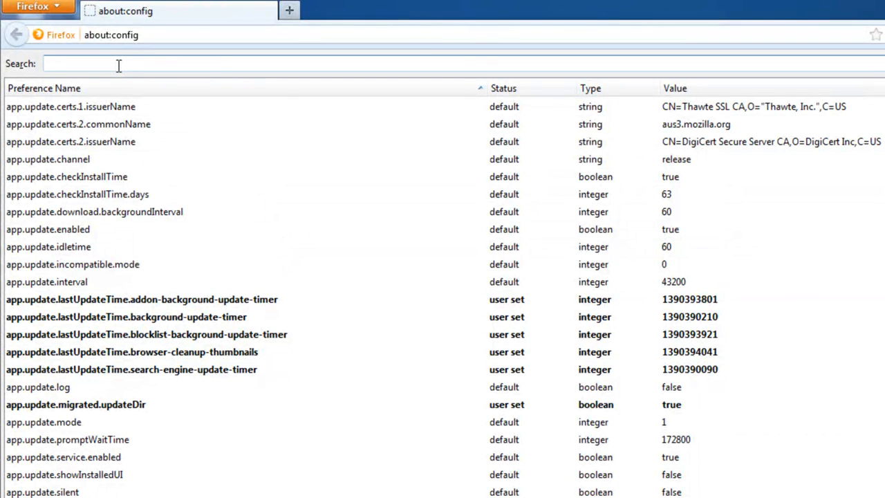
{"action": "type", "text": "conduit"}
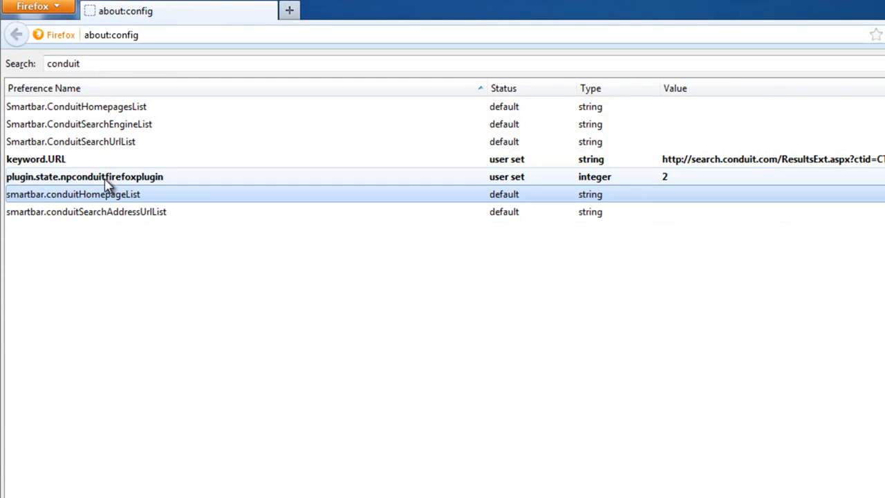
{"action": "right_click", "coordinate": [35, 159]}
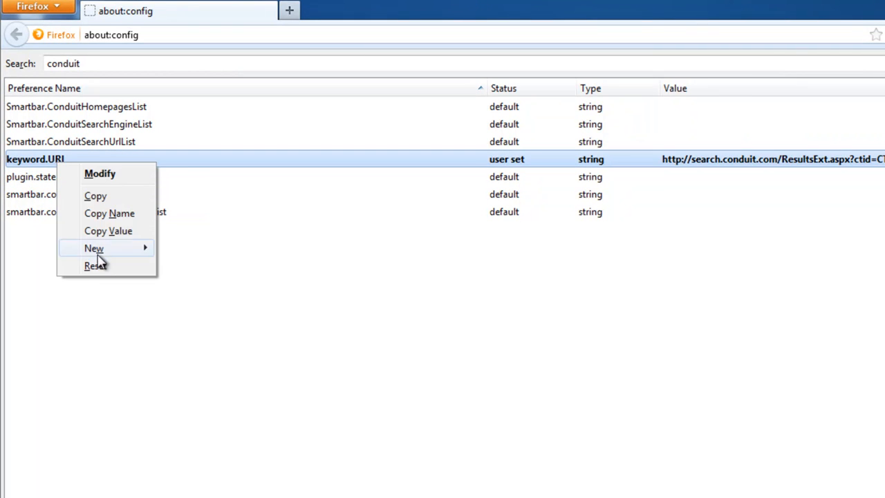
{"action": "left_click", "coordinate": [94, 266]}
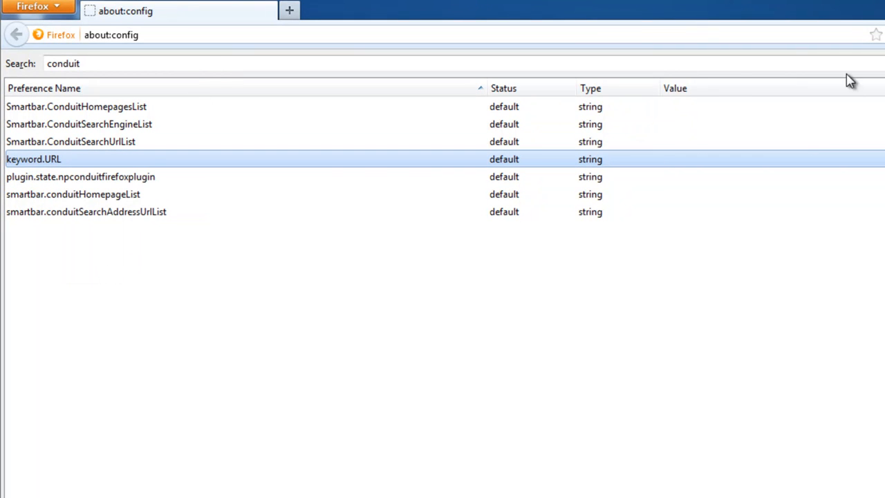
{"action": "left_click", "coordinate": [111, 34]}
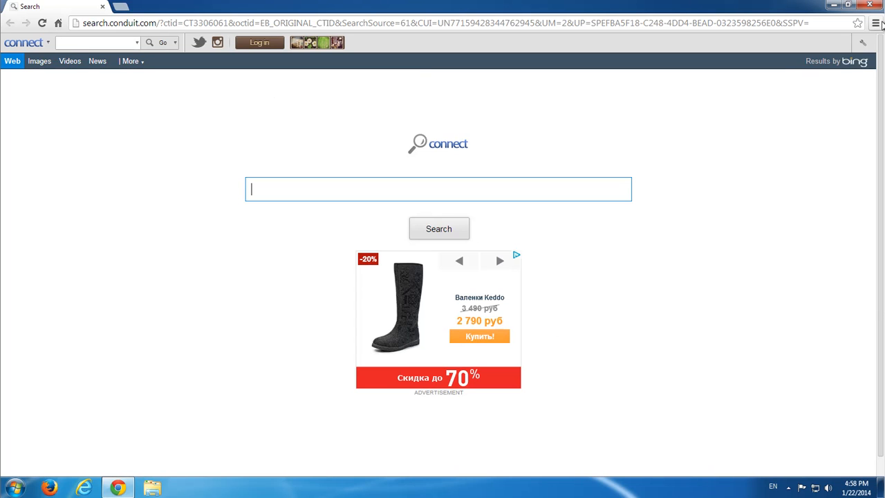
Remove the Connect DLC 5 and Value apps Chrome extensions, leaving only Google Docs
{"action": "left_click", "coordinate": [875, 22]}
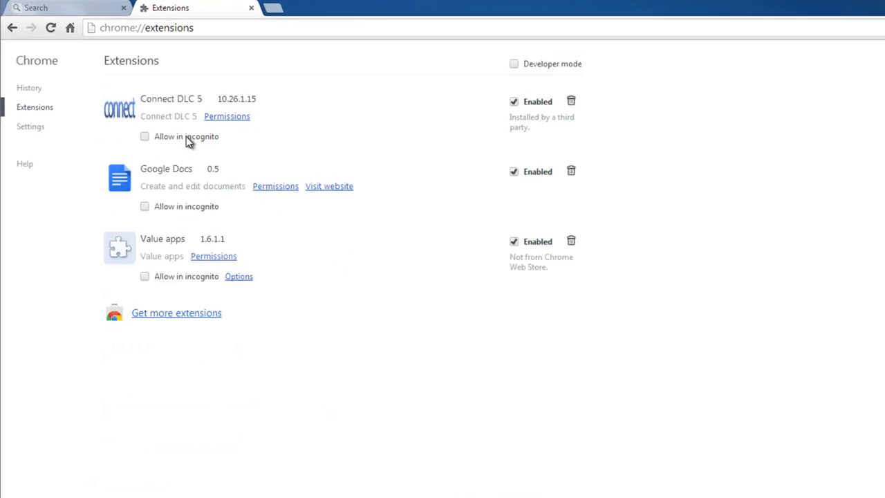
{"action": "left_click", "coordinate": [569, 101]}
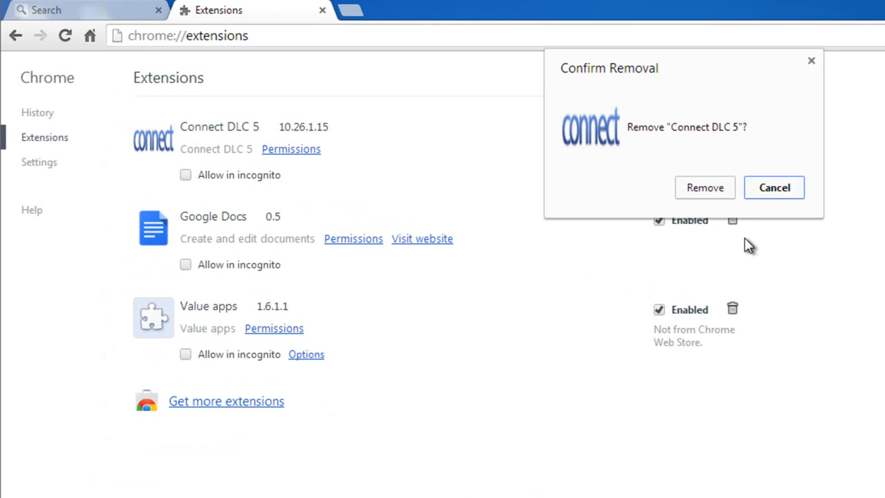
{"action": "left_click", "coordinate": [705, 188]}
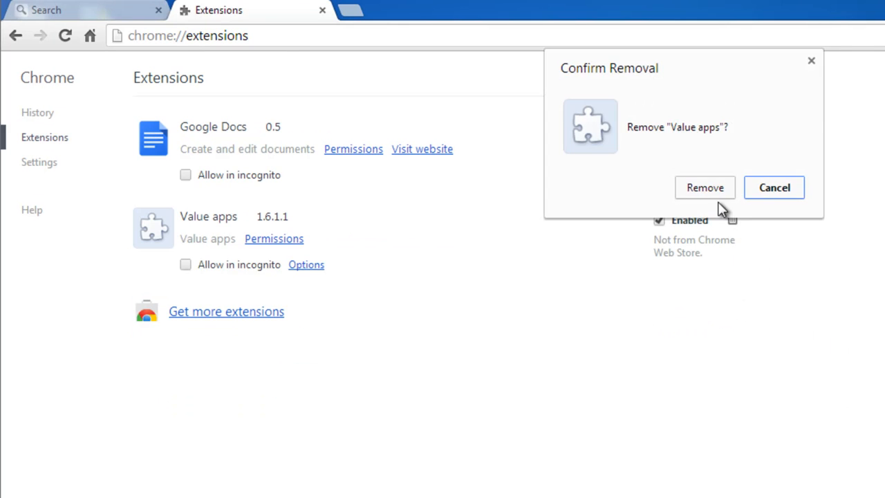
{"action": "left_click", "coordinate": [705, 188]}
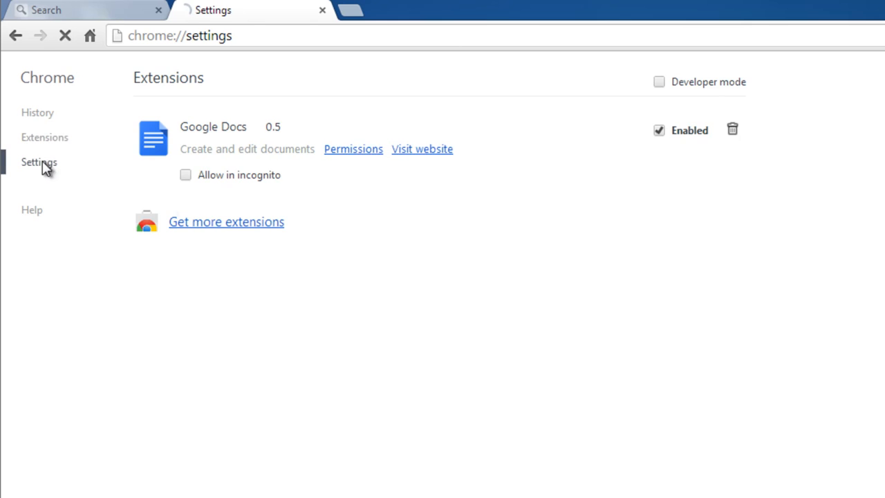
In Chrome Settings, remove the Conduit search page from the startup pages
{"action": "left_click", "coordinate": [39, 162]}
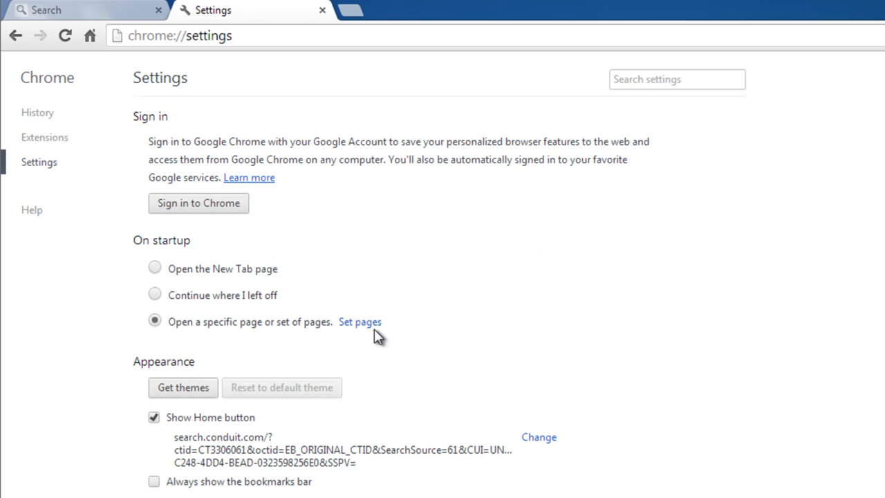
{"action": "left_click", "coordinate": [360, 320]}
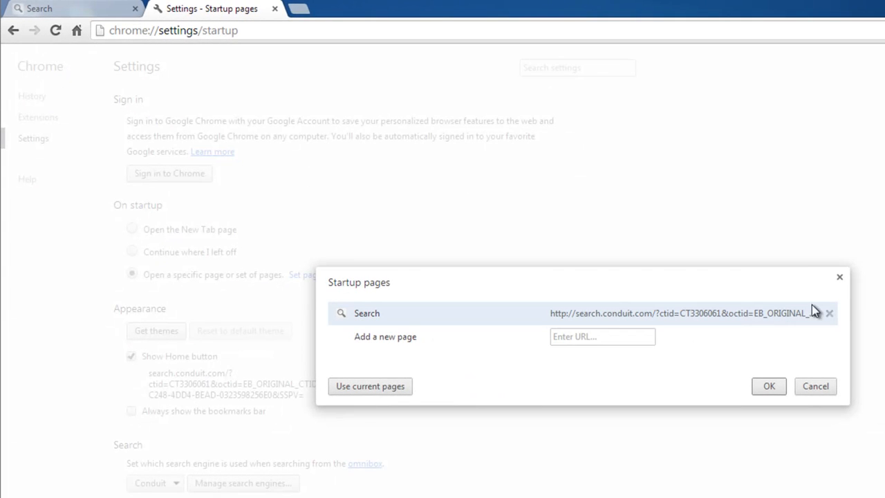
{"action": "left_click", "coordinate": [768, 386]}
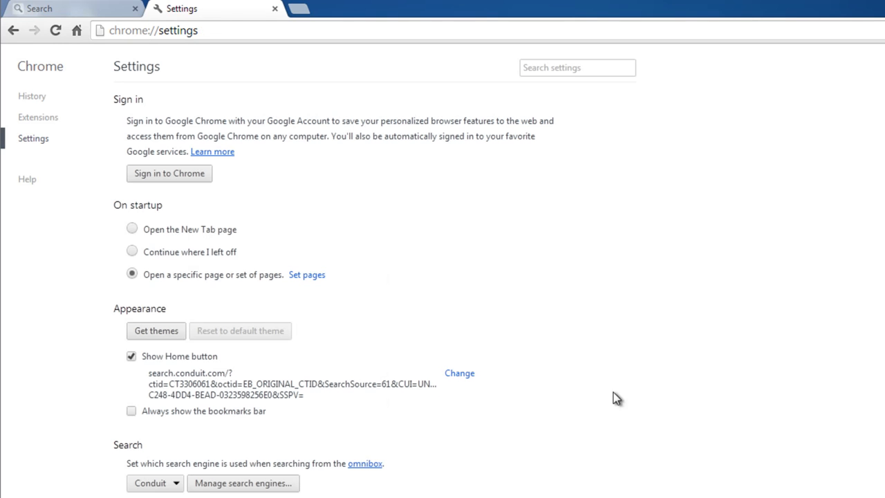
{"action": "mouse_move", "coordinate": [487, 368]}
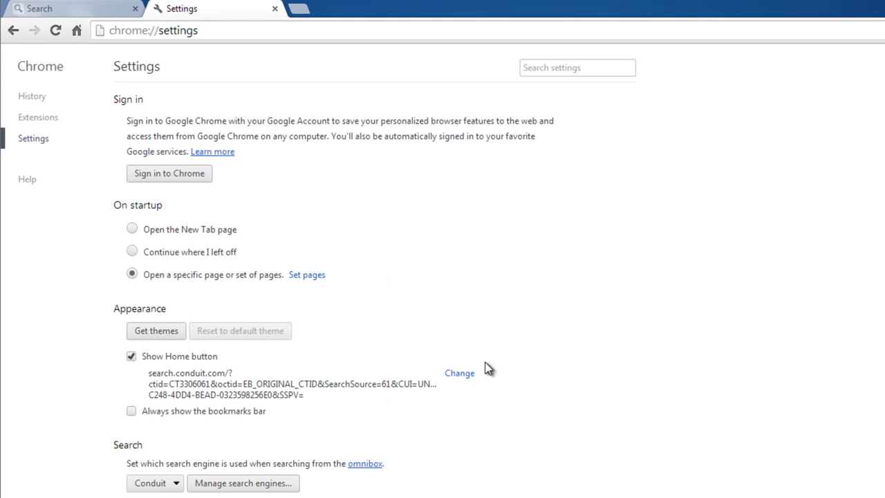
{"action": "left_click", "coordinate": [459, 373]}
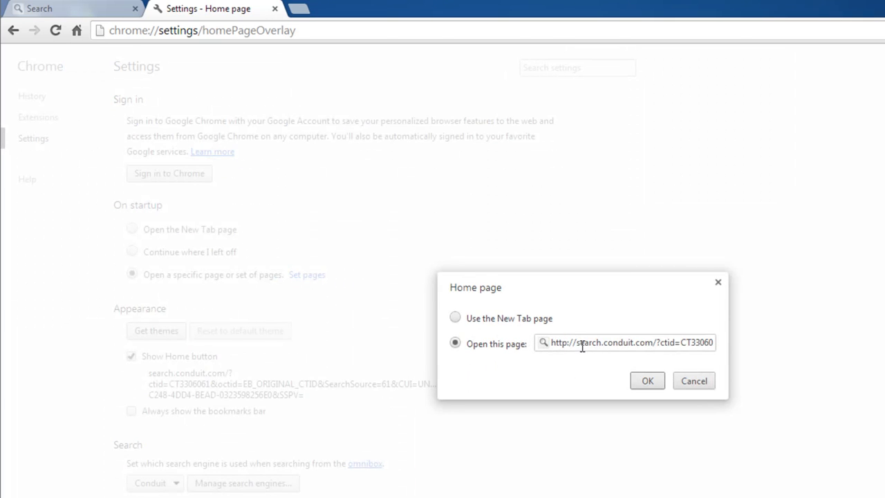
{"action": "triple_click", "coordinate": [625, 343]}
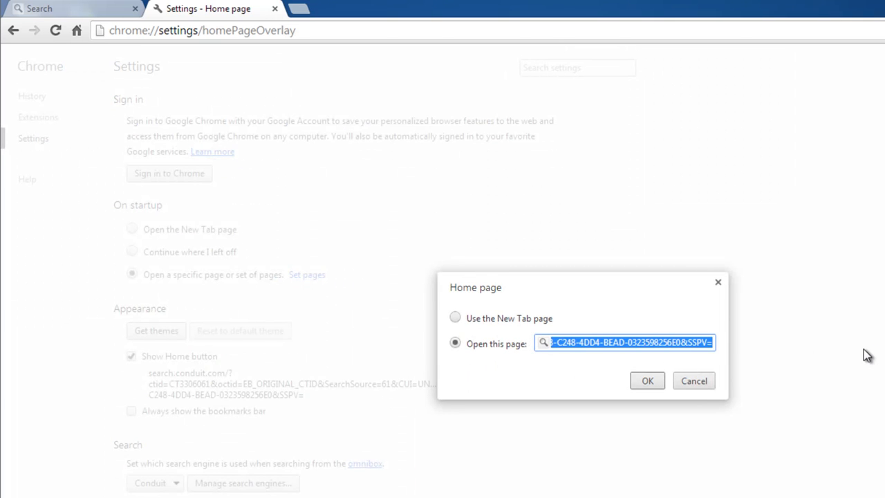
{"action": "type", "text": "http://www.google.com/"}
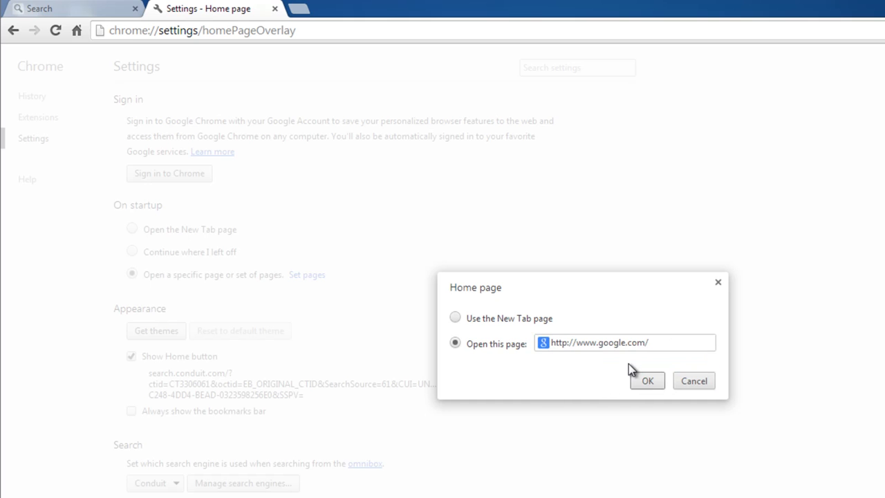
{"action": "left_click", "coordinate": [647, 380]}
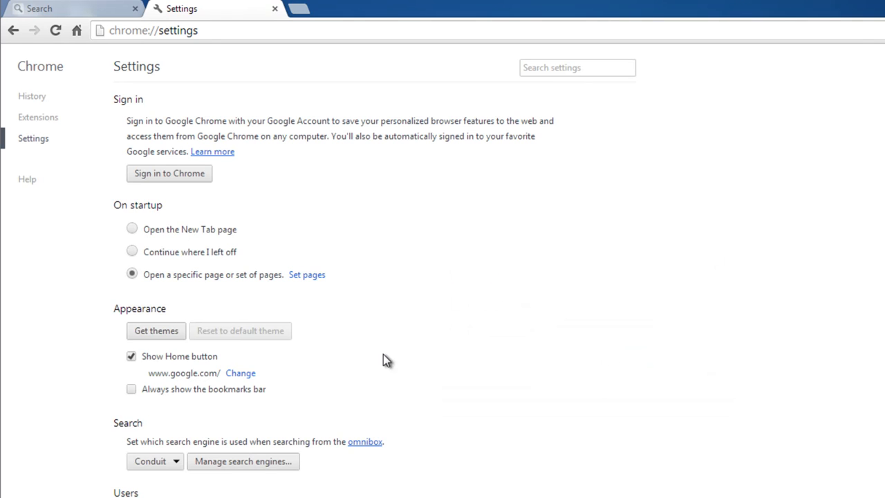
{"action": "left_click", "coordinate": [243, 462]}
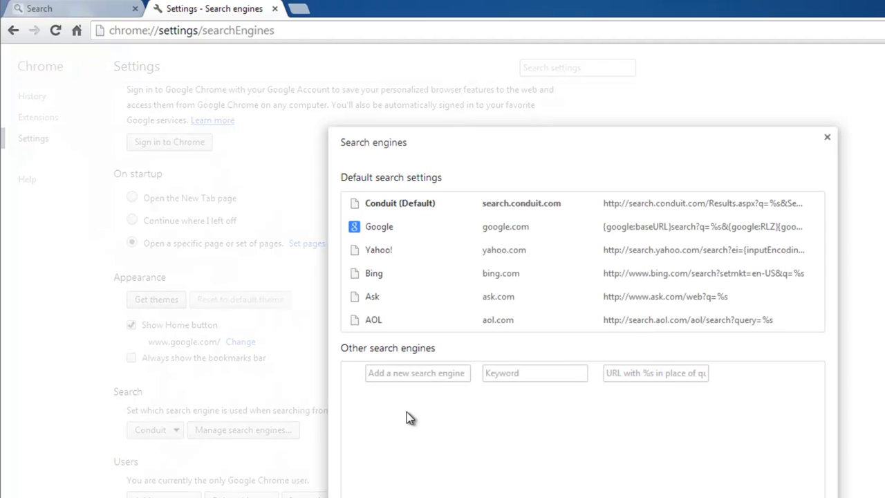
{"action": "mouse_move", "coordinate": [818, 207]}
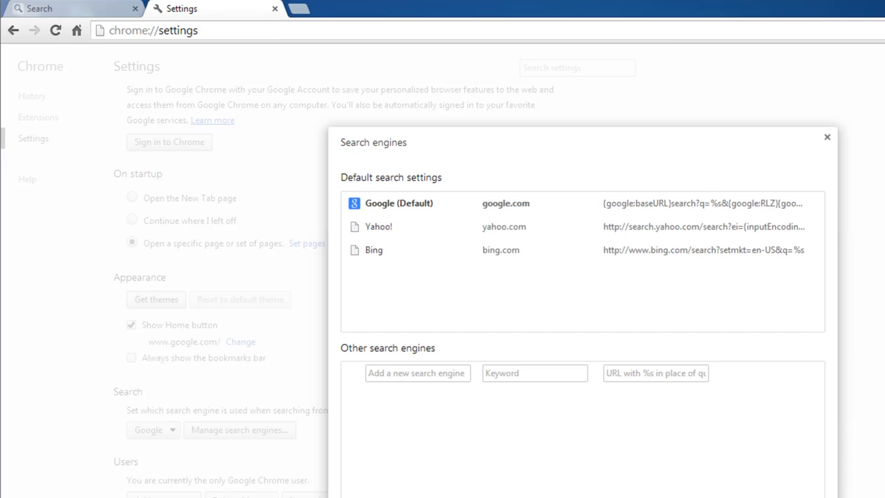
With Google now default, clear Chrome's browsing data from the beginning of time and close Settings
{"action": "left_click", "coordinate": [827, 137]}
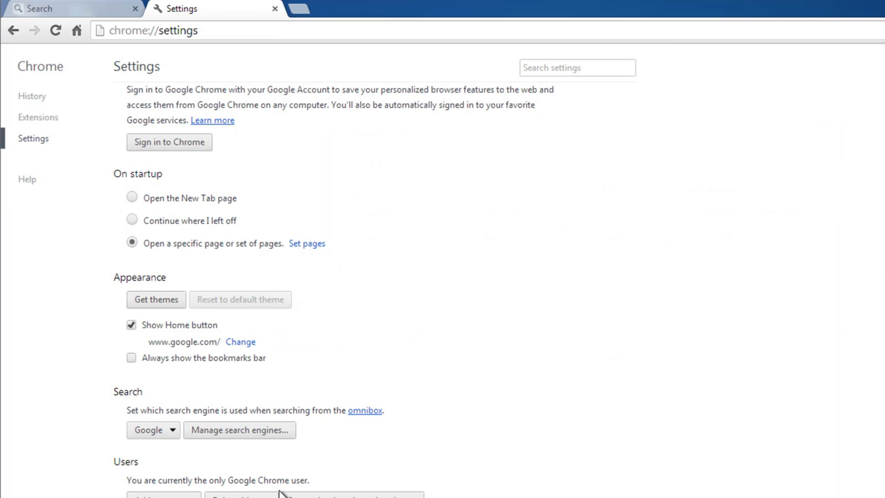
{"action": "scroll", "scroll_direction": "down", "scroll_amount": 3}
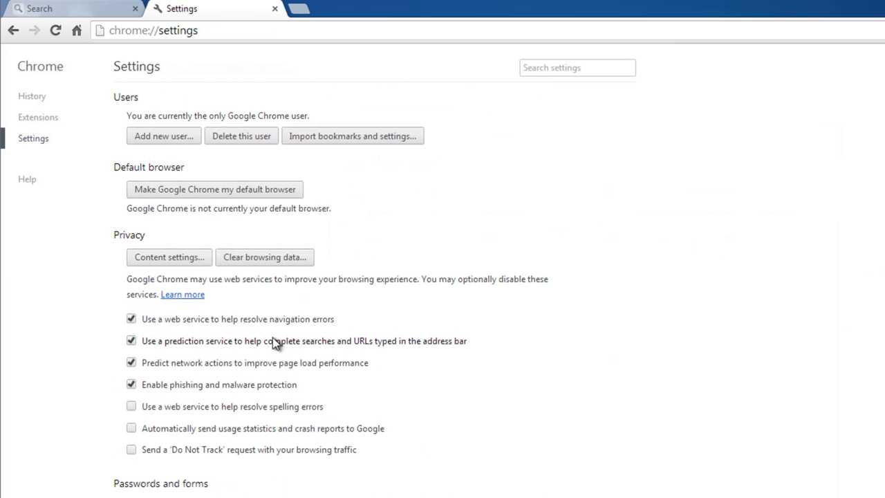
{"action": "left_click", "coordinate": [264, 255]}
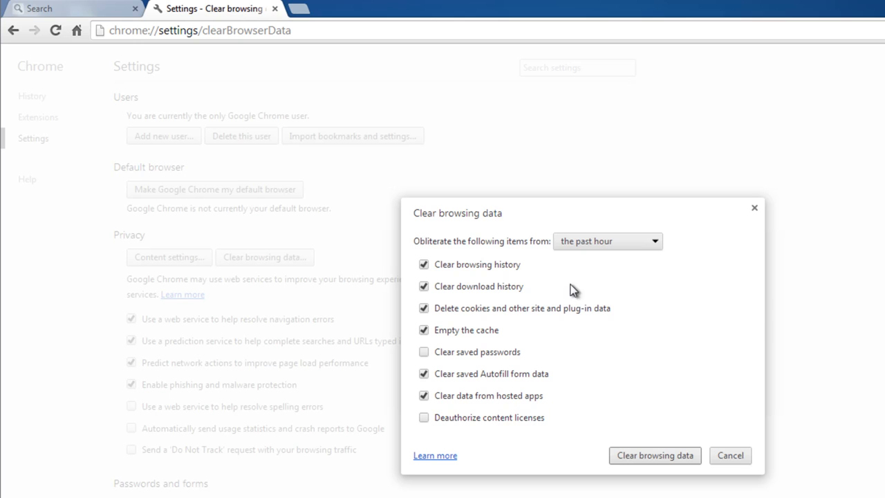
{"action": "left_click", "coordinate": [607, 240]}
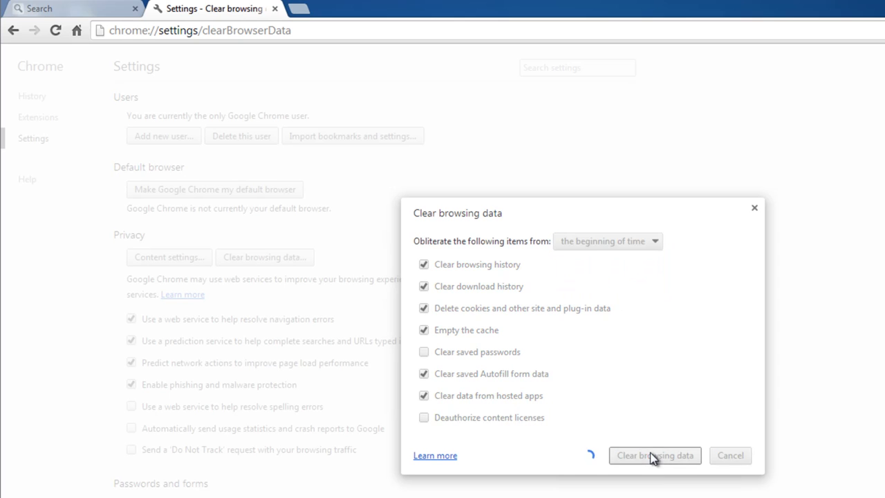
{"action": "left_click", "coordinate": [654, 454]}
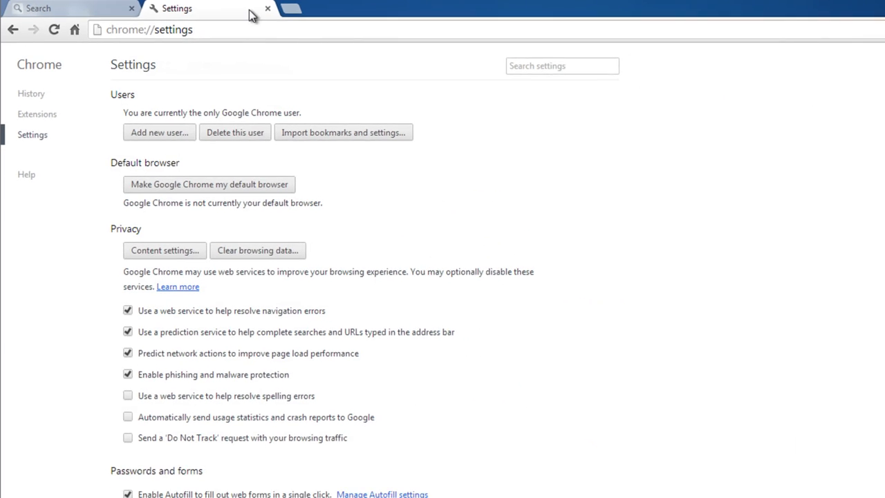
{"action": "left_click", "coordinate": [55, 9]}
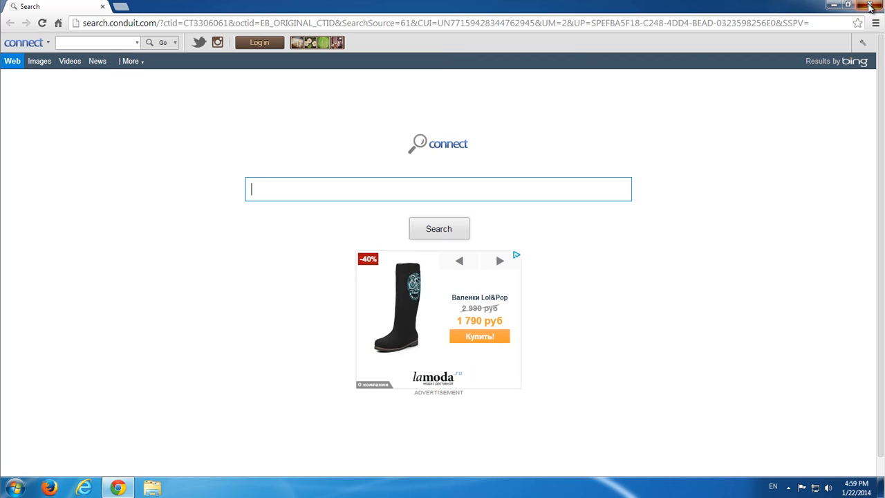
{"action": "left_click", "coordinate": [870, 5]}
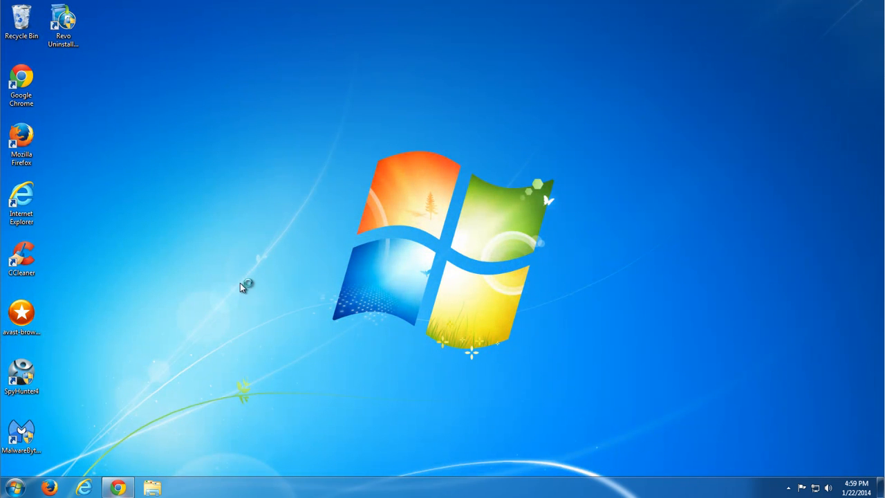
{"action": "mouse_move", "coordinate": [196, 255]}
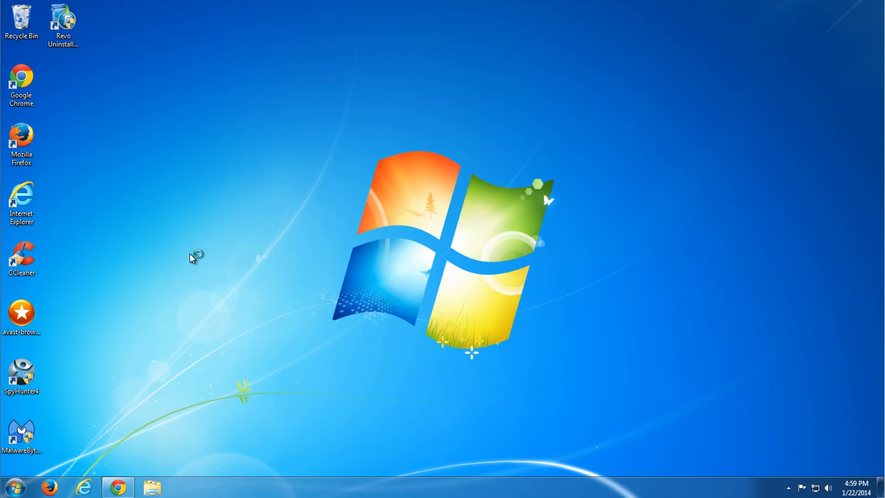
{"action": "mouse_move", "coordinate": [166, 209]}
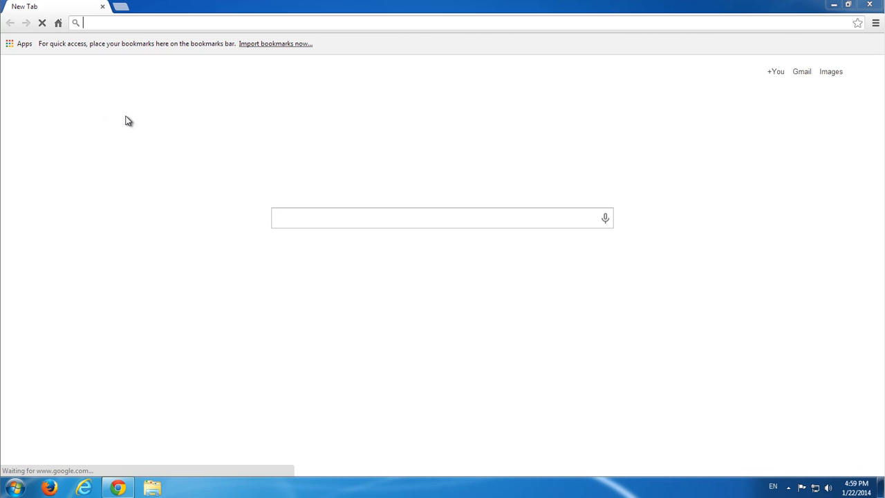
{"action": "left_click", "coordinate": [874, 23]}
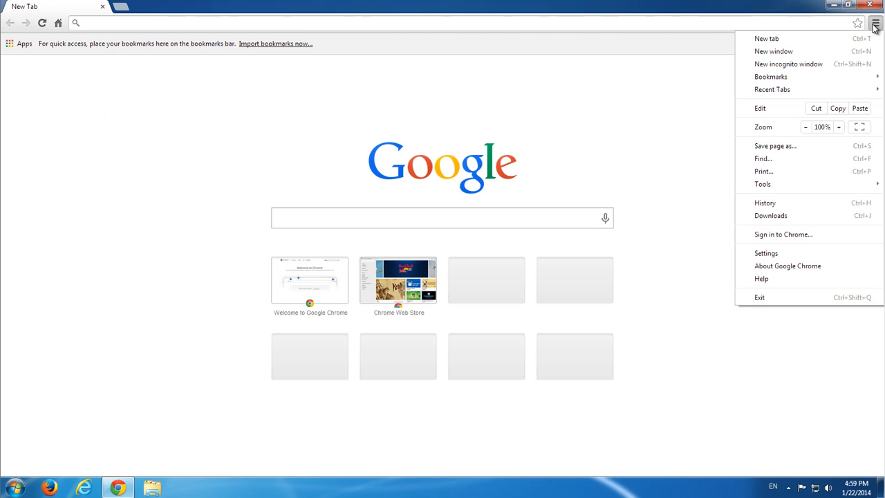
{"action": "left_click", "coordinate": [874, 22]}
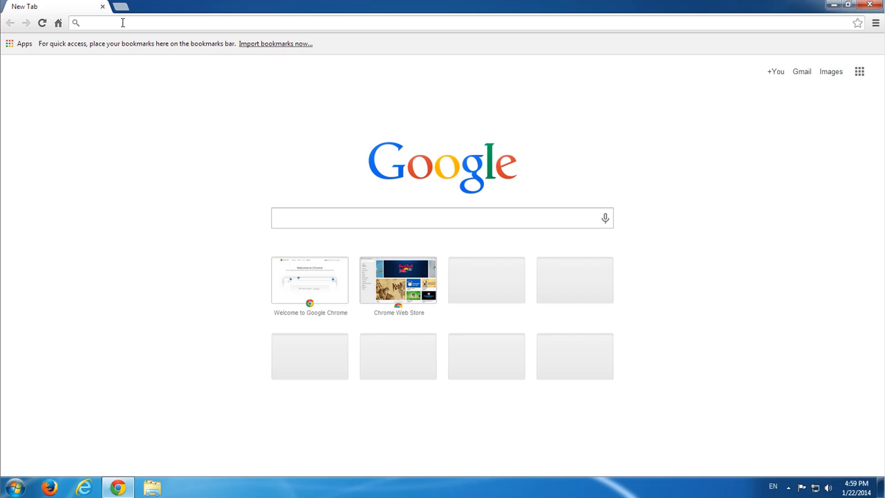
{"action": "type", "text": "123"}
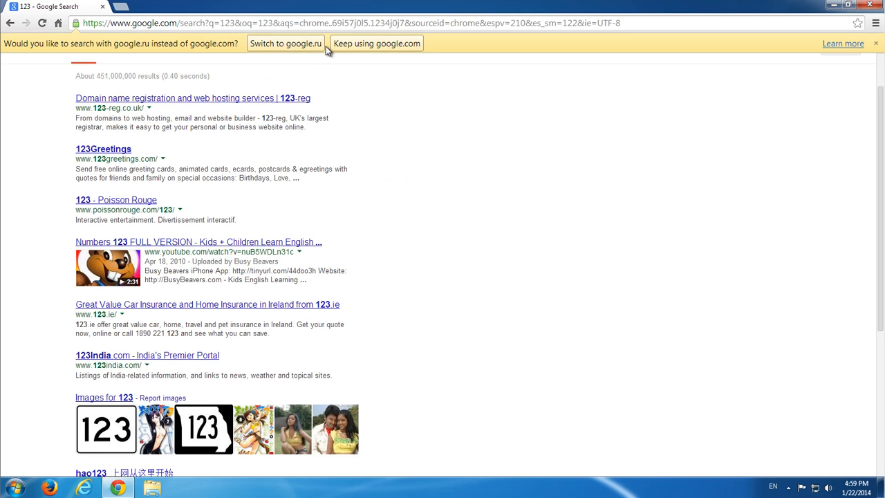
{"action": "scroll", "scroll_direction": "down", "scroll_amount": 3}
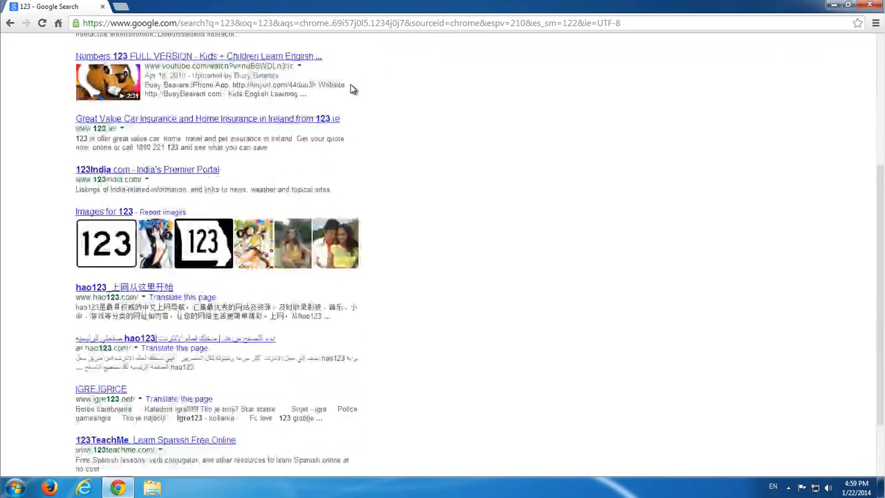
{"action": "scroll", "scroll_direction": "up", "scroll_amount": 3}
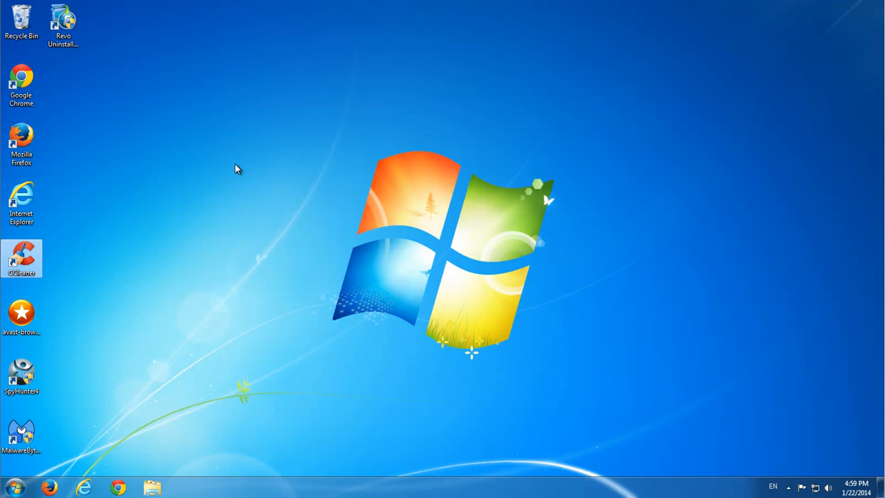
Launch CCleaner and scan the registry for issues
{"action": "double_click", "coordinate": [22, 257]}
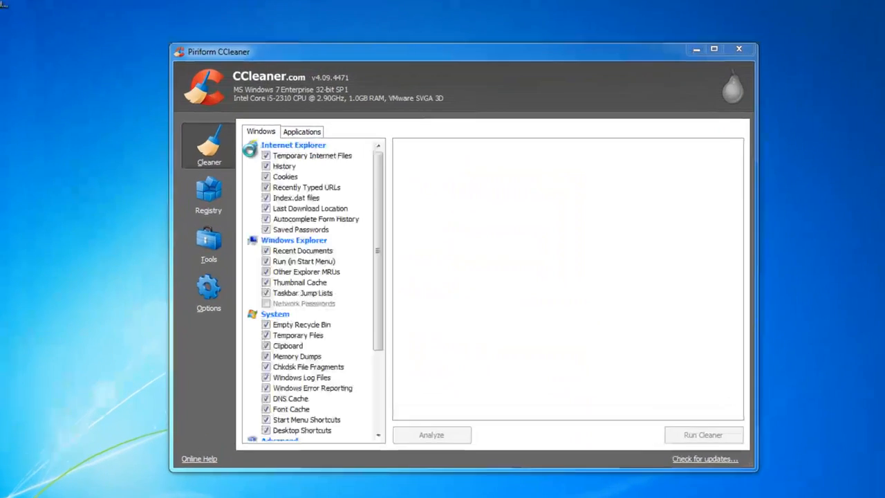
{"action": "left_click", "coordinate": [207, 196]}
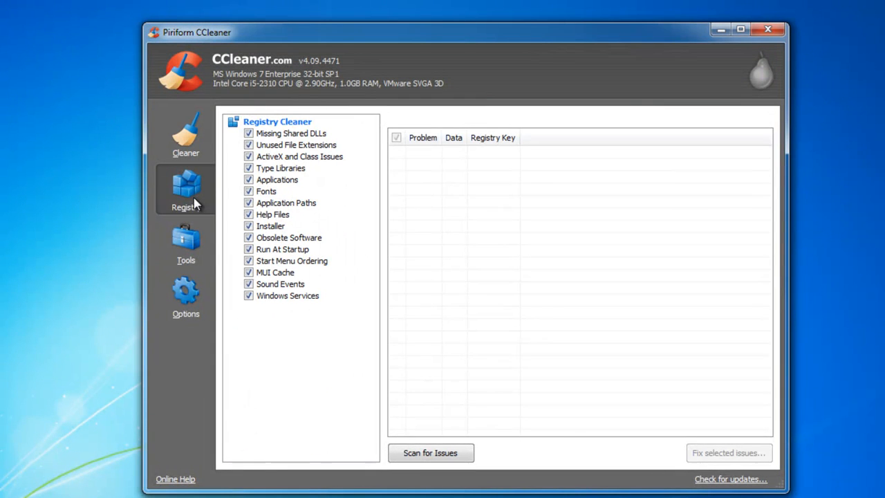
{"action": "left_click", "coordinate": [428, 454]}
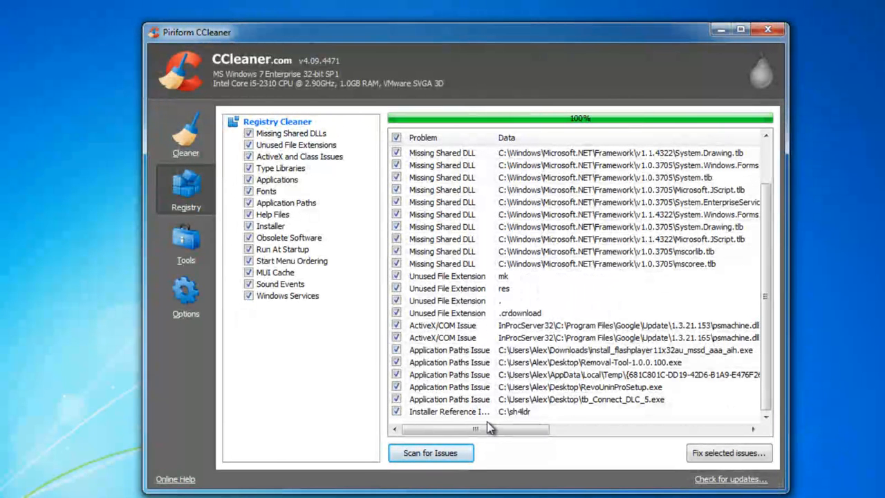
{"action": "mouse_move", "coordinate": [528, 429]}
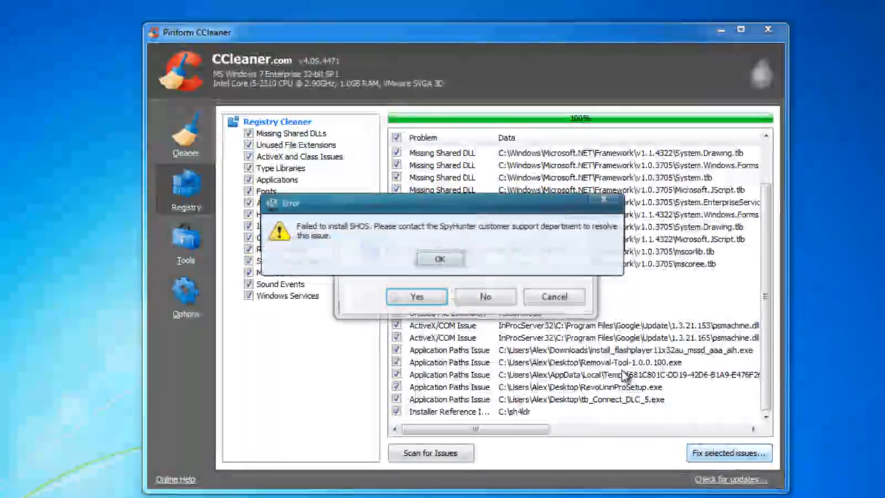
Fix all selected registry issues, saving a .reg backup first
{"action": "left_click", "coordinate": [440, 259]}
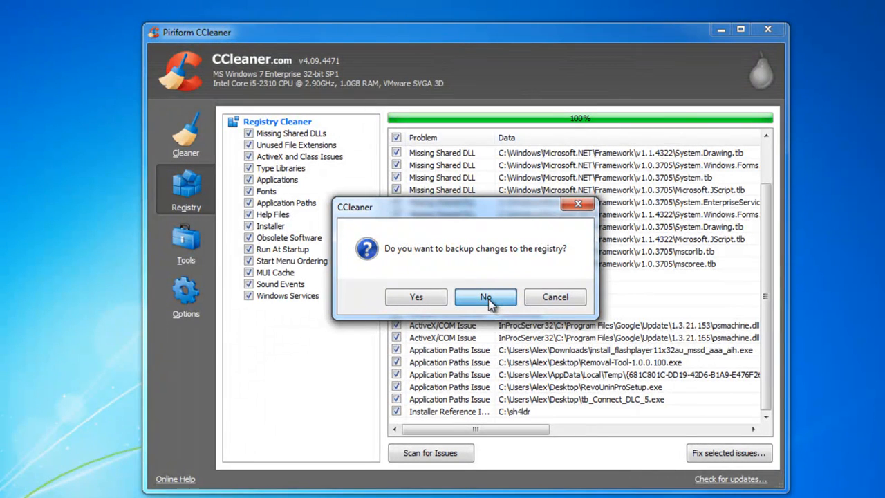
{"action": "left_click", "coordinate": [485, 296]}
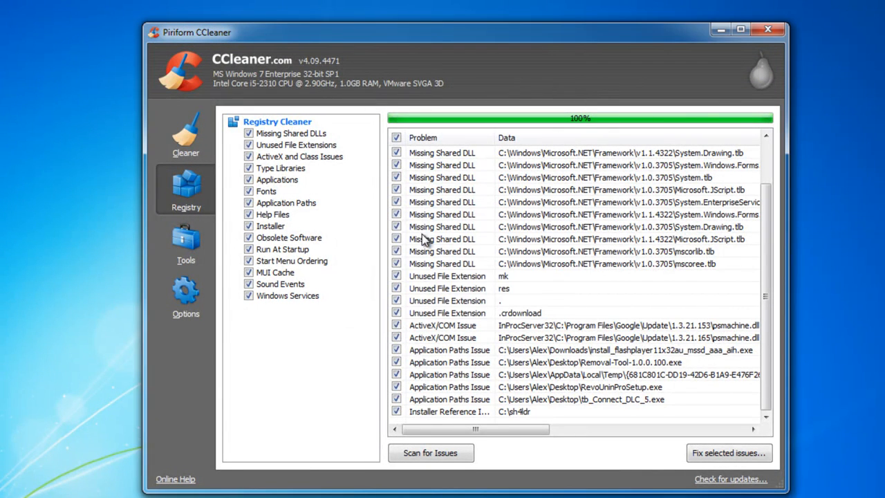
{"action": "left_click", "coordinate": [729, 453]}
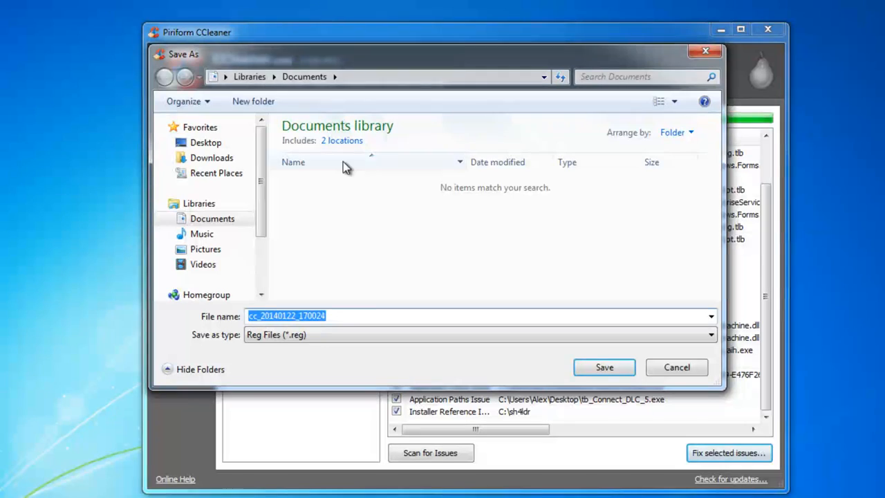
{"action": "left_click", "coordinate": [676, 368]}
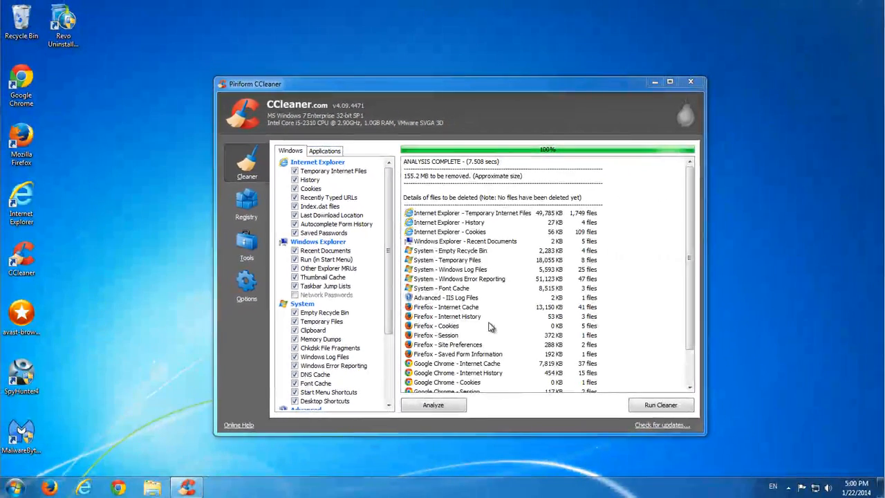
{"action": "mouse_move", "coordinate": [660, 403]}
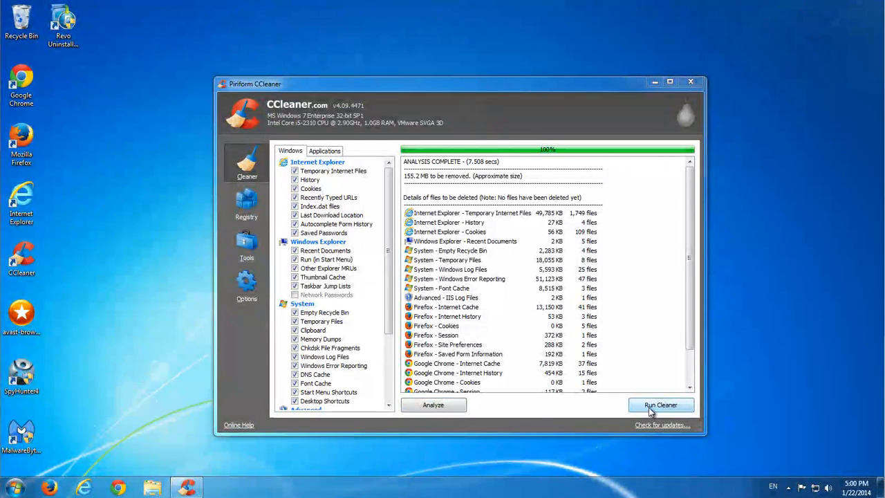
Run Cleaner to permanently delete the junk files, then launch avast Browser Cleanup as administrator
{"action": "left_click", "coordinate": [659, 404]}
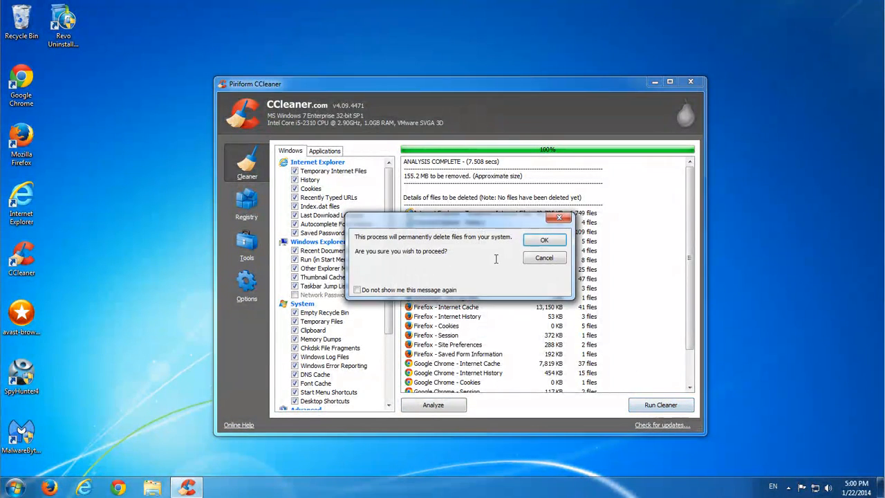
{"action": "left_click", "coordinate": [545, 241]}
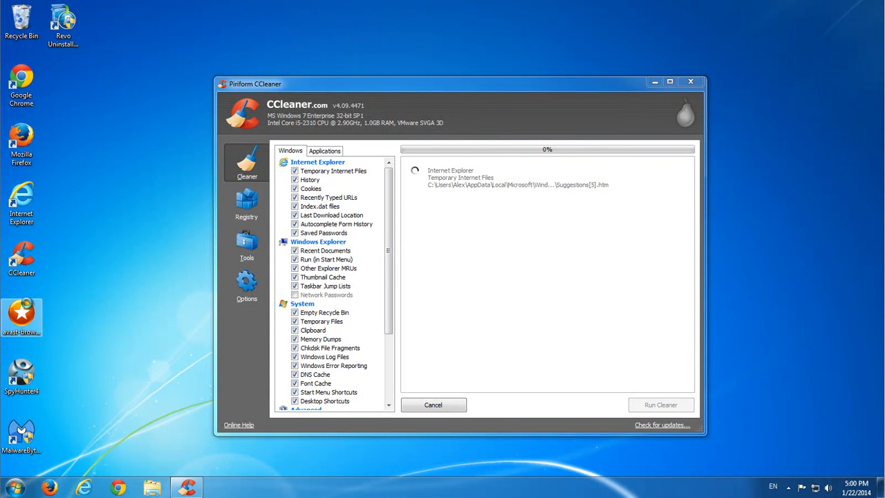
{"action": "right_click", "coordinate": [22, 318]}
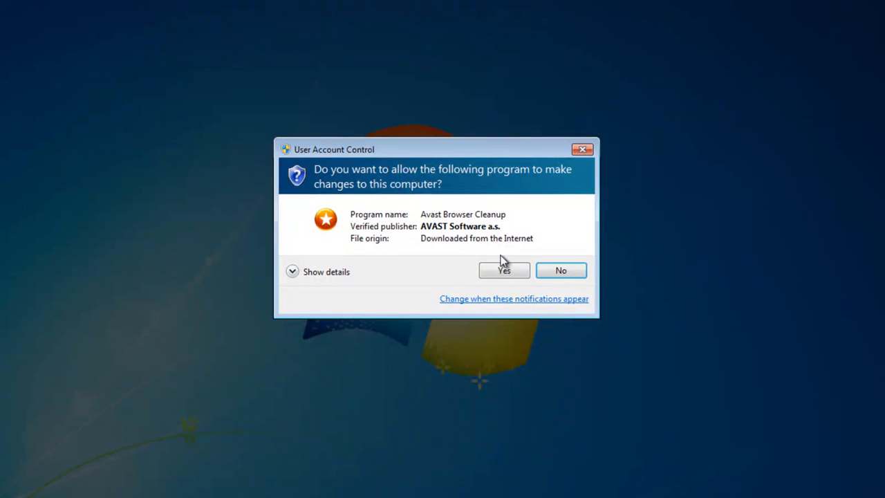
Approve UAC, check Firefox add-ons including well-rated ones, then close Browser Cleanup
{"action": "left_click", "coordinate": [504, 269]}
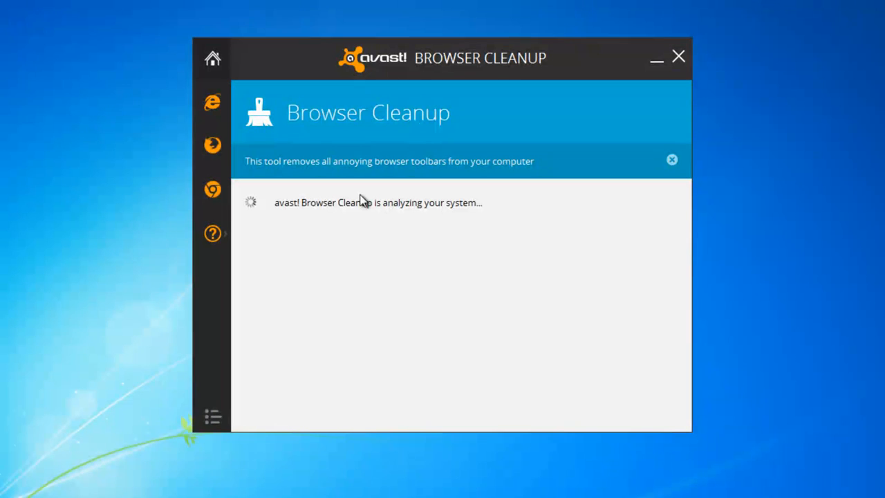
{"action": "mouse_move", "coordinate": [363, 175]}
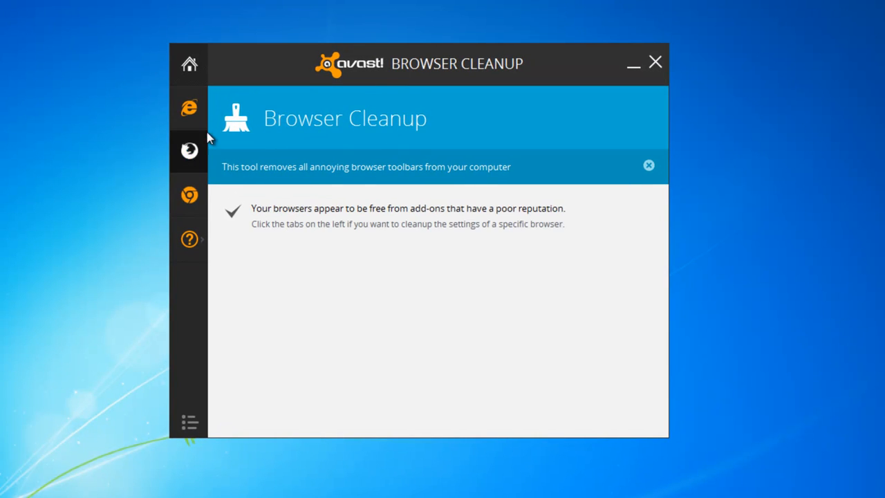
{"action": "left_click", "coordinate": [189, 150]}
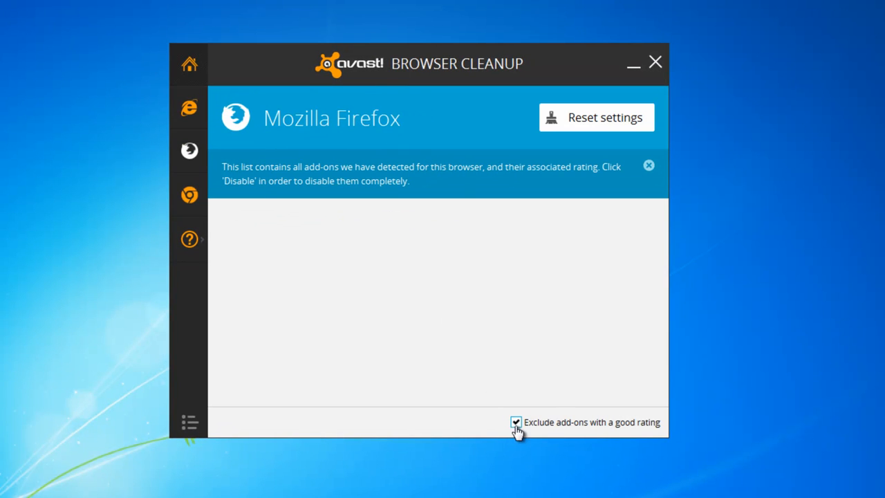
{"action": "left_click", "coordinate": [188, 107]}
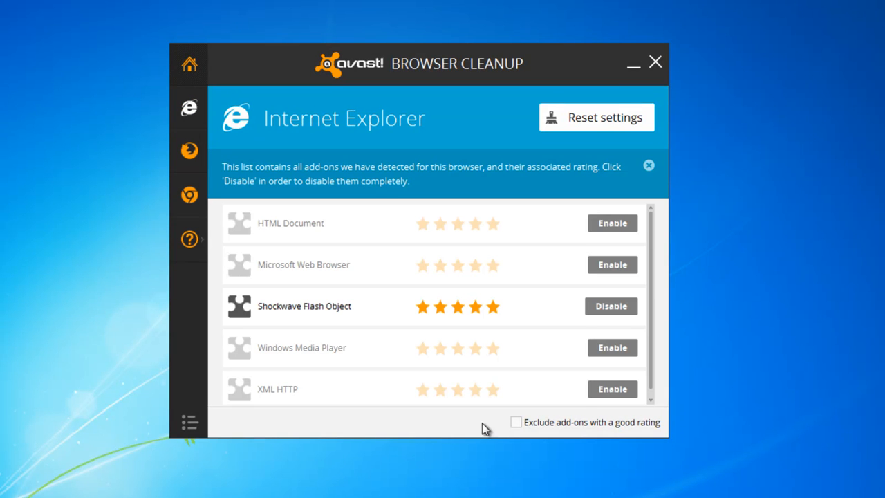
{"action": "mouse_move", "coordinate": [406, 284]}
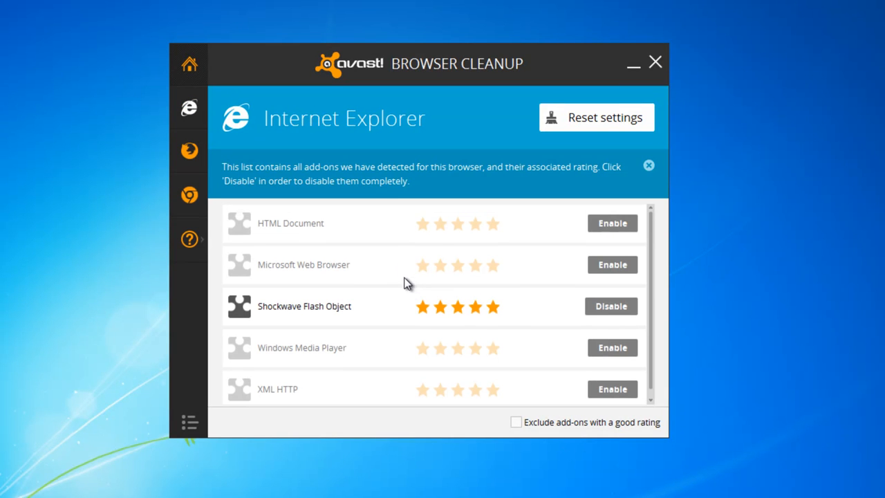
{"action": "left_click", "coordinate": [189, 149]}
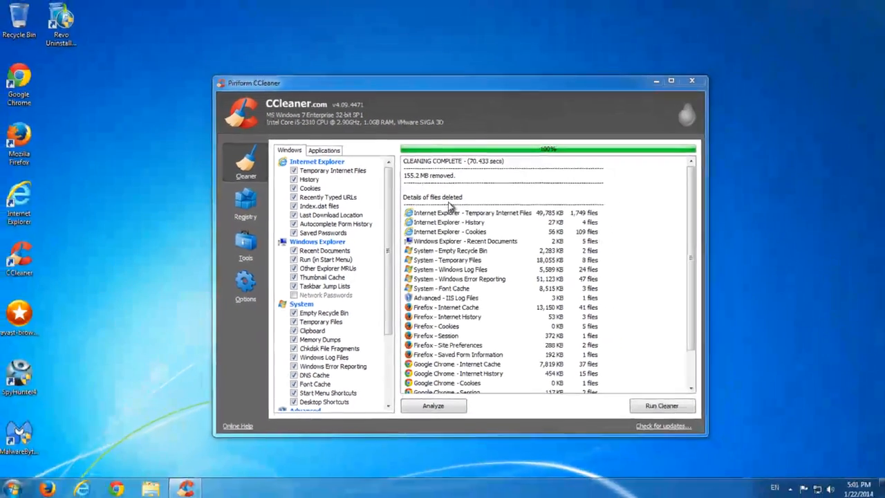
Close CCleaner and bring up the Chrome bookmarks bar options on the Google new tab
{"action": "left_click", "coordinate": [692, 80]}
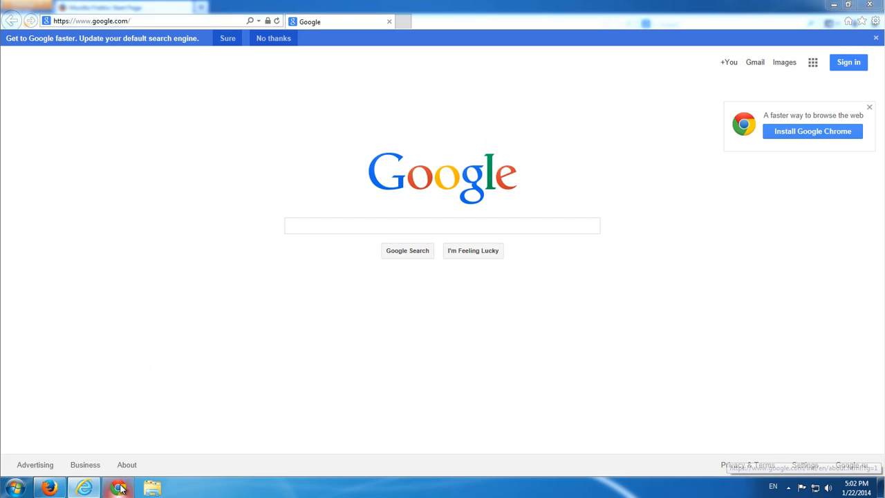
{"action": "left_click", "coordinate": [442, 226]}
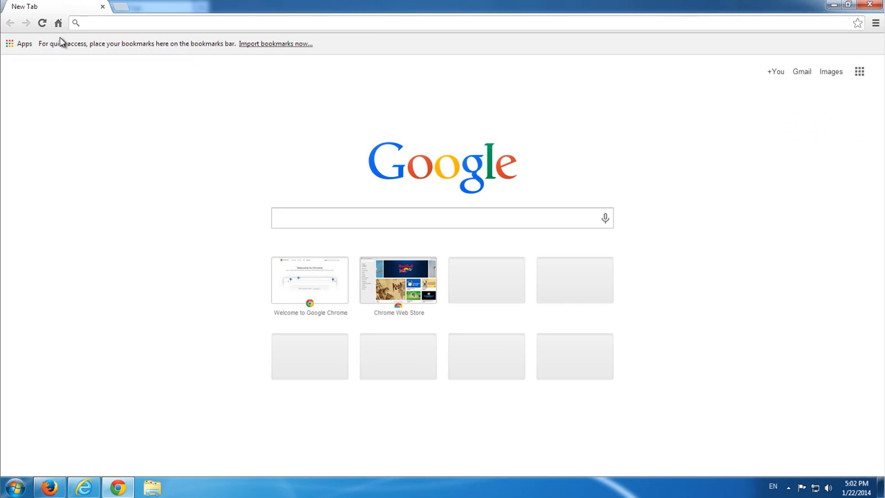
{"action": "right_click", "coordinate": [62, 43]}
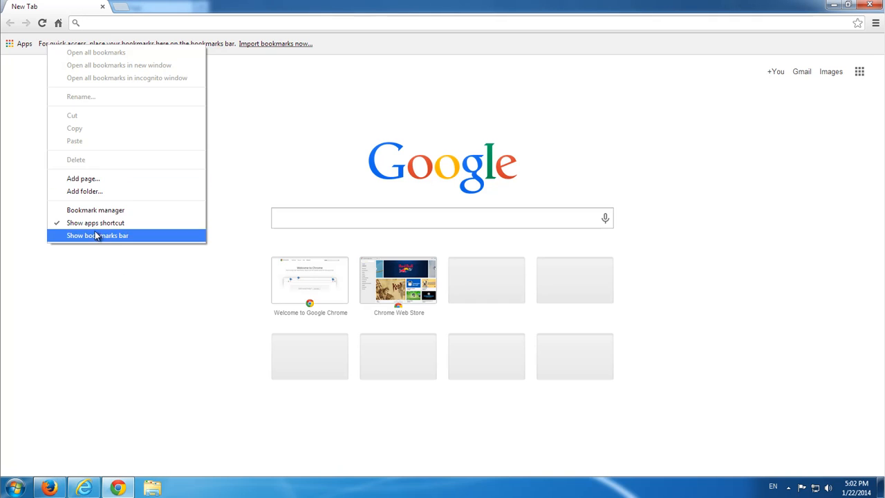